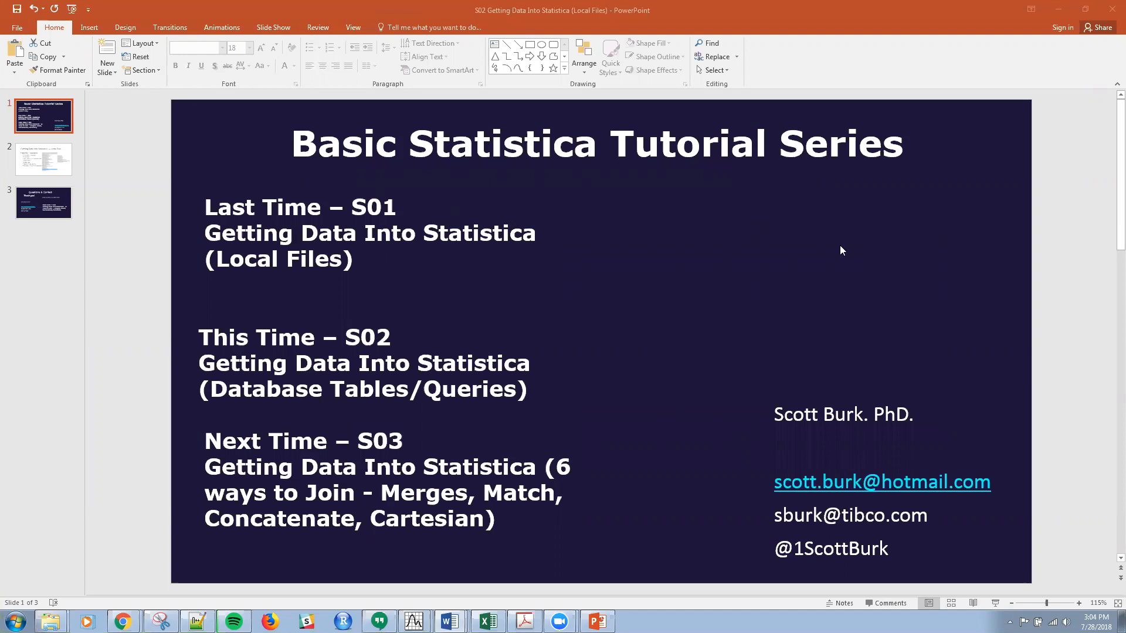
pyautogui.moveTo(609, 236)
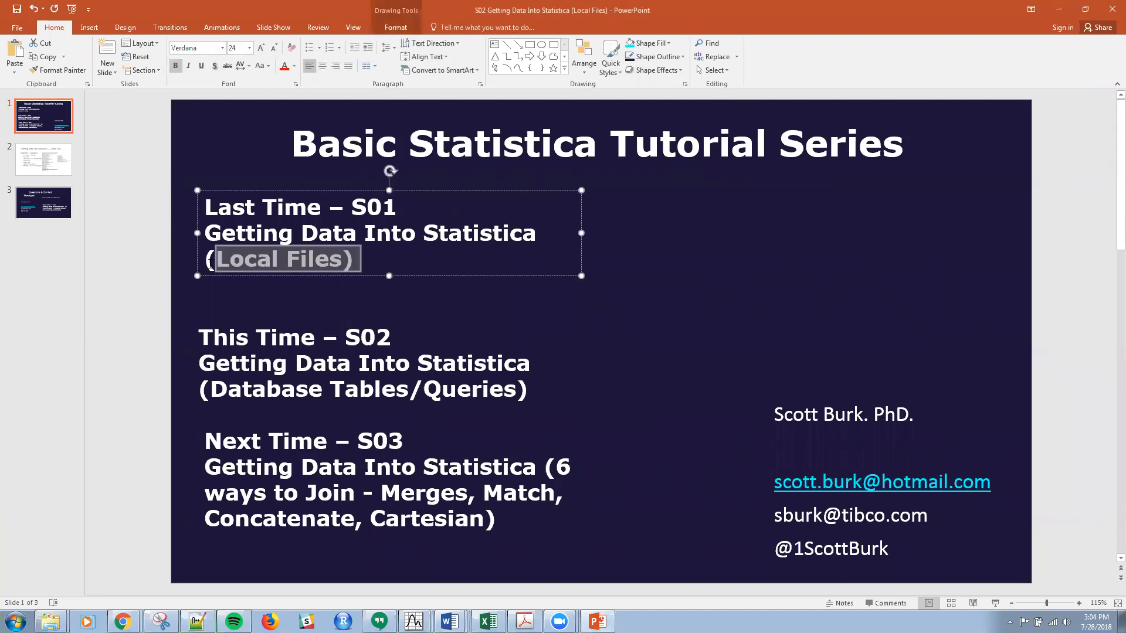
# Switch to the Statistica 64 DBConfigurations window holding the asthma data workspace
pyautogui.click(542, 302)
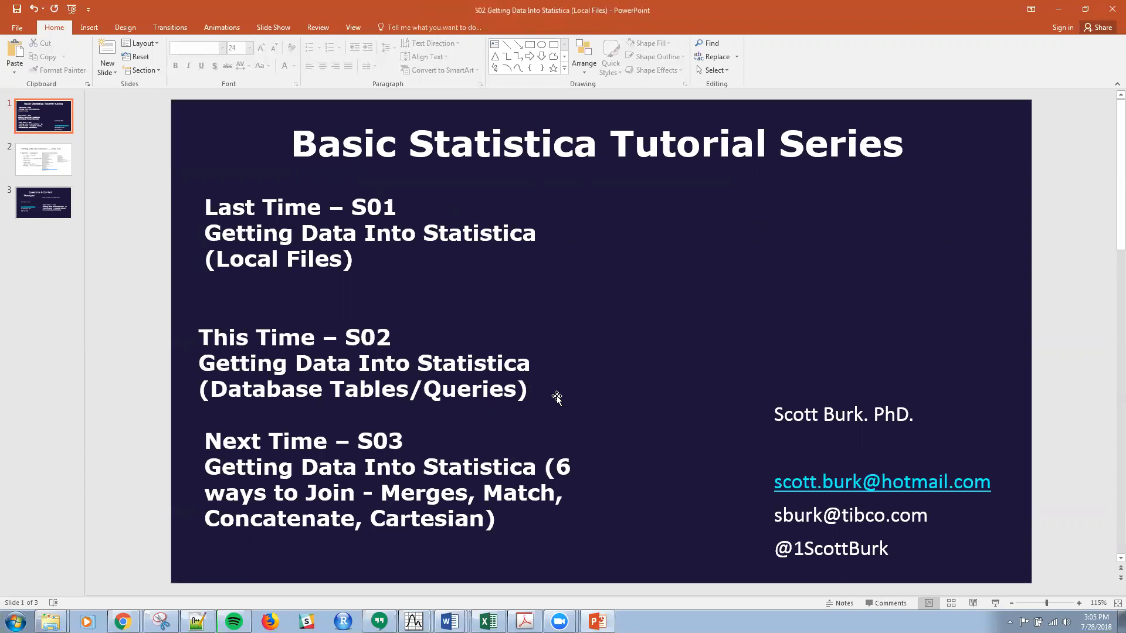
pyautogui.moveTo(369, 476)
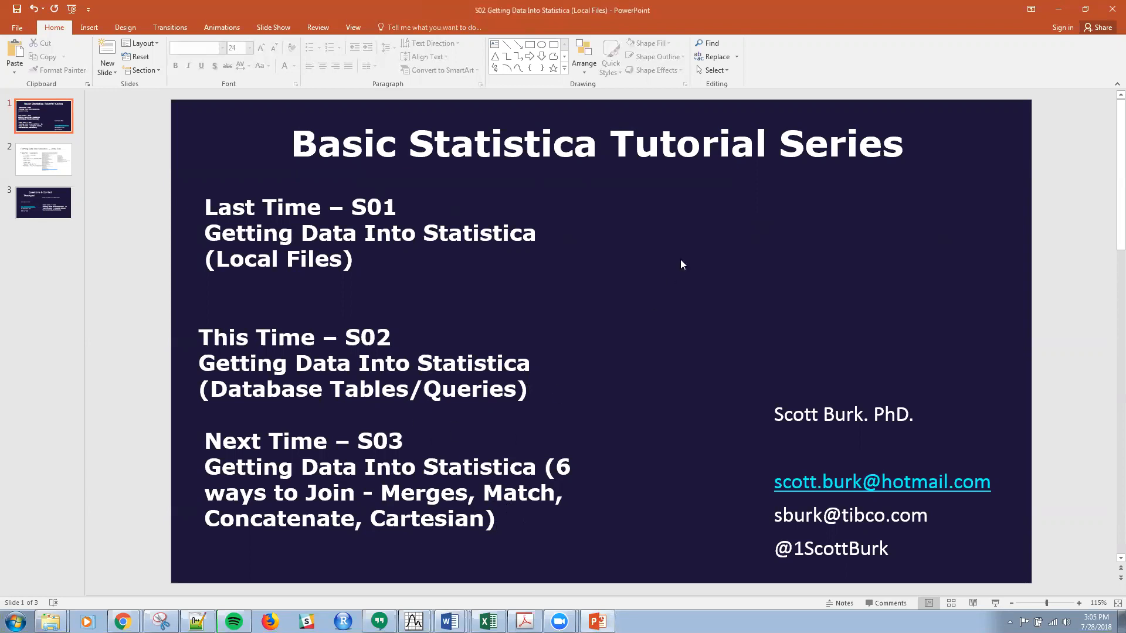
pyautogui.moveTo(603, 570)
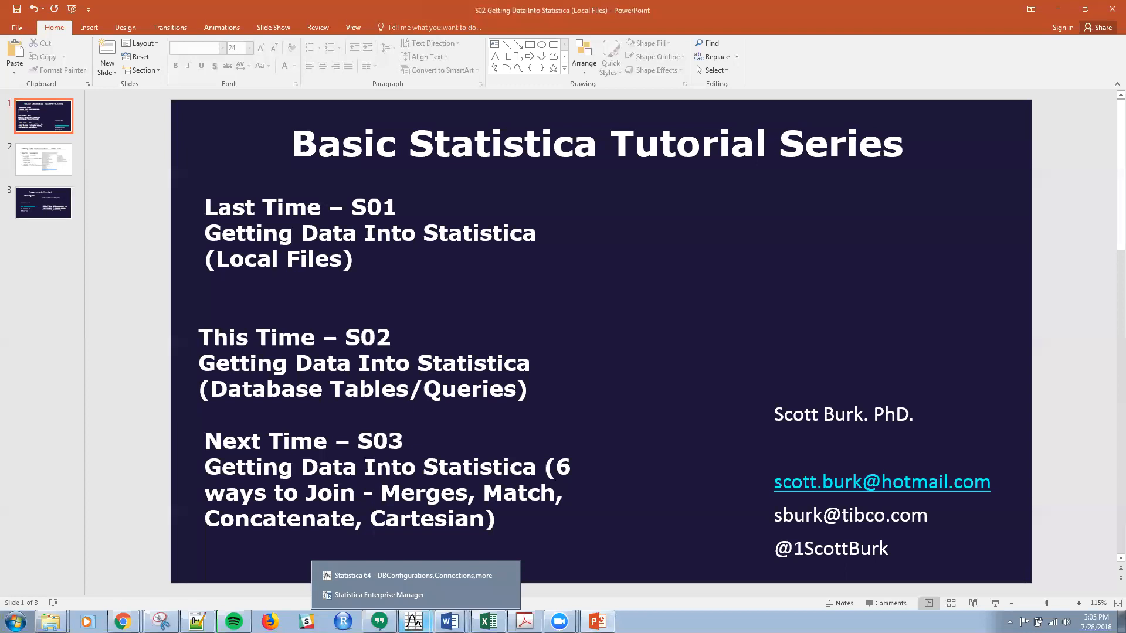
pyautogui.click(409, 575)
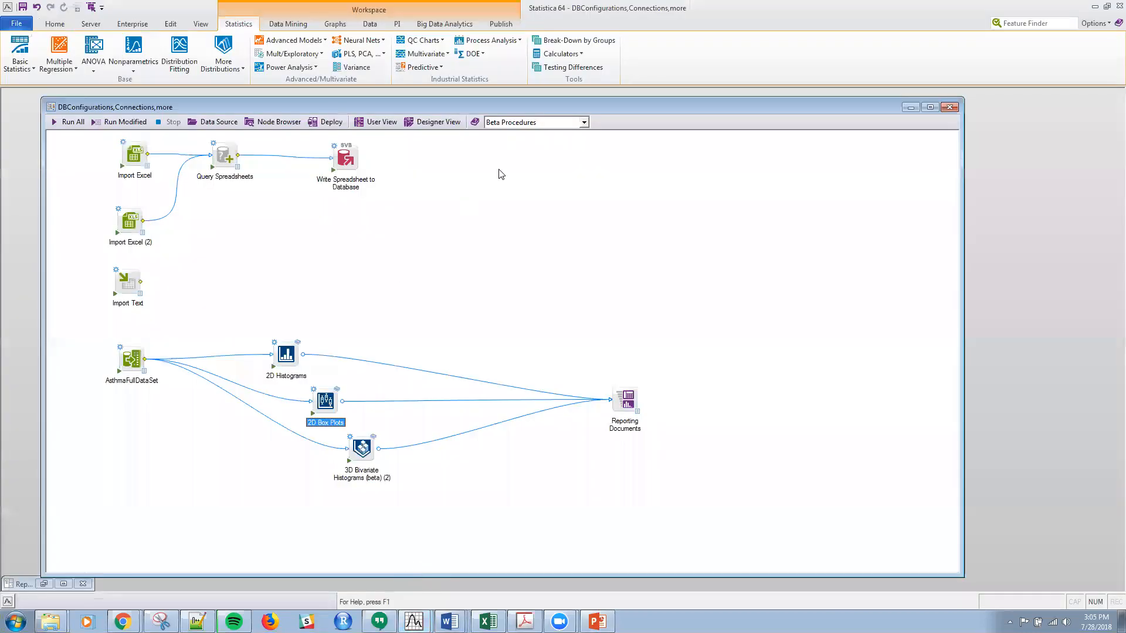
pyautogui.moveTo(402, 260)
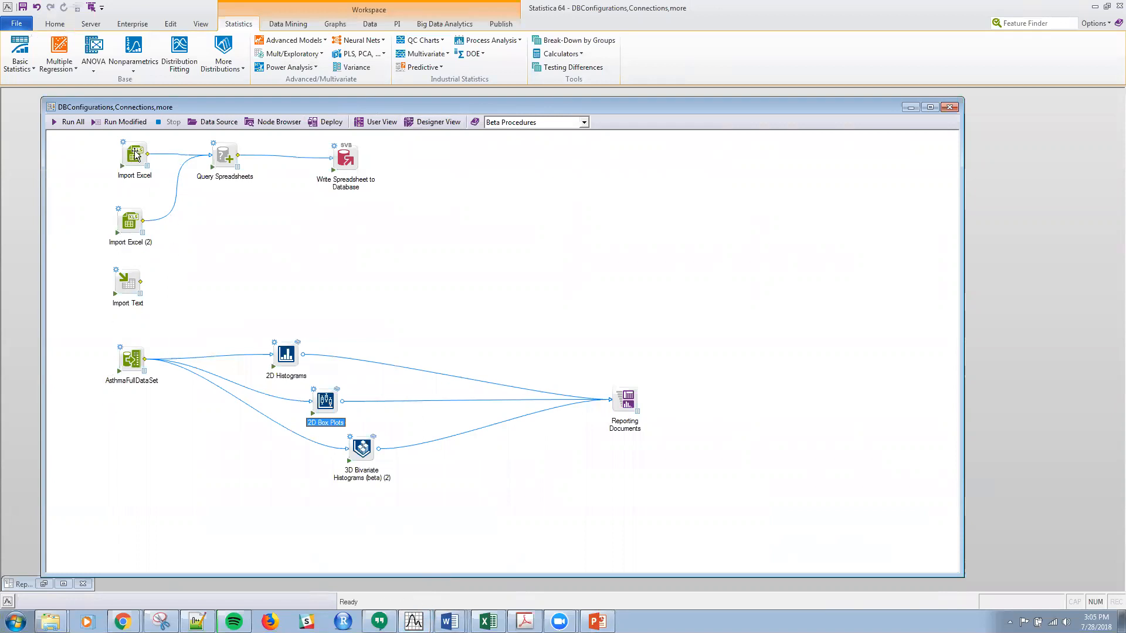
pyautogui.moveTo(166, 245)
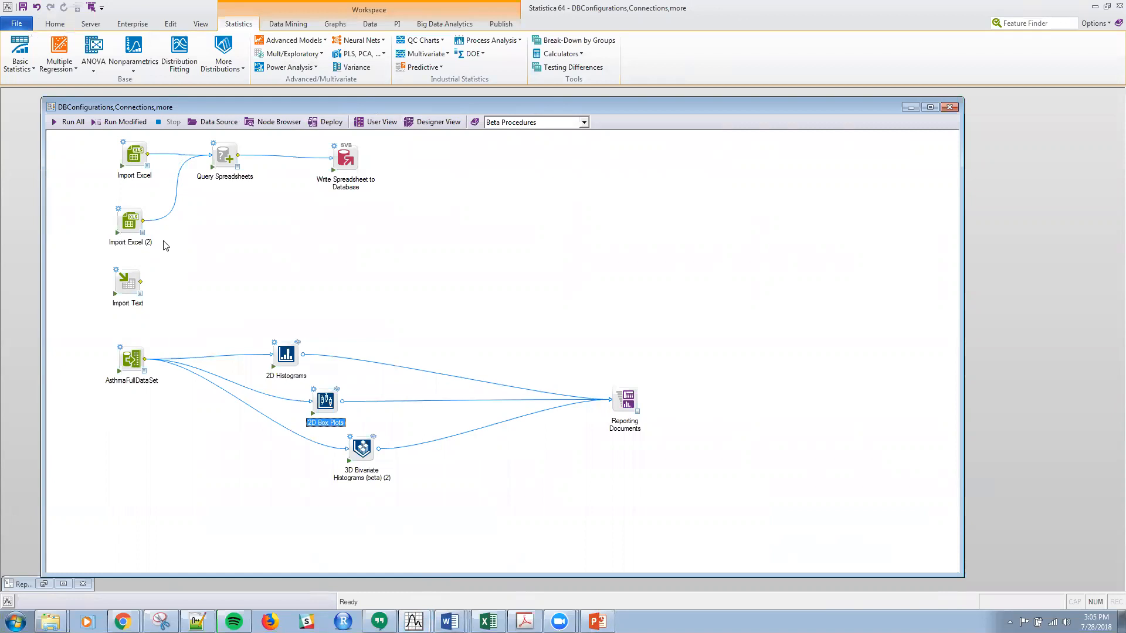
pyautogui.moveTo(182, 203)
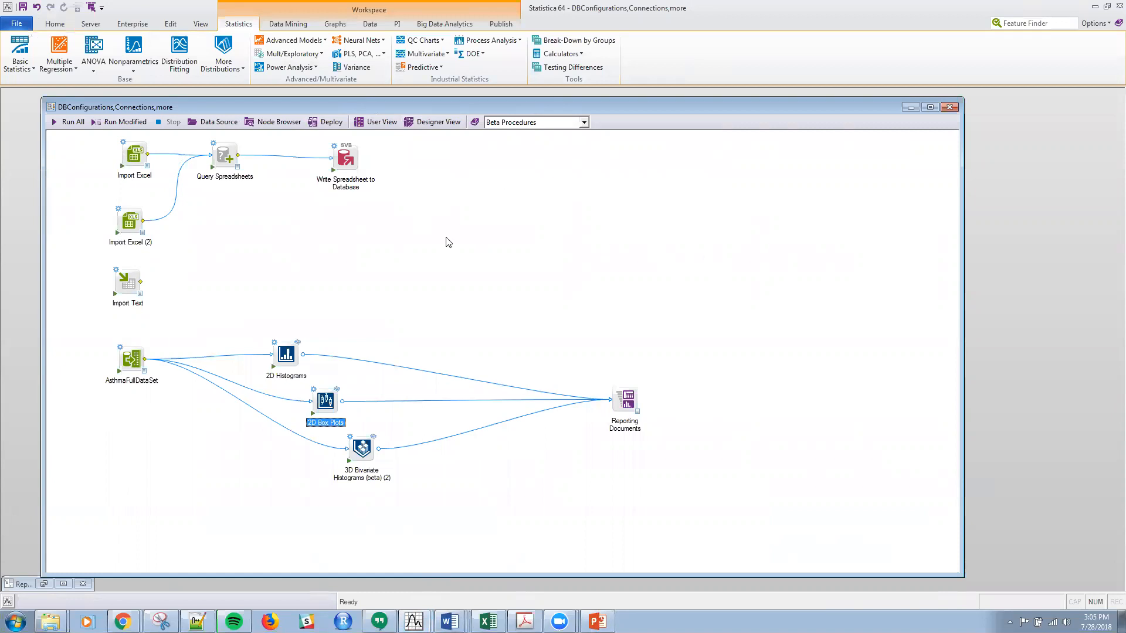
pyautogui.moveTo(105, 242)
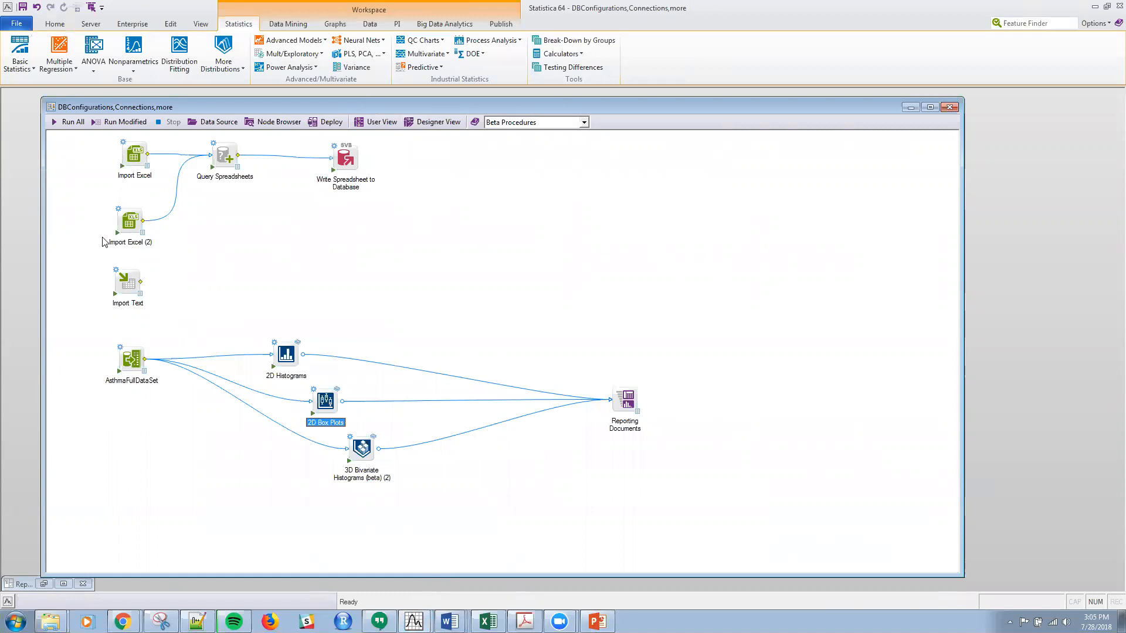
pyautogui.moveTo(131, 328)
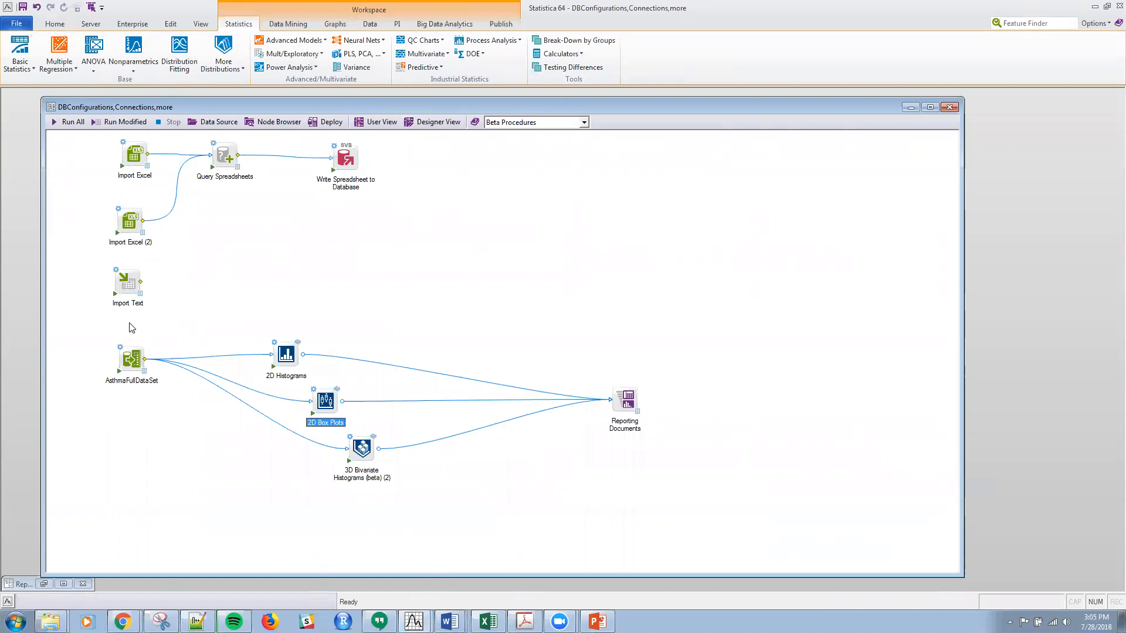
pyautogui.moveTo(736, 188)
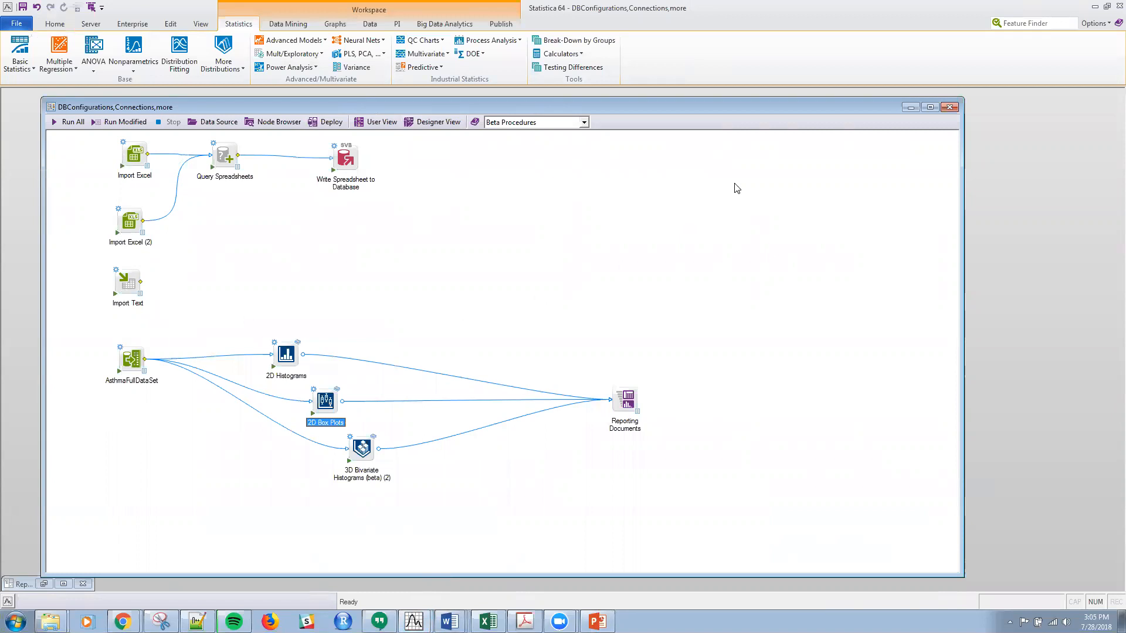
pyautogui.moveTo(273, 275)
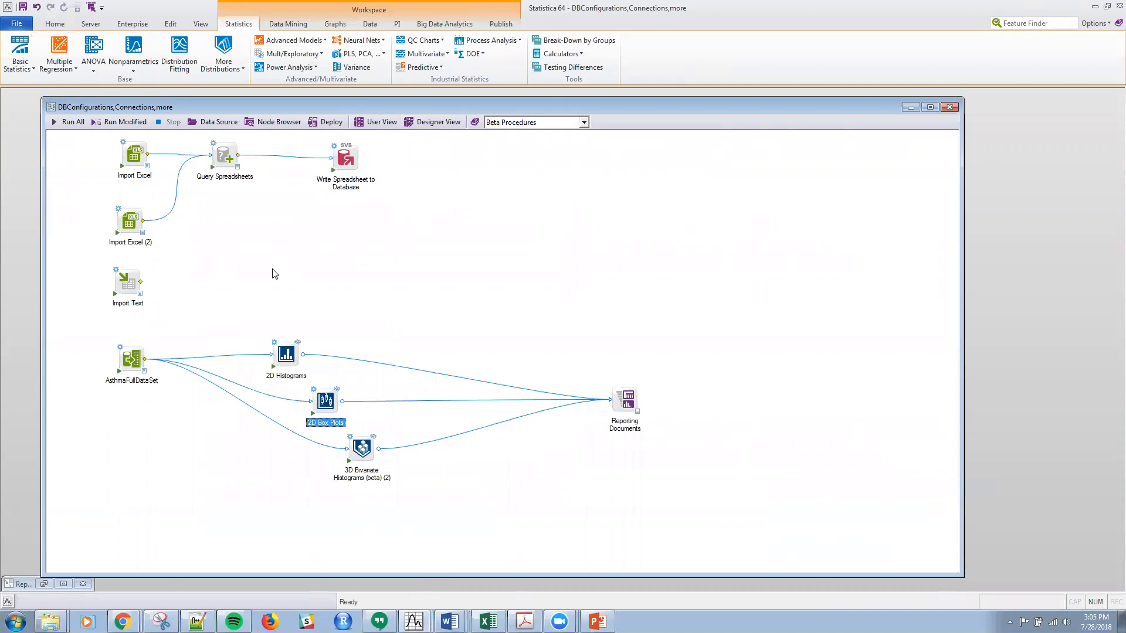
pyautogui.moveTo(218, 292)
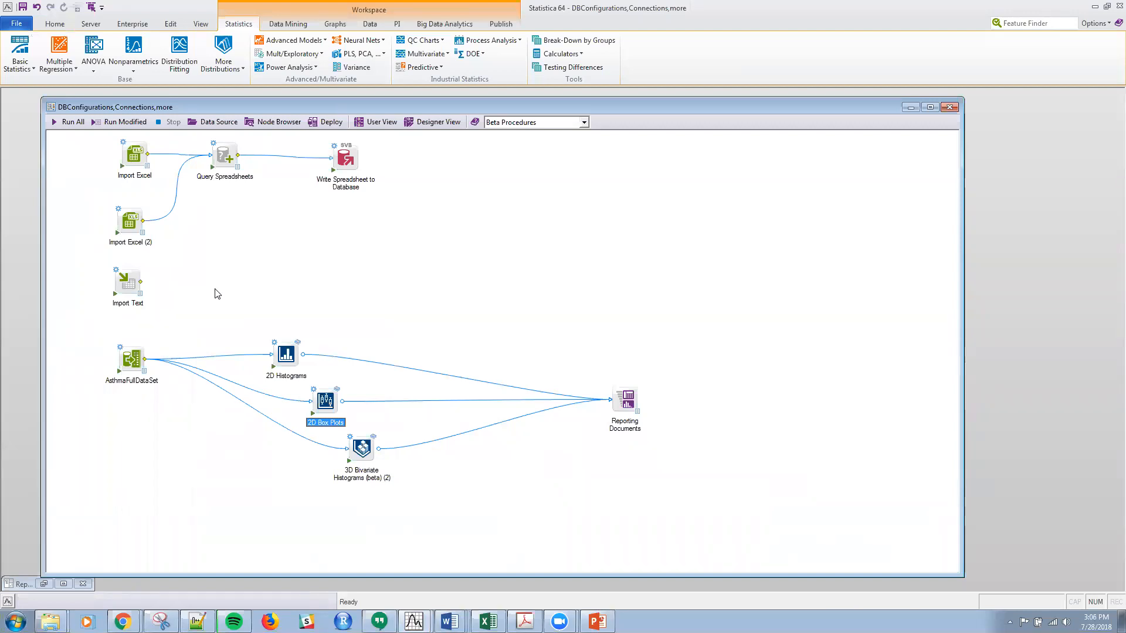
pyautogui.moveTo(388, 274)
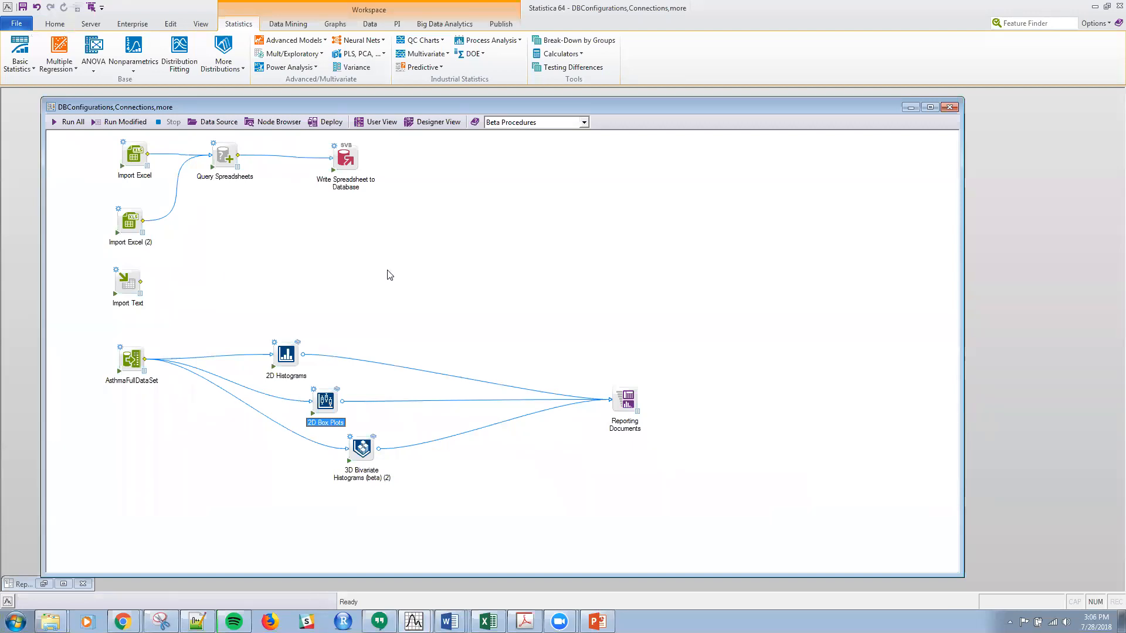
pyautogui.moveTo(588, 311)
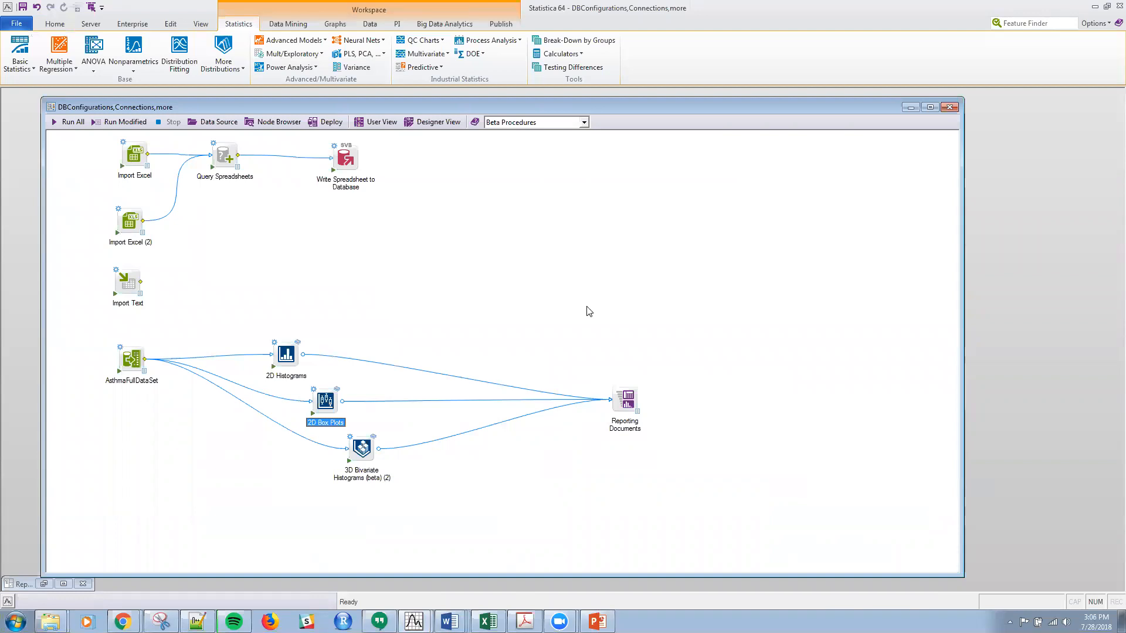
pyautogui.moveTo(890, 80)
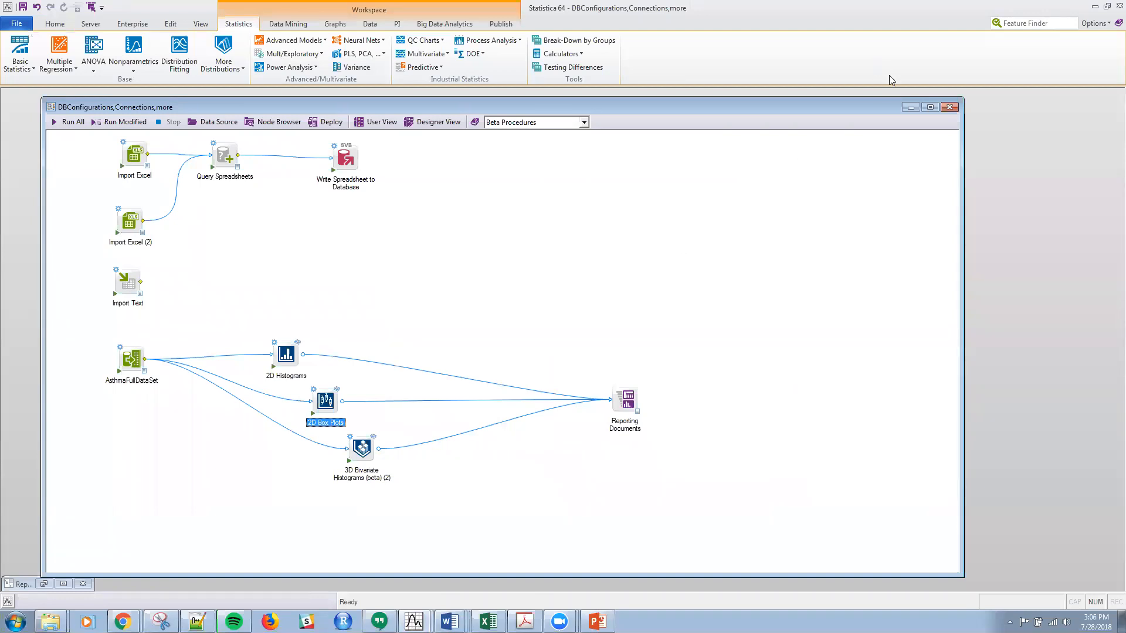
pyautogui.moveTo(403, 162)
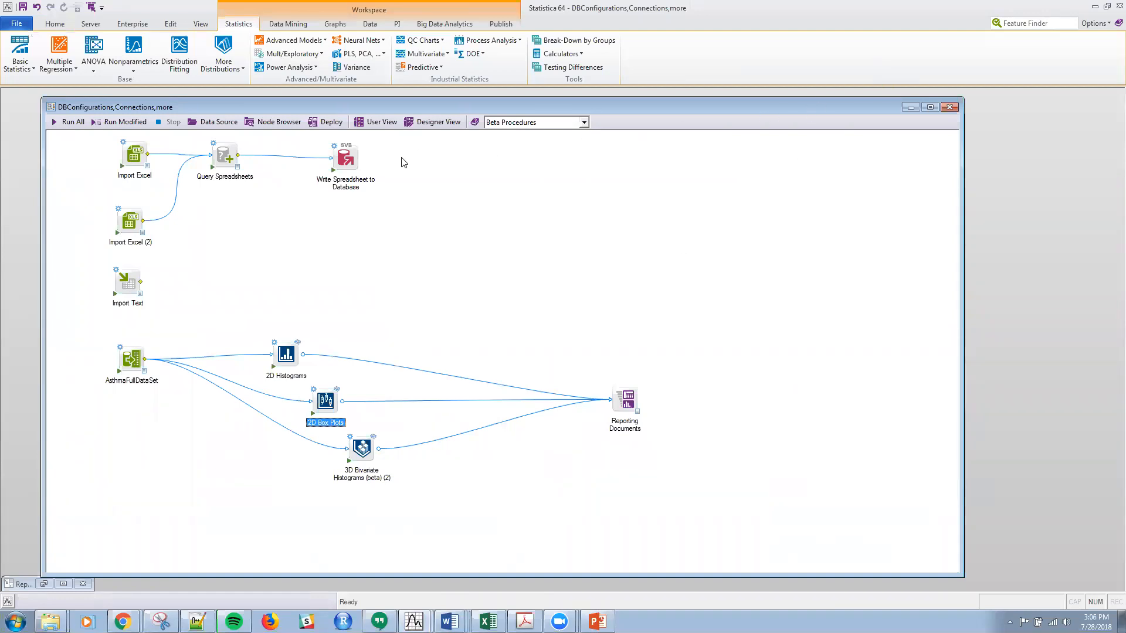
pyautogui.moveTo(273, 193)
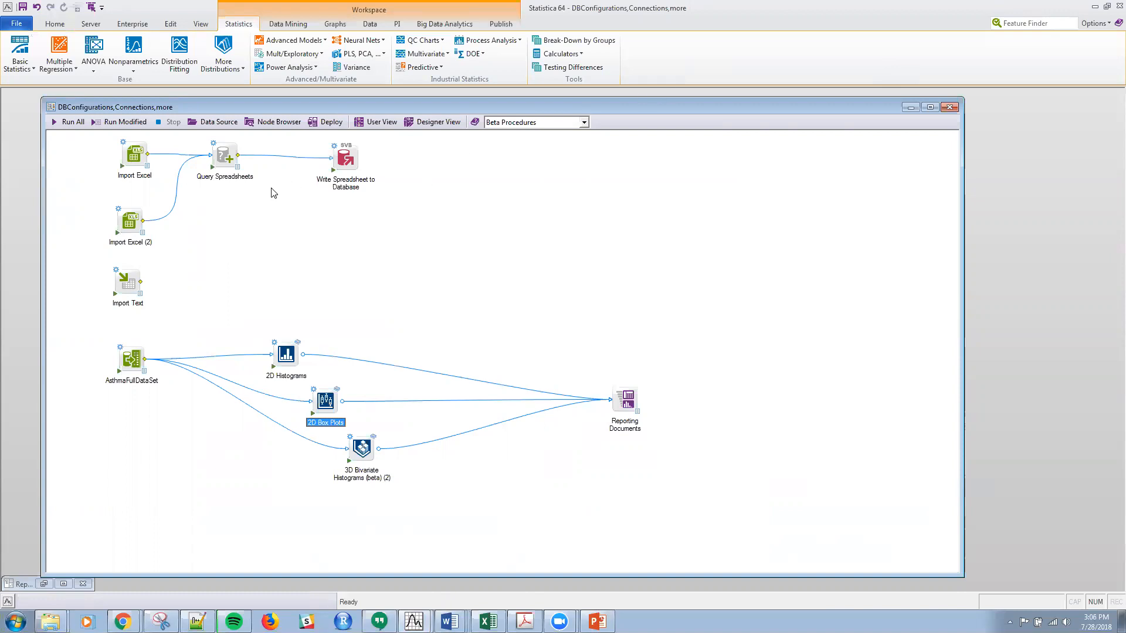
# View the imported Excel asthma data, then create a new blank local workspace
pyautogui.doubleClick(134, 156)
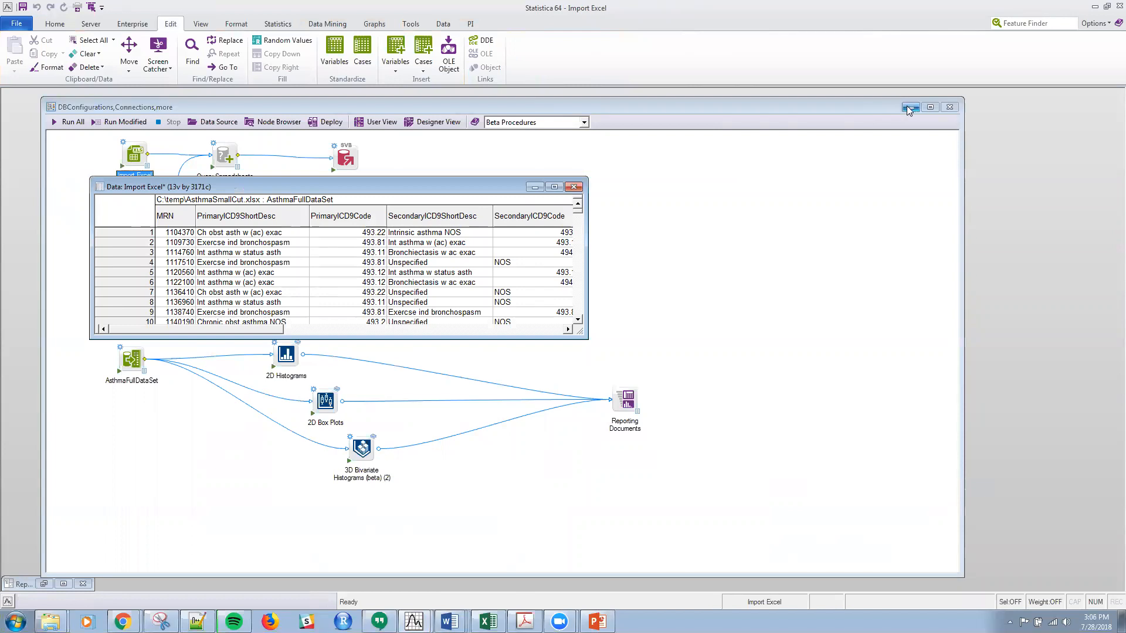
pyautogui.click(910, 107)
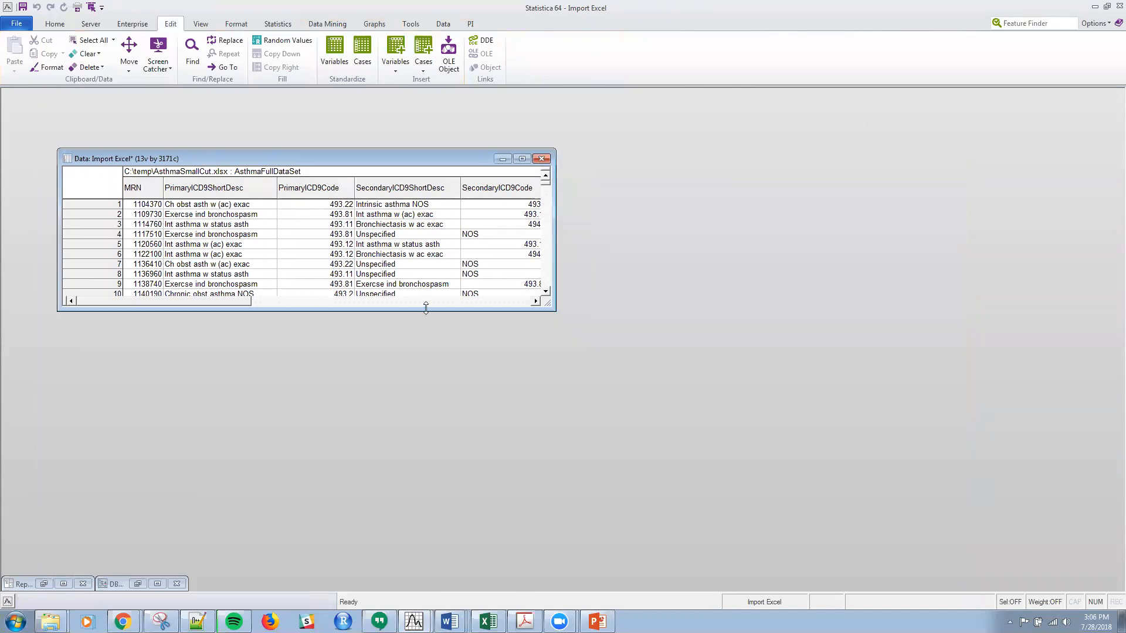
pyautogui.click(15, 23)
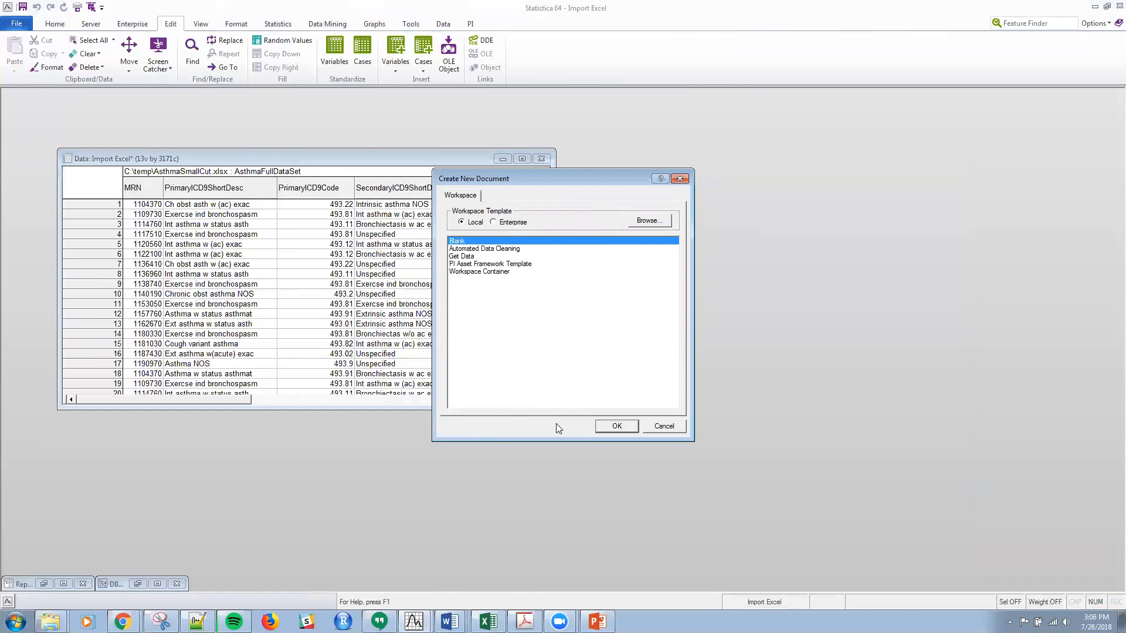
pyautogui.click(615, 426)
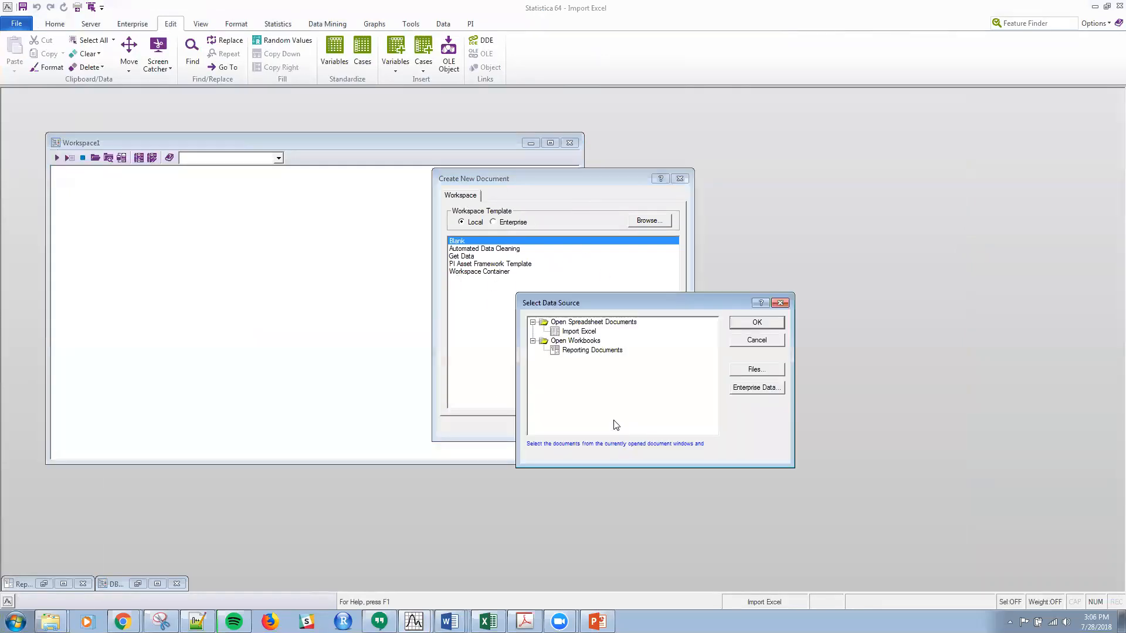
# Add the Import Excel spreadsheet to the new workspace and attach a SANN Regression node
pyautogui.click(578, 330)
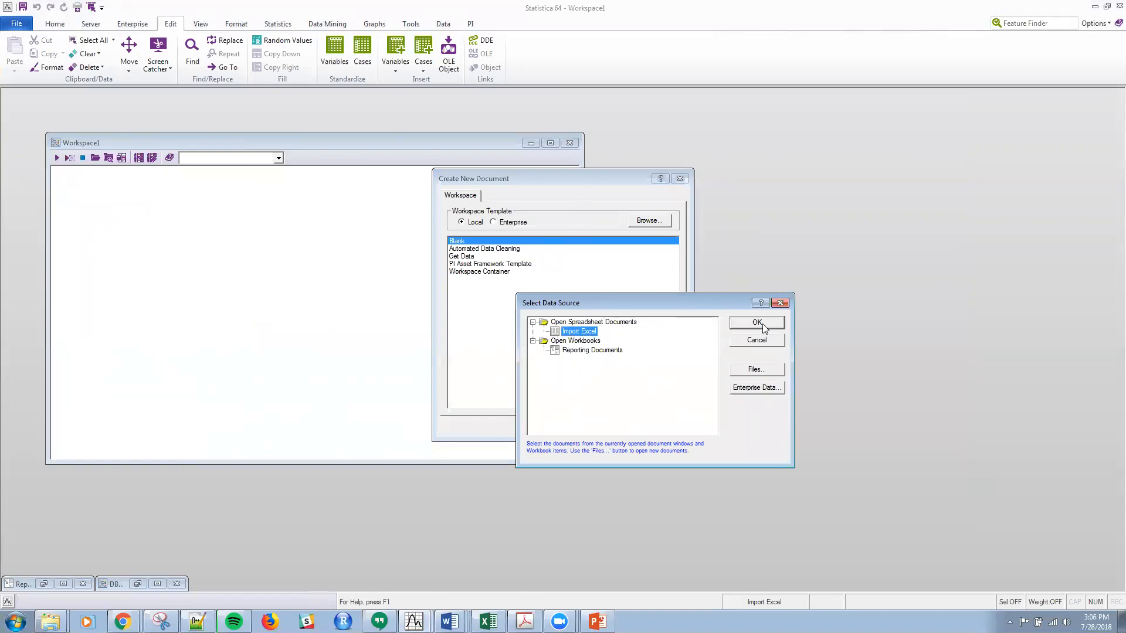
pyautogui.click(756, 322)
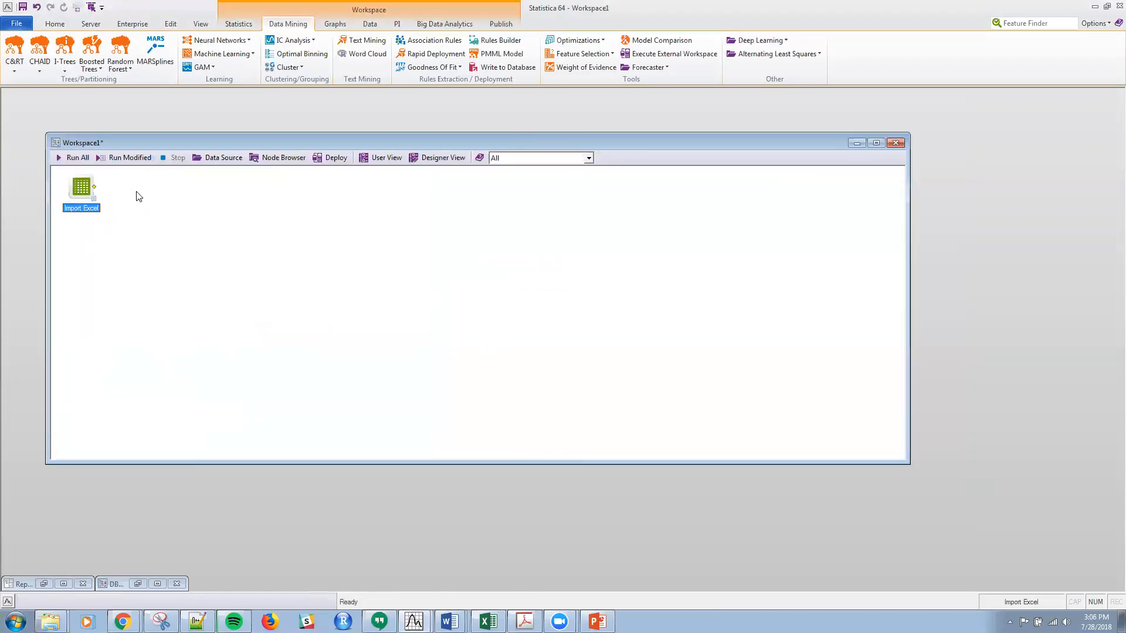
pyautogui.moveTo(72, 184)
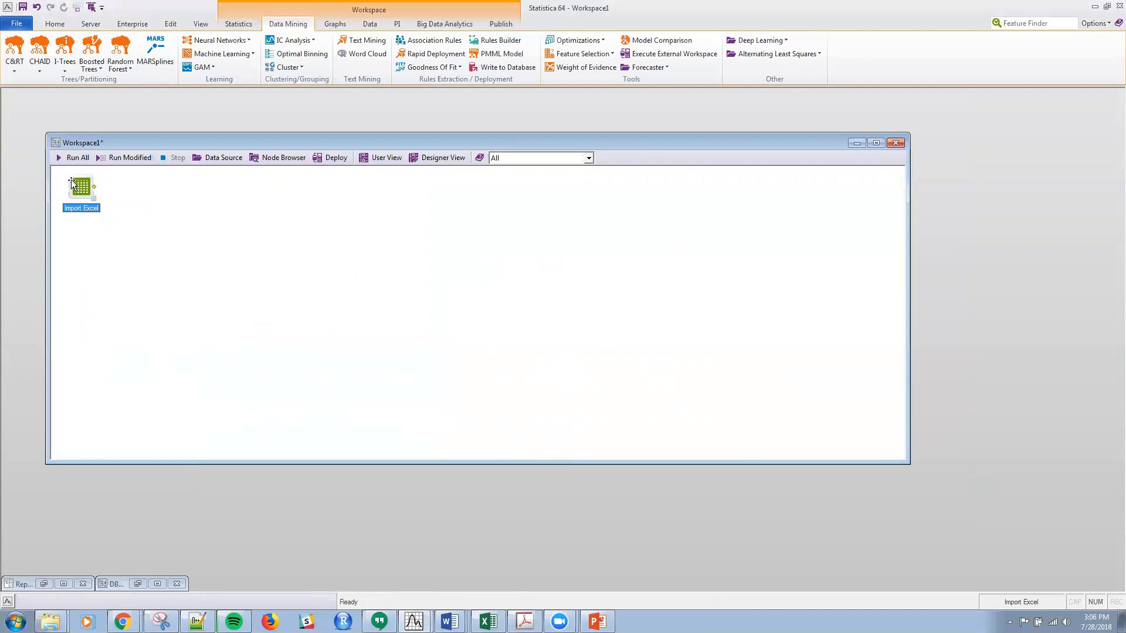
pyautogui.click(219, 40)
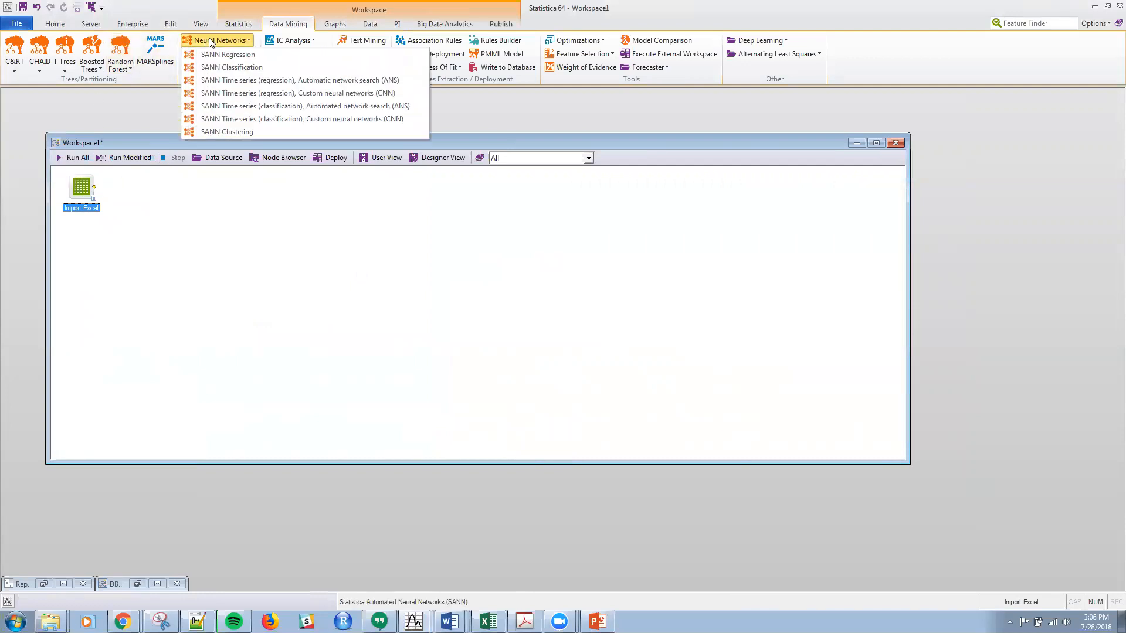
pyautogui.click(227, 54)
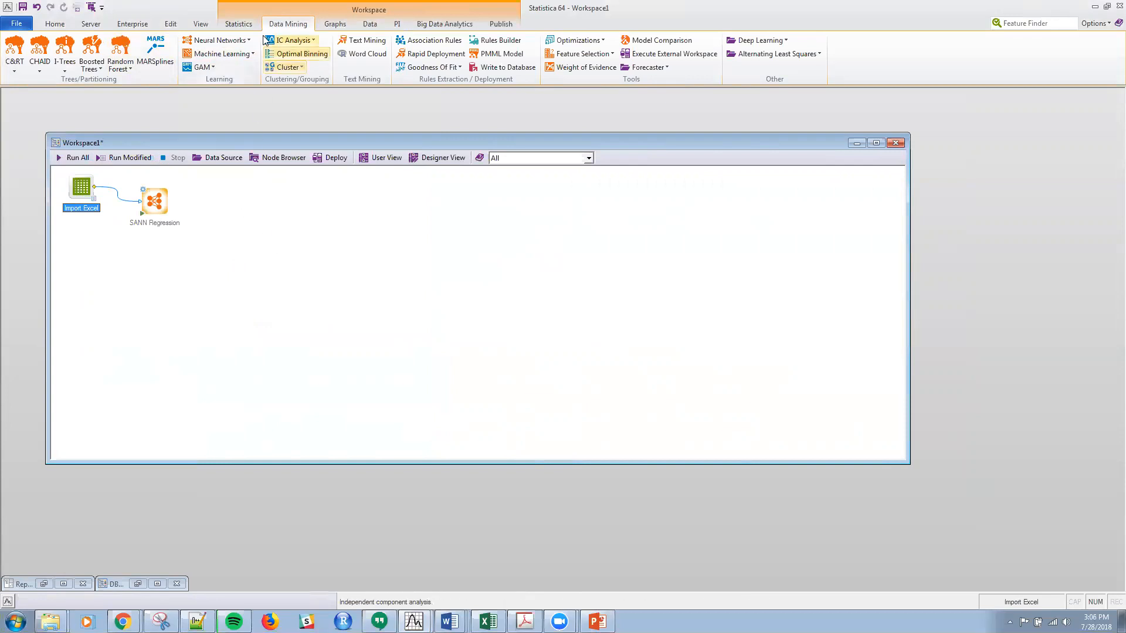
pyautogui.moveTo(742, 119)
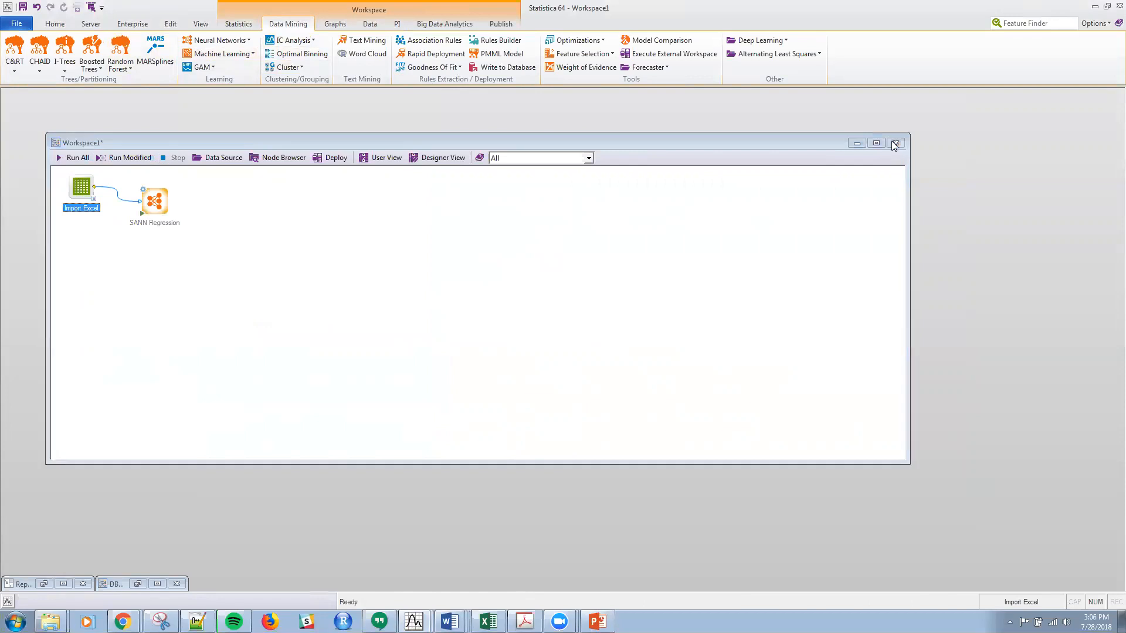
# Close the scratch Workspace1 and restore the DBConfigurations workspace
pyautogui.doubleClick(81, 190)
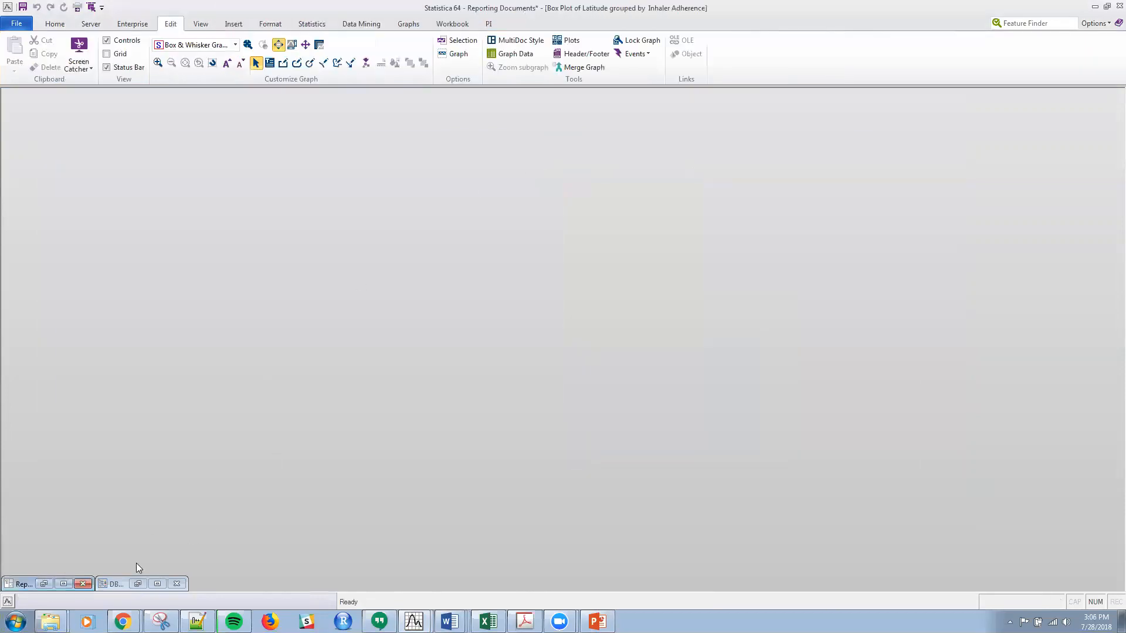
pyautogui.click(114, 583)
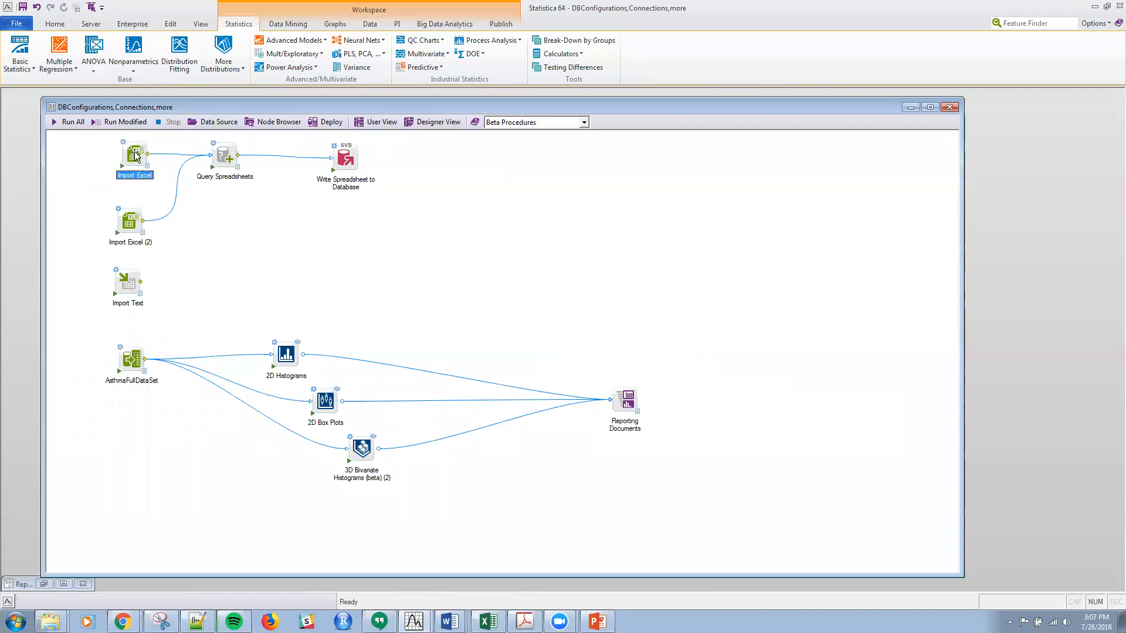
pyautogui.click(370, 24)
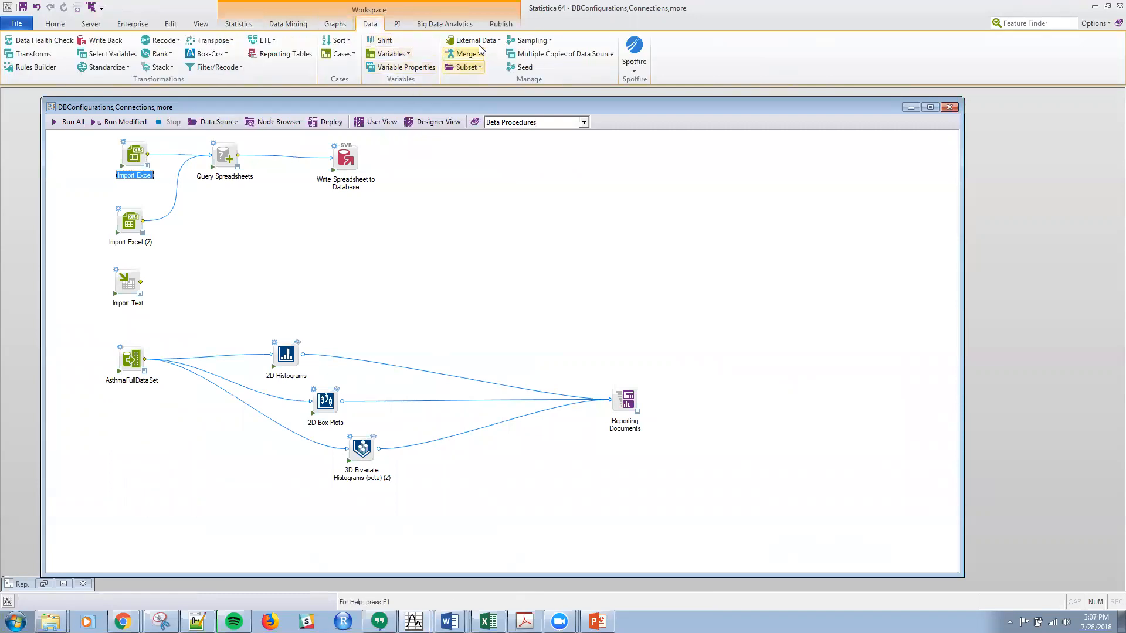
pyautogui.click(474, 39)
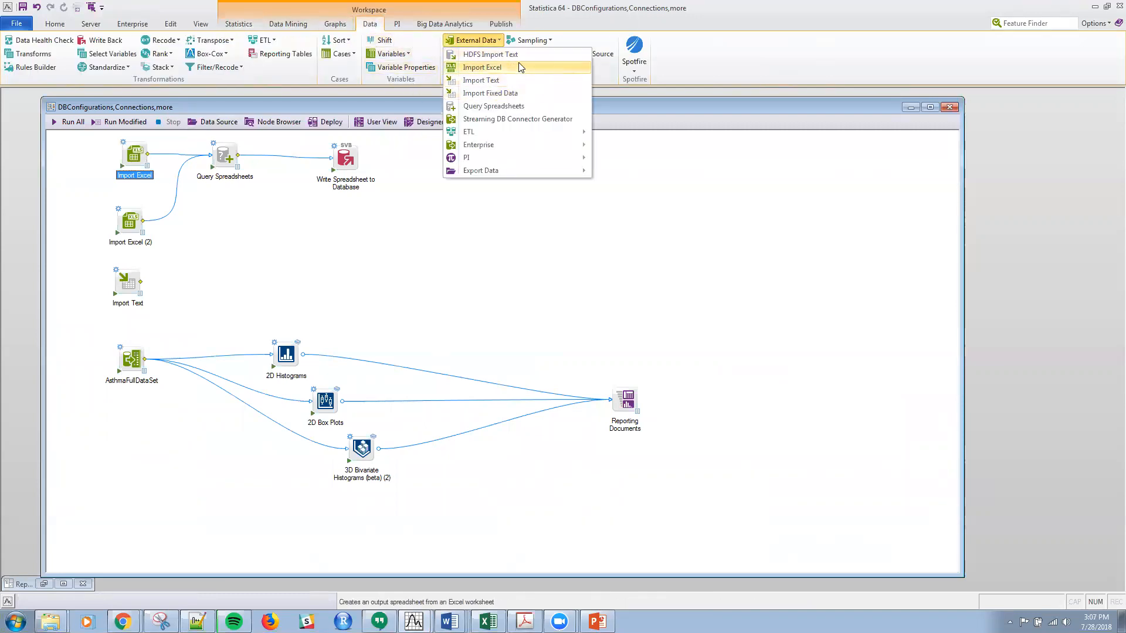
pyautogui.moveTo(513, 170)
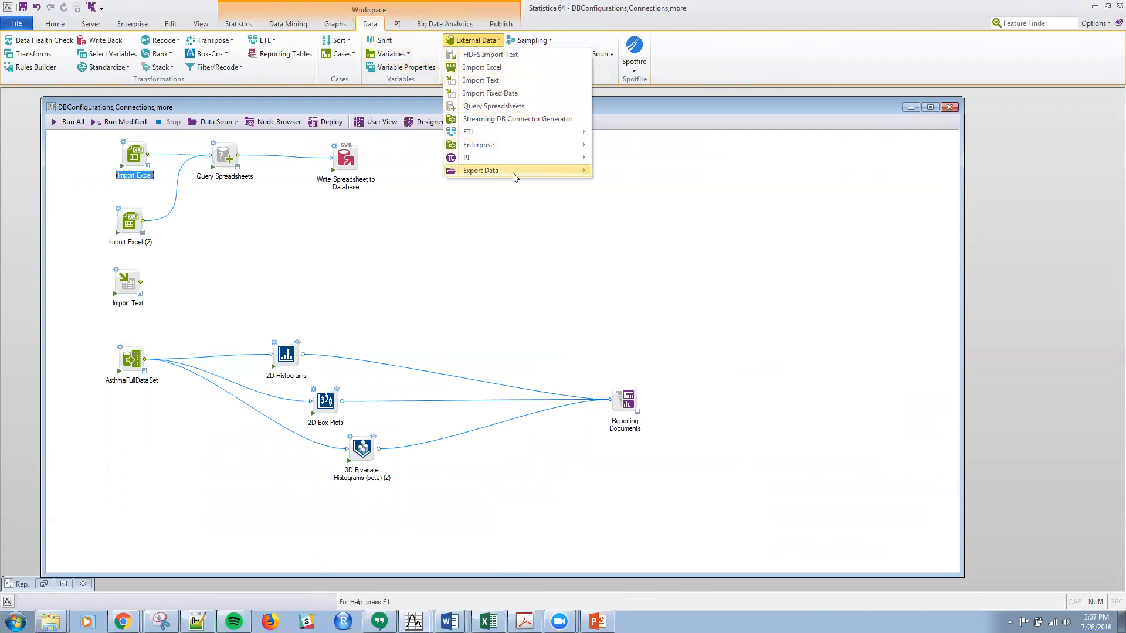
pyautogui.moveTo(490, 55)
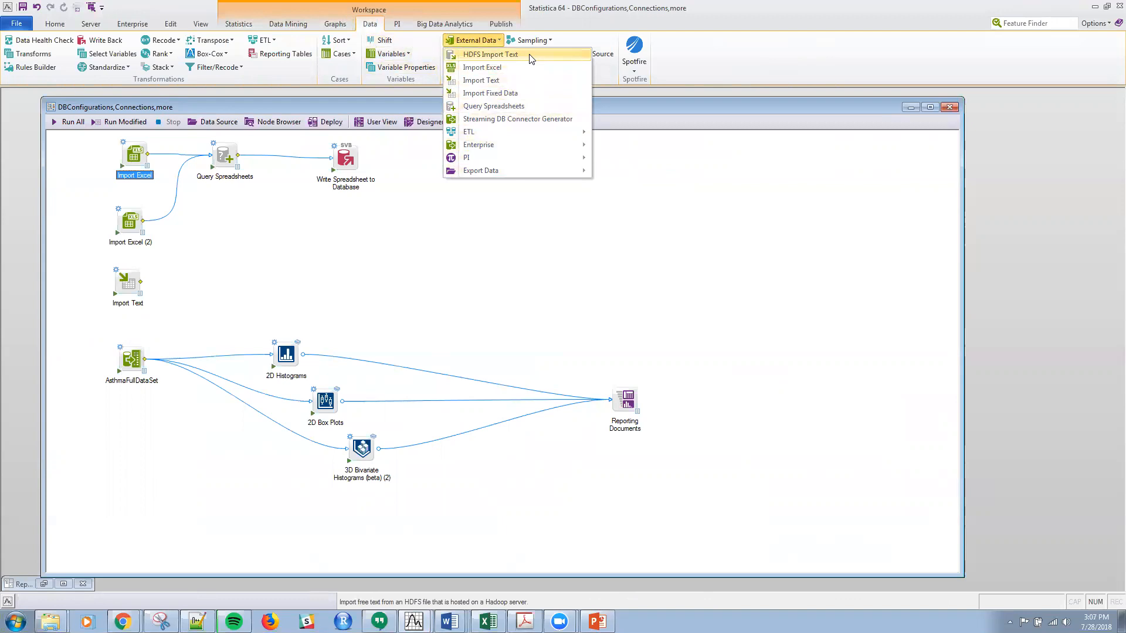
pyautogui.moveTo(529, 58)
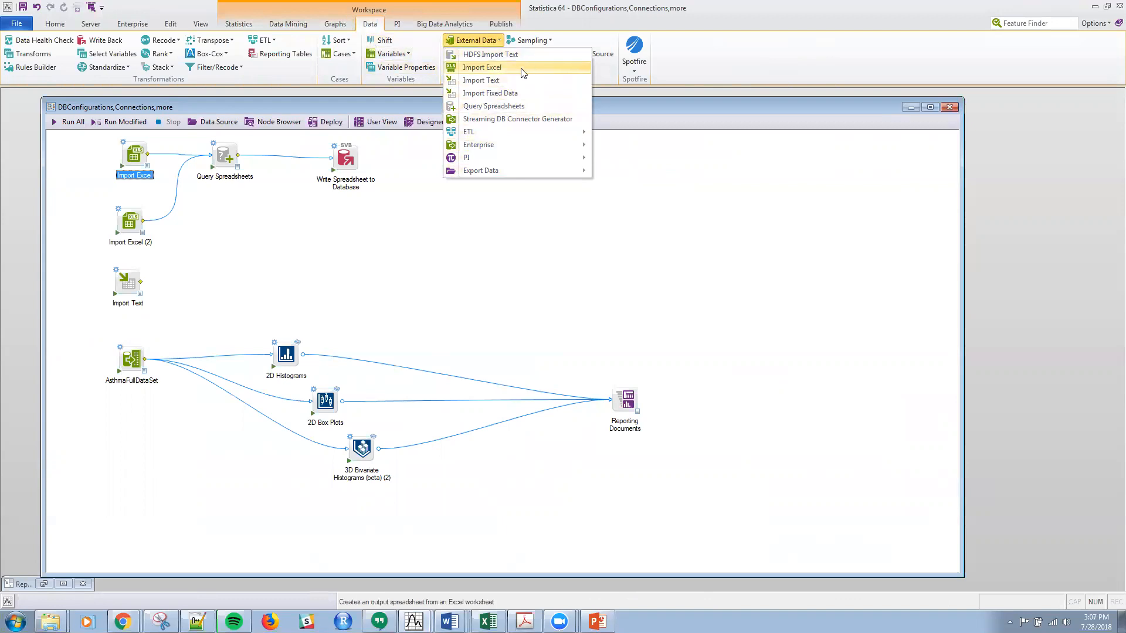
pyautogui.moveTo(481, 80)
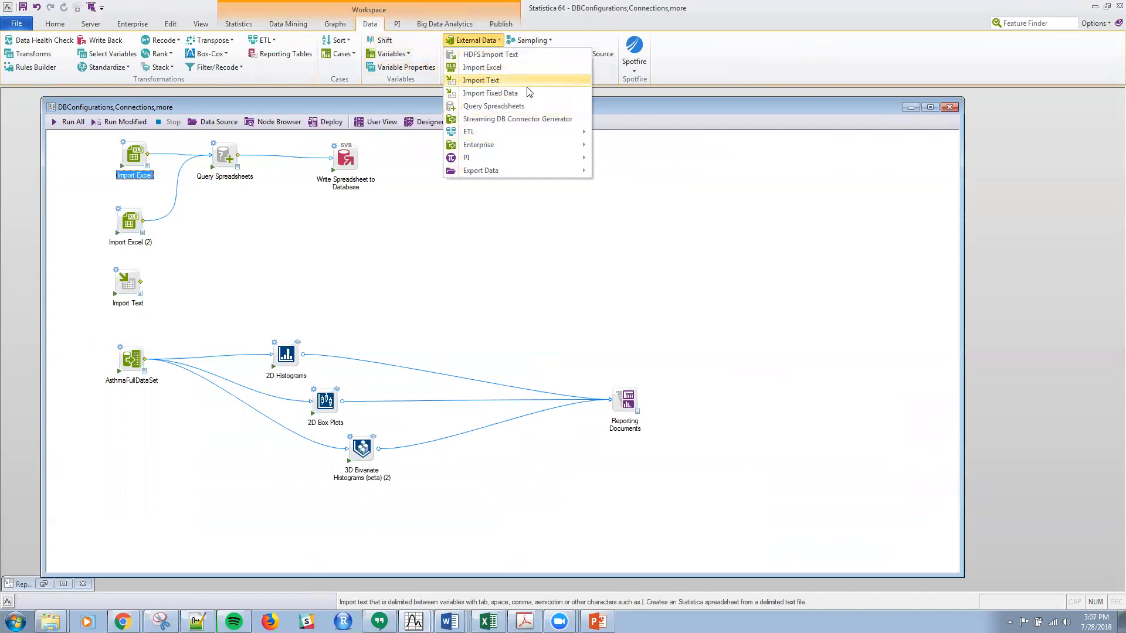
pyautogui.moveTo(490, 93)
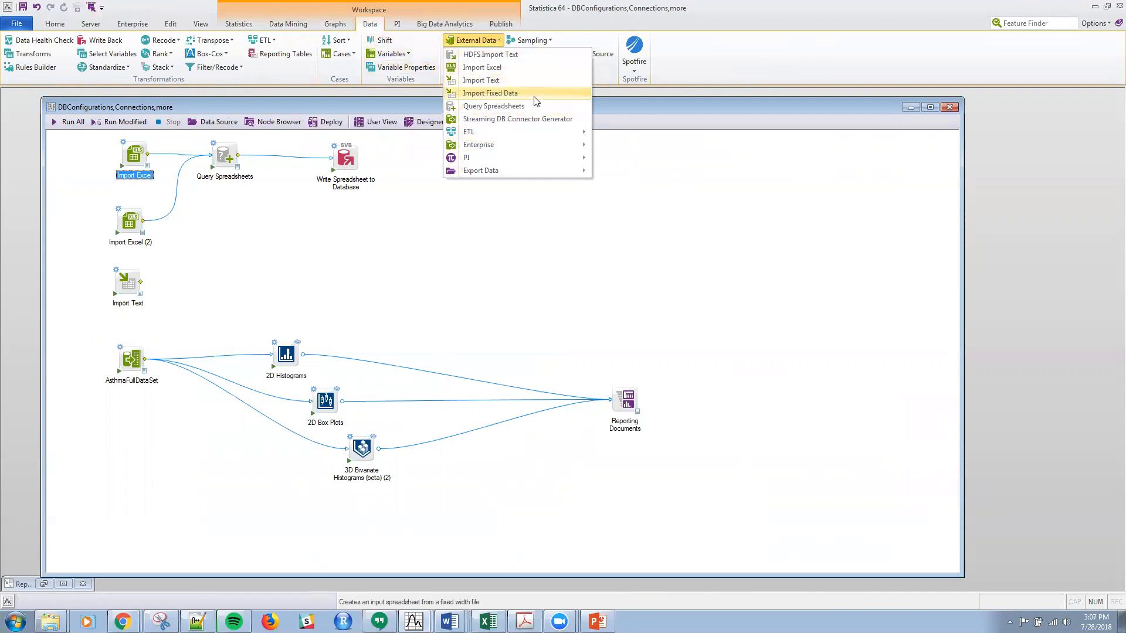
pyautogui.moveTo(493, 106)
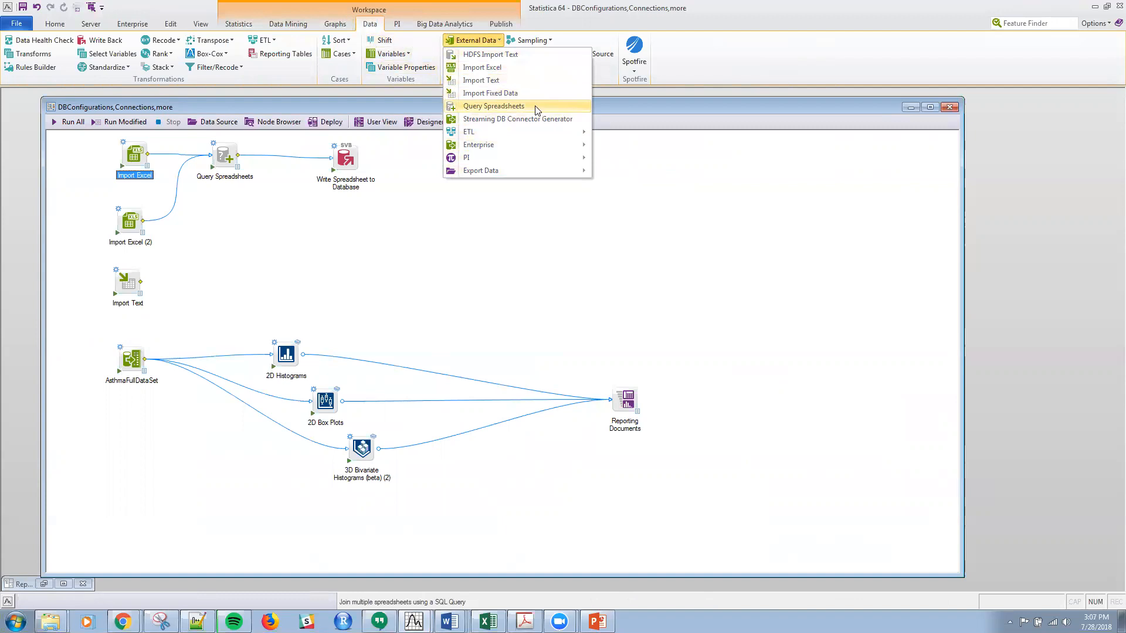
pyautogui.moveTo(518, 118)
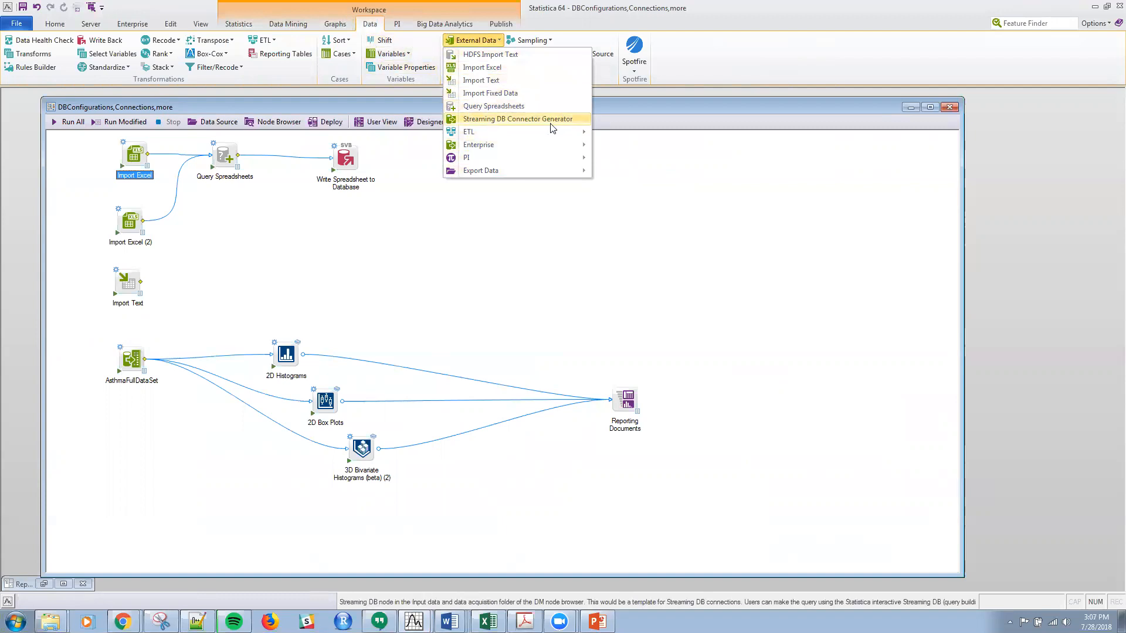
pyautogui.moveTo(545, 132)
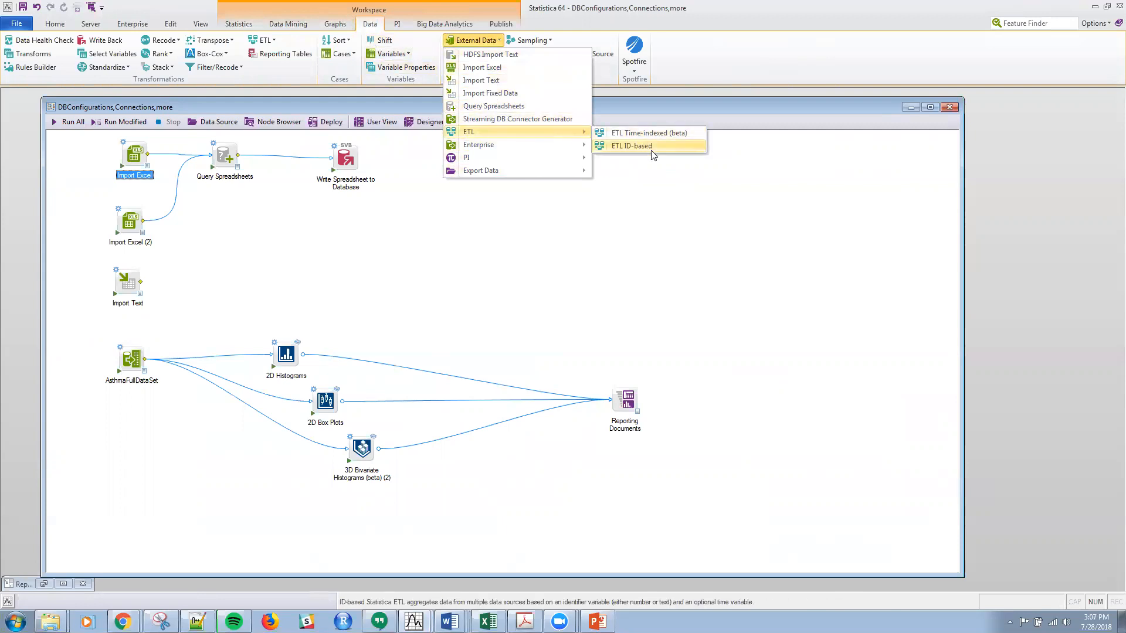
pyautogui.moveTo(478, 144)
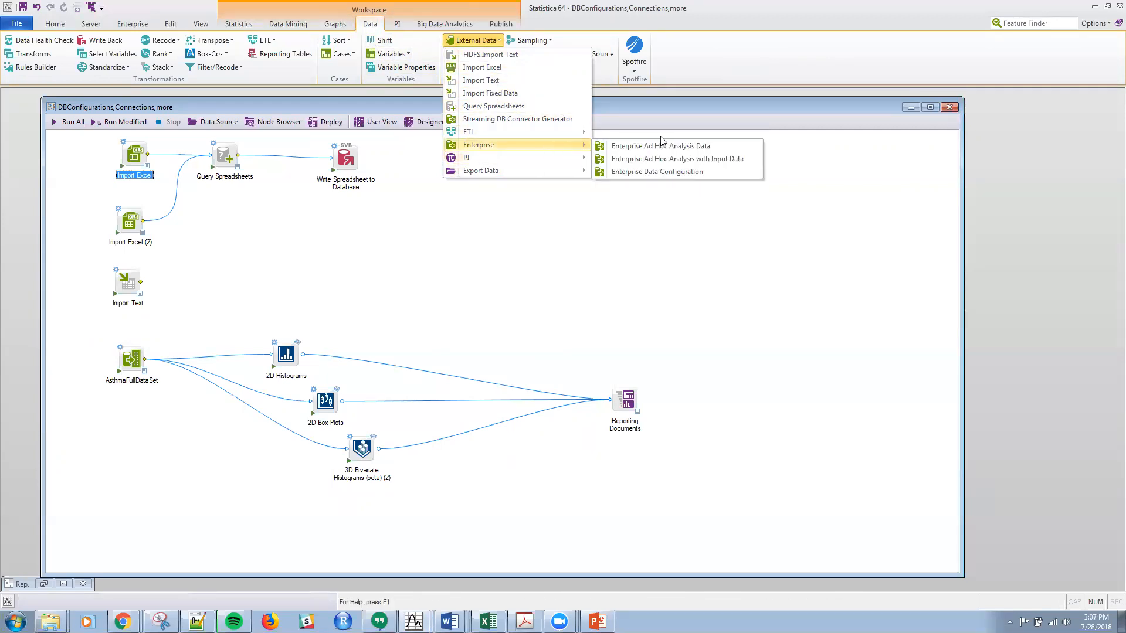
pyautogui.moveTo(656, 171)
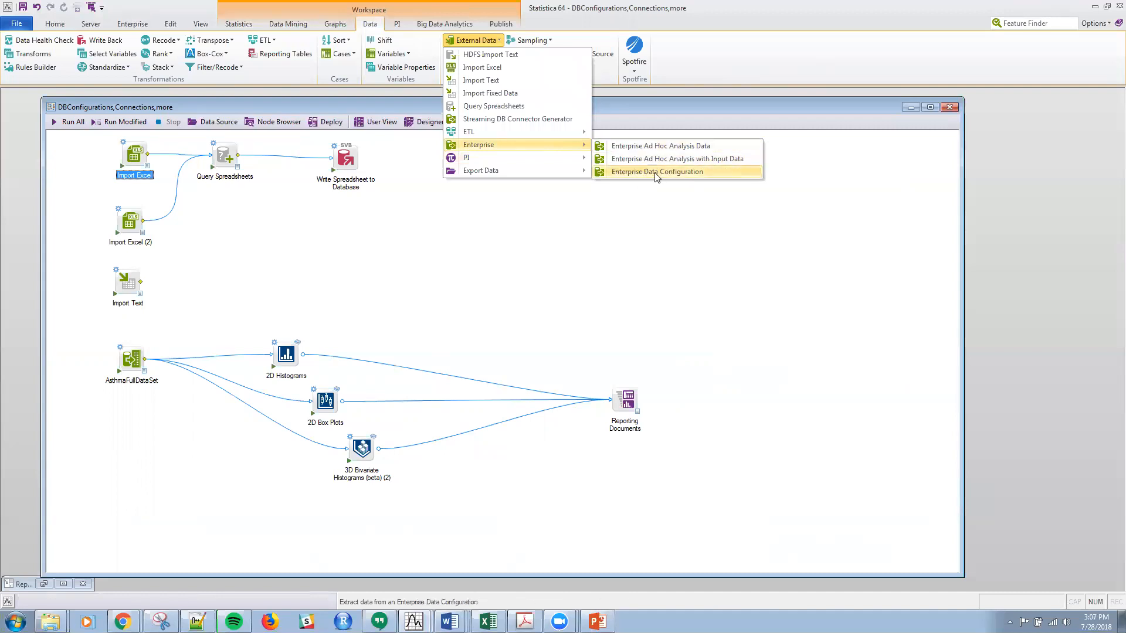
pyautogui.moveTo(466, 157)
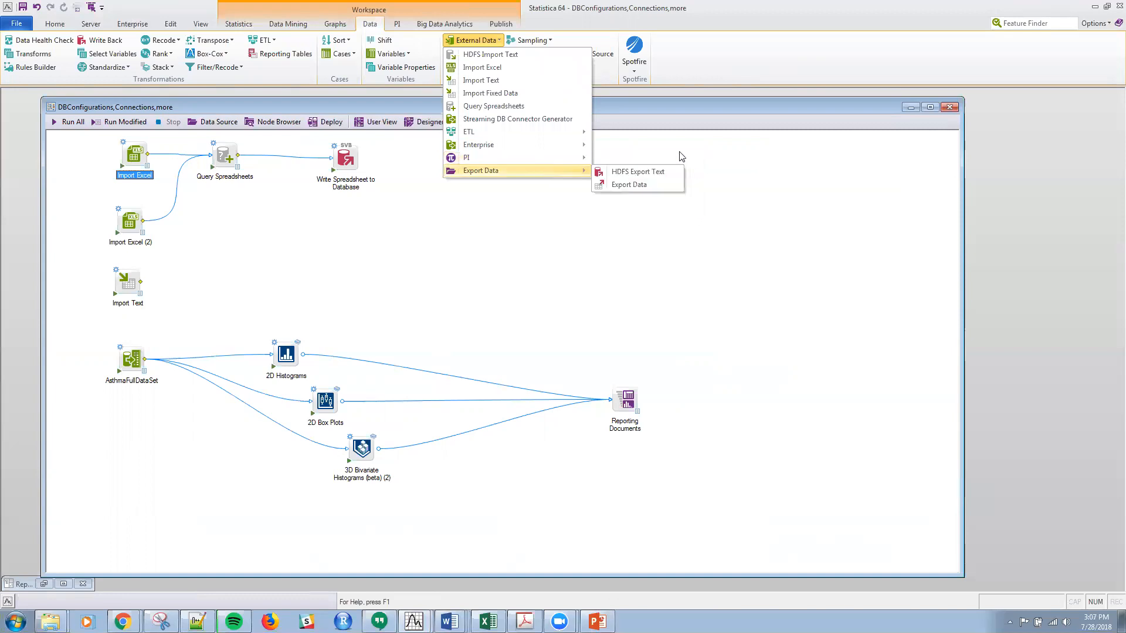
pyautogui.moveTo(518, 206)
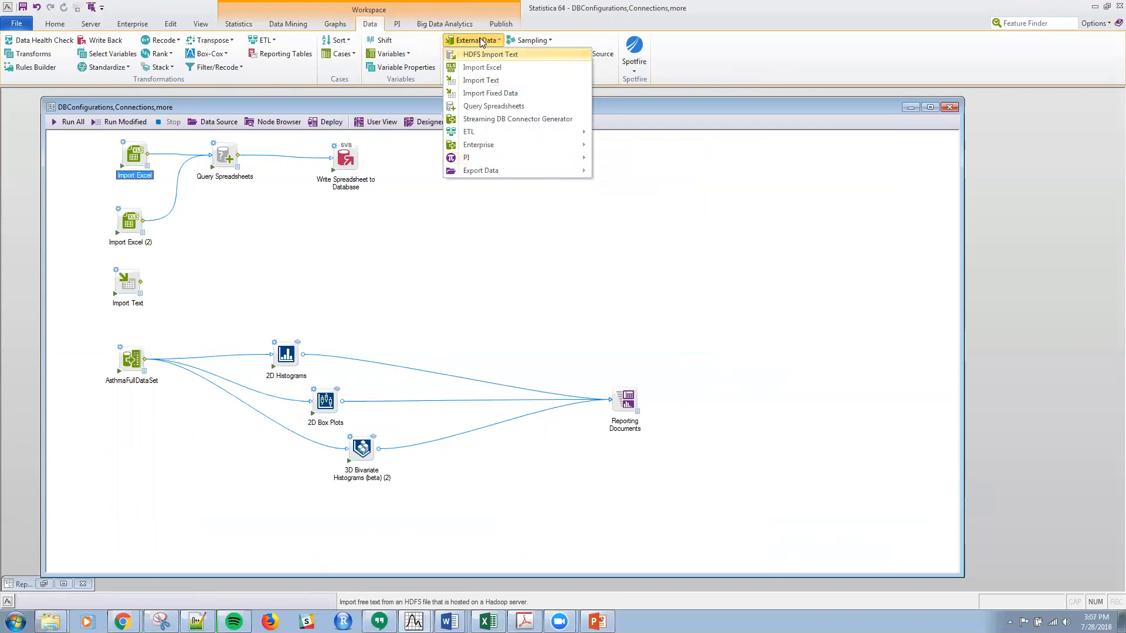
pyautogui.click(358, 156)
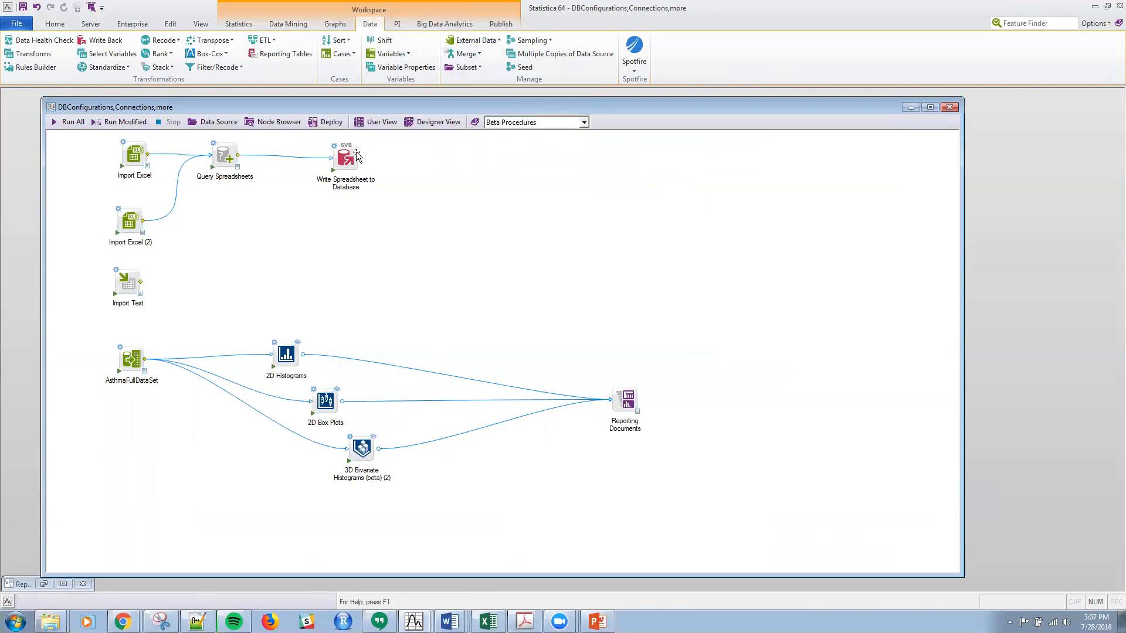
pyautogui.moveTo(332, 141)
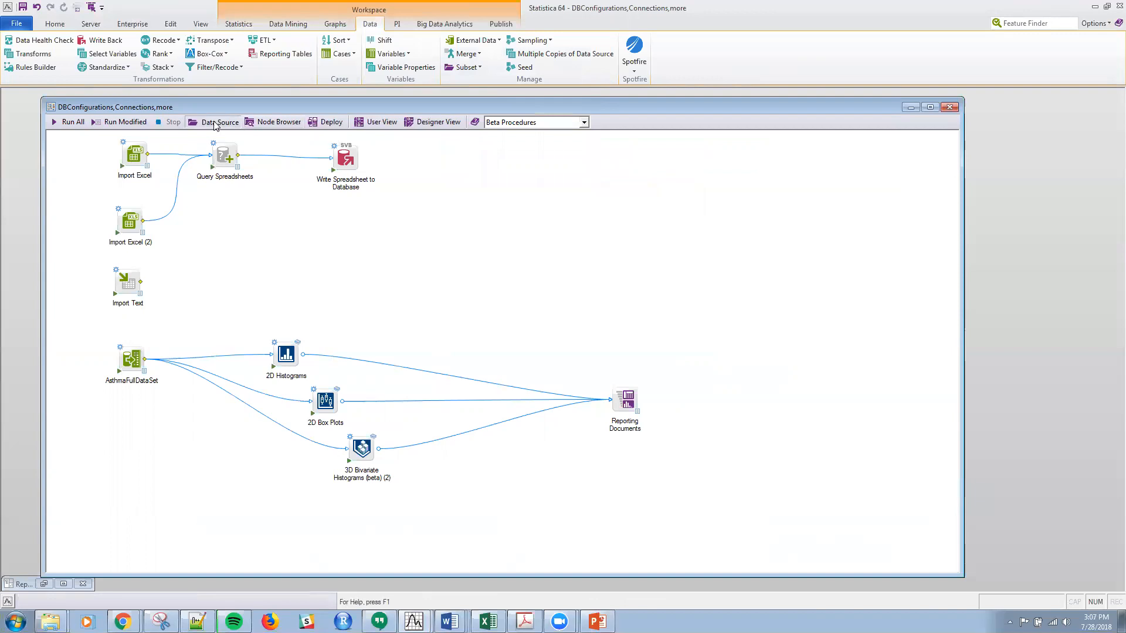
pyautogui.click(220, 121)
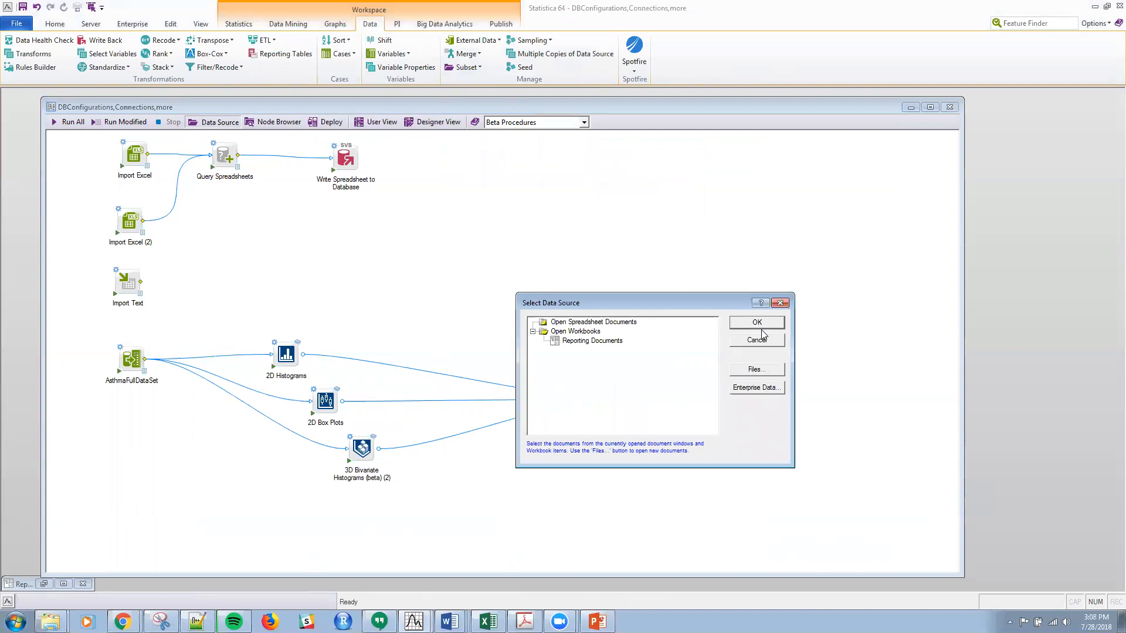
pyautogui.click(757, 321)
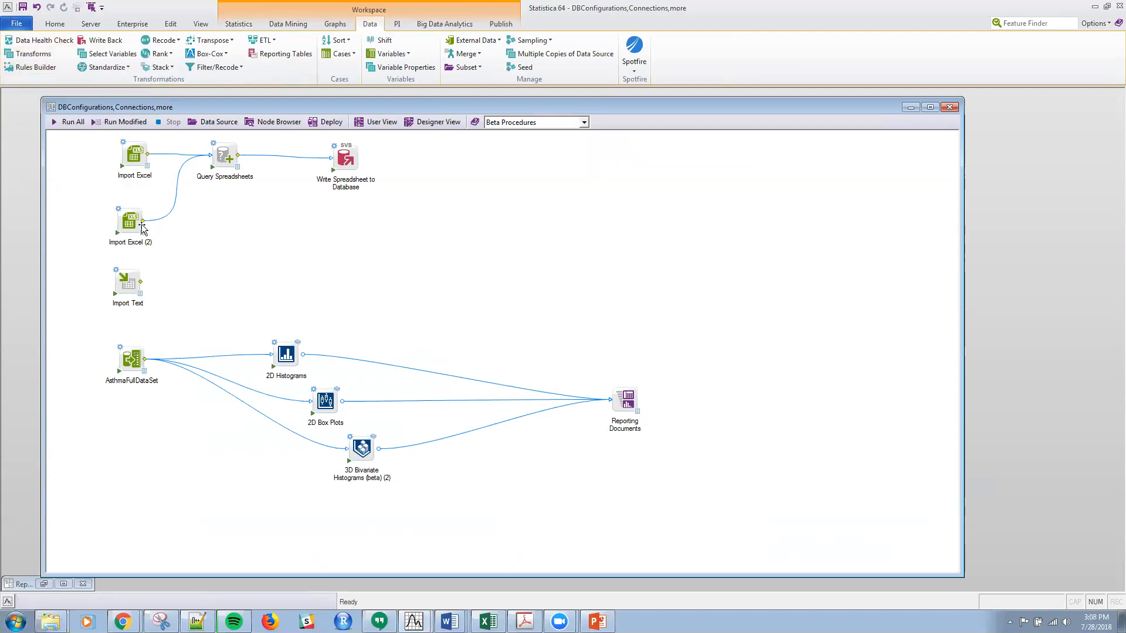
pyautogui.moveTo(127, 204)
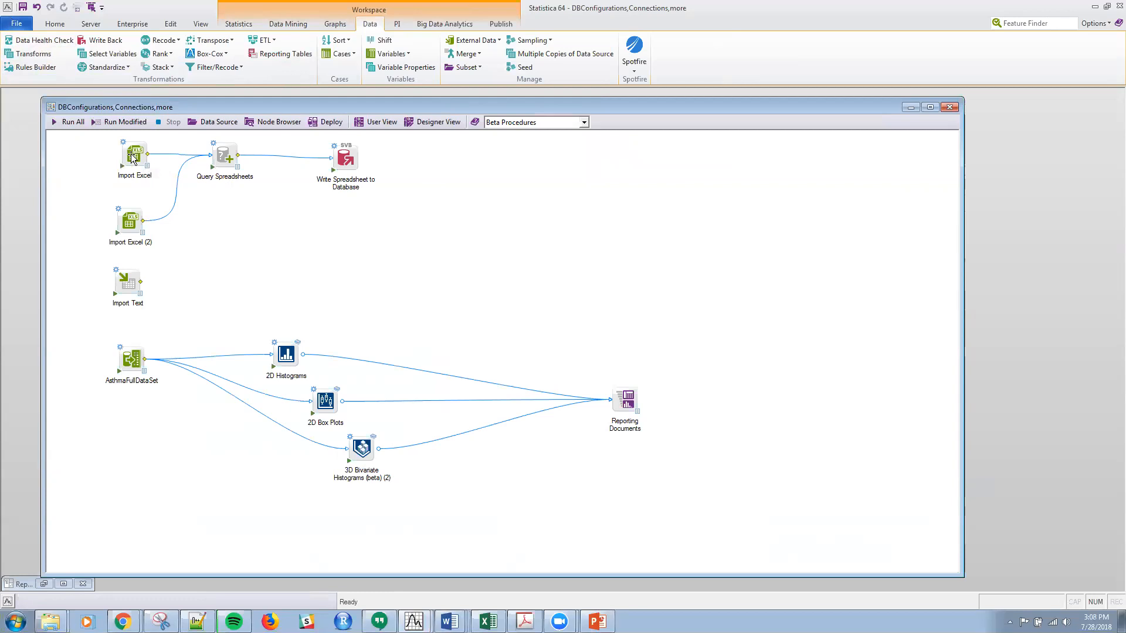
pyautogui.doubleClick(134, 153)
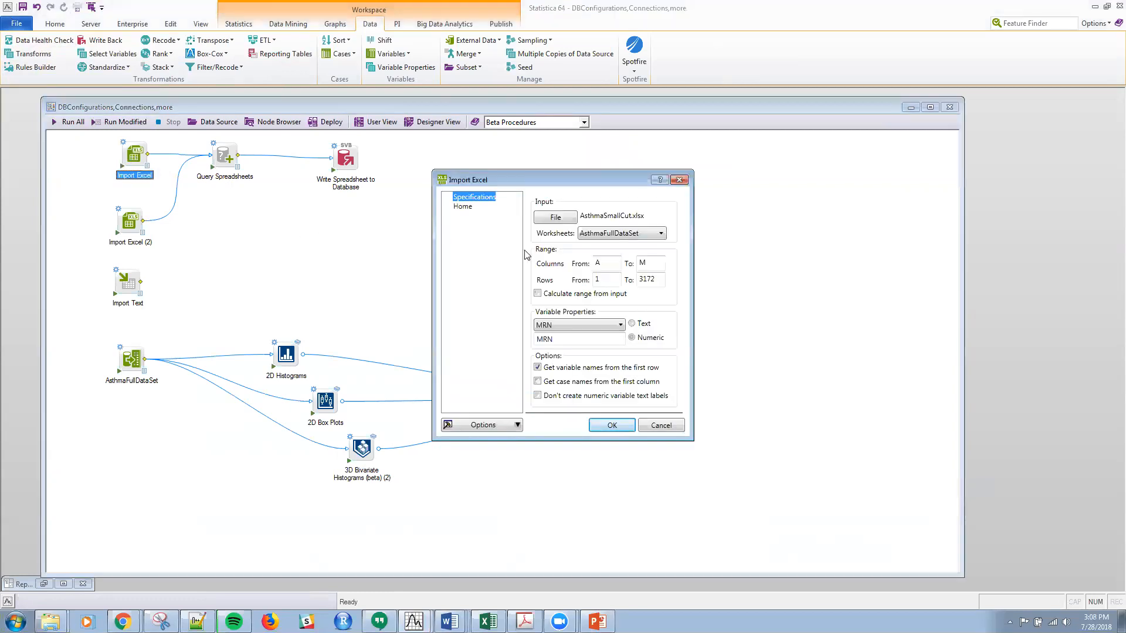
pyautogui.click(554, 216)
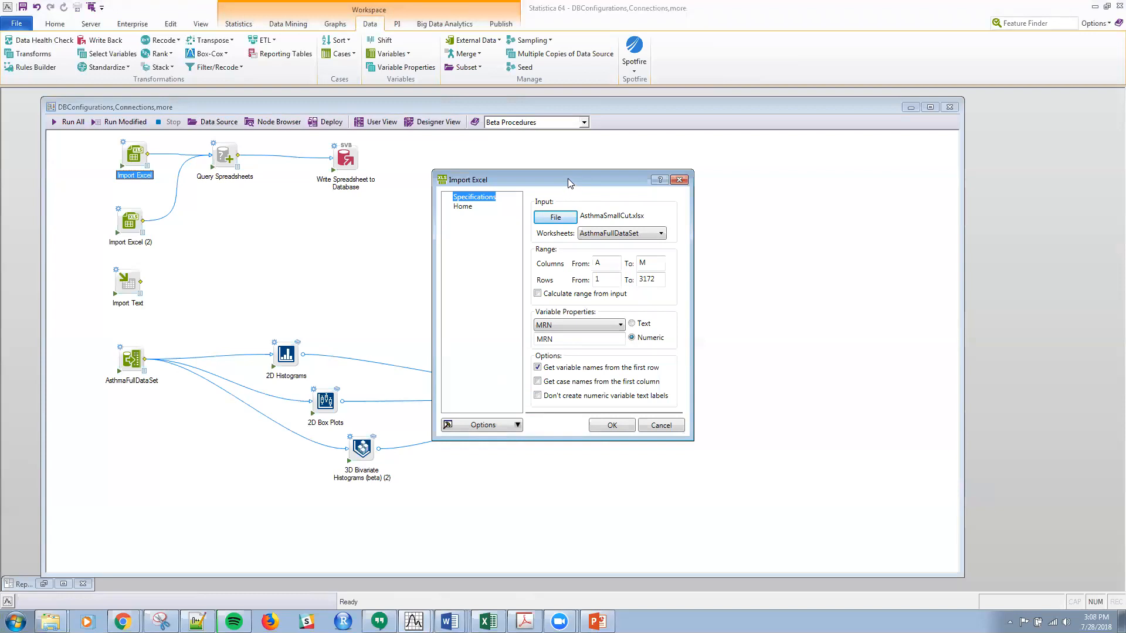
pyautogui.moveTo(567, 180); pyautogui.dragTo(532, 156)
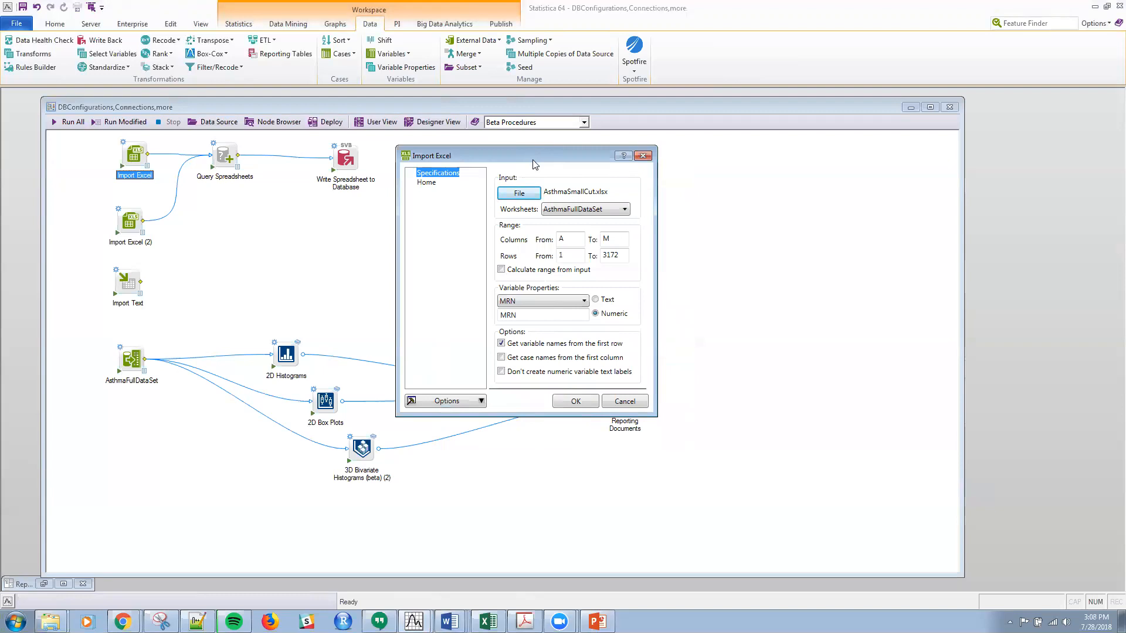
pyautogui.moveTo(529, 253)
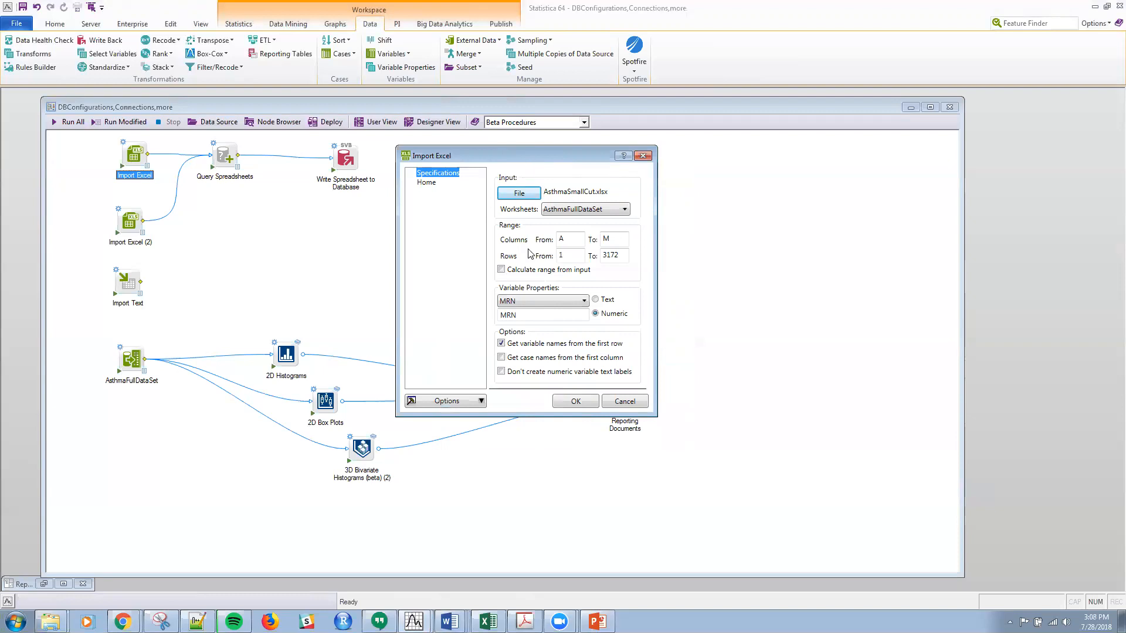
pyautogui.moveTo(530, 263)
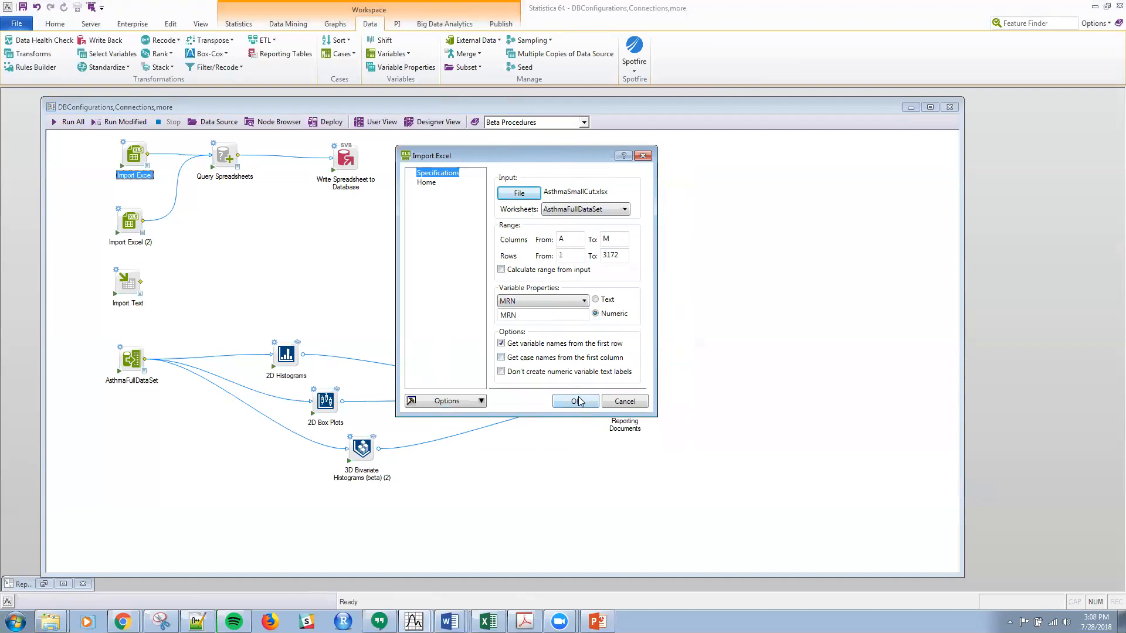
pyautogui.click(575, 401)
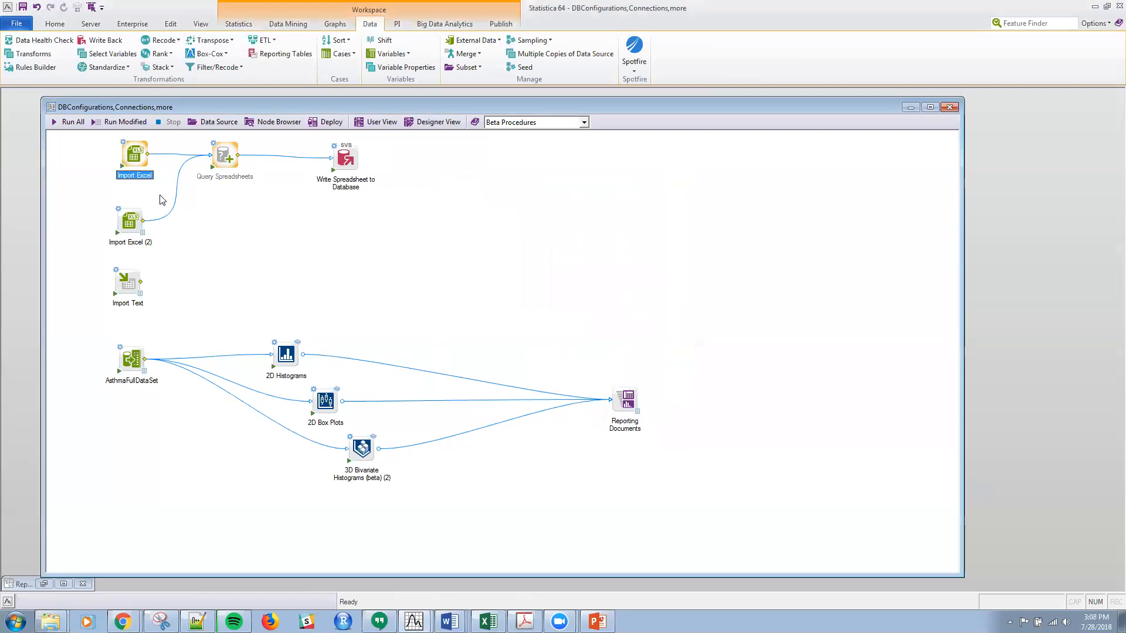
# Reload the data from the Import Excel node
pyautogui.doubleClick(133, 153)
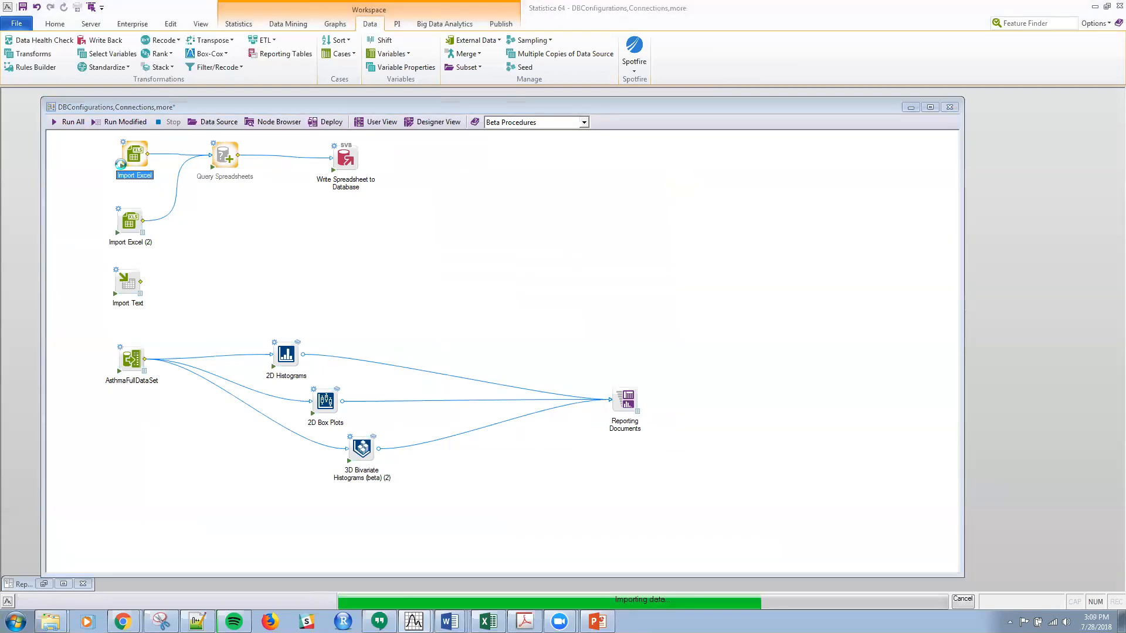
pyautogui.doubleClick(133, 155)
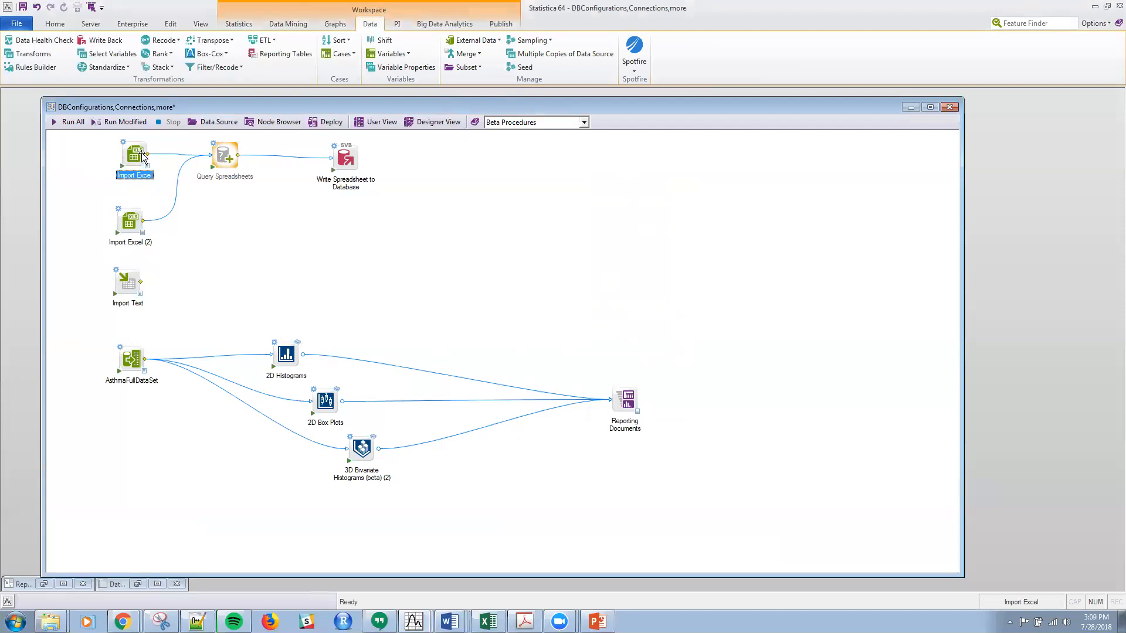
pyautogui.moveTo(242, 149)
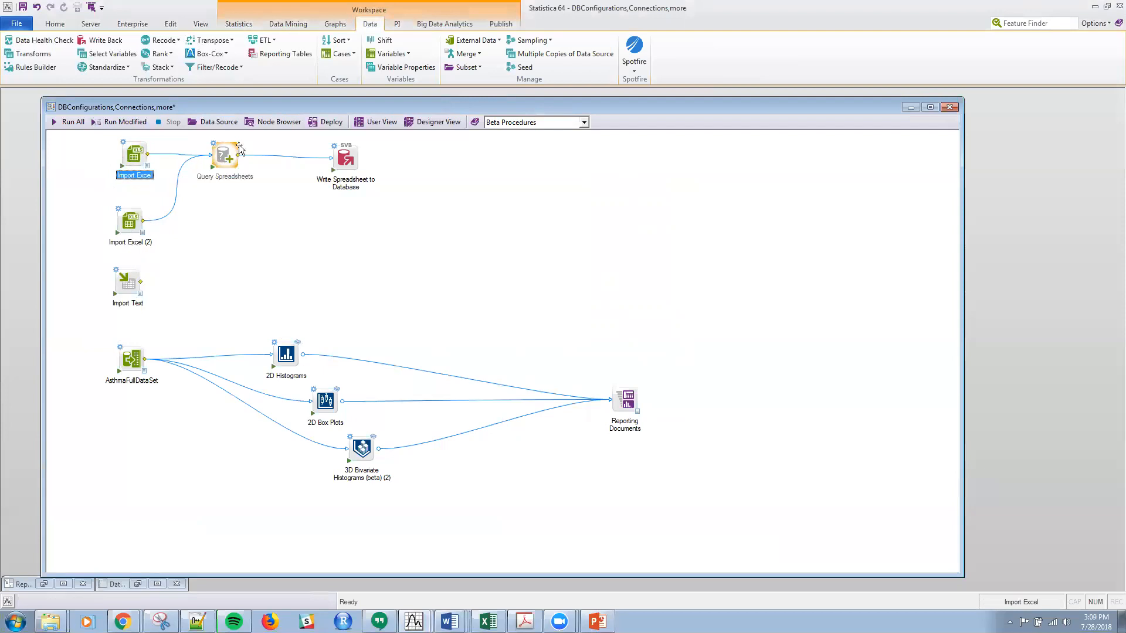
# Bring up the Query Spreadsheets node's join in the Advanced Query Builder
pyautogui.doubleClick(225, 155)
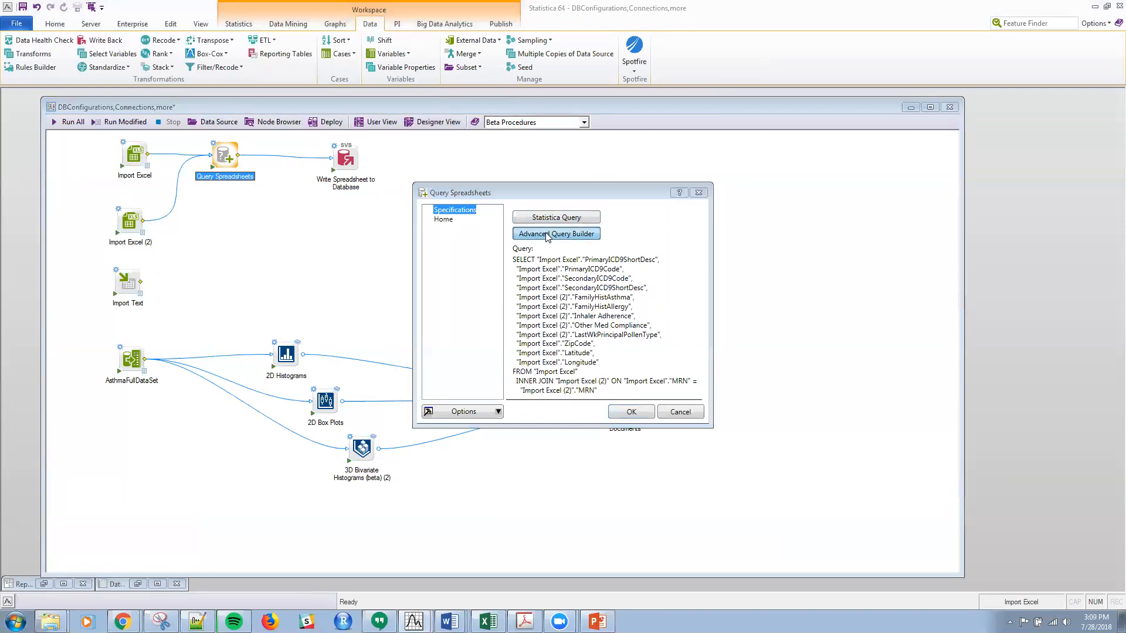
pyautogui.click(555, 234)
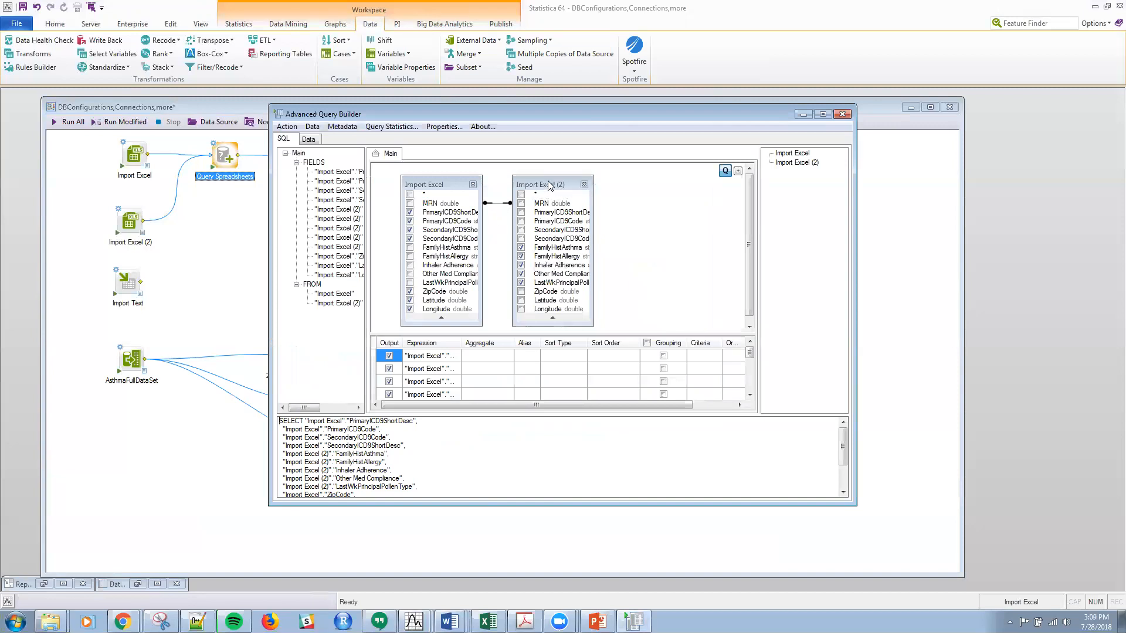
# Remove both Import Excel tables from the query and re-add them side by side
pyautogui.click(584, 184)
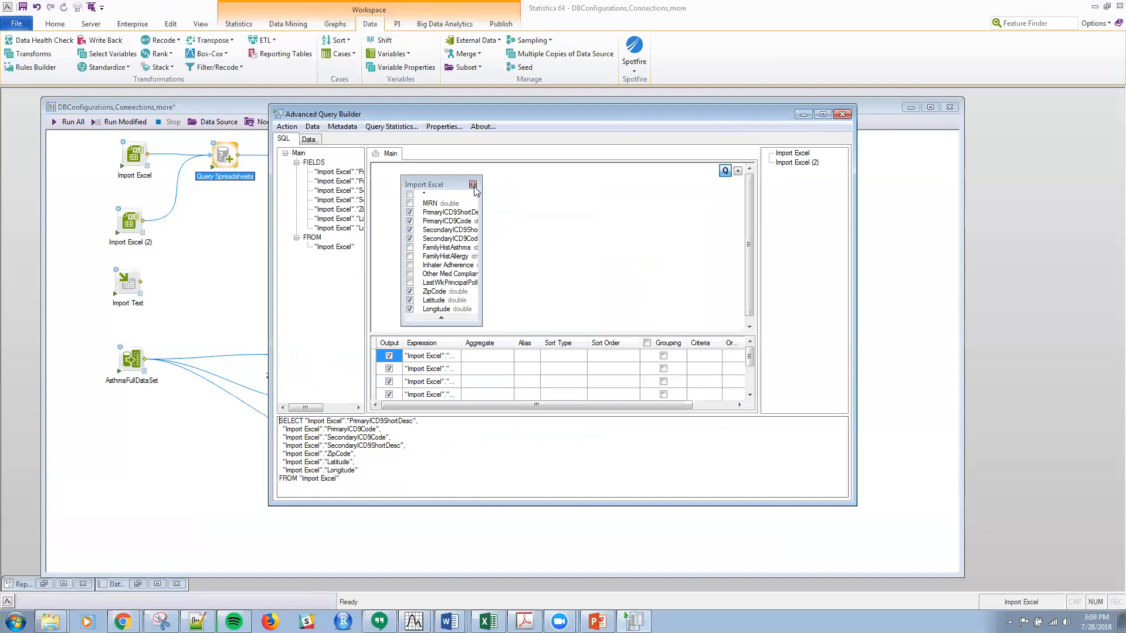
pyautogui.click(472, 184)
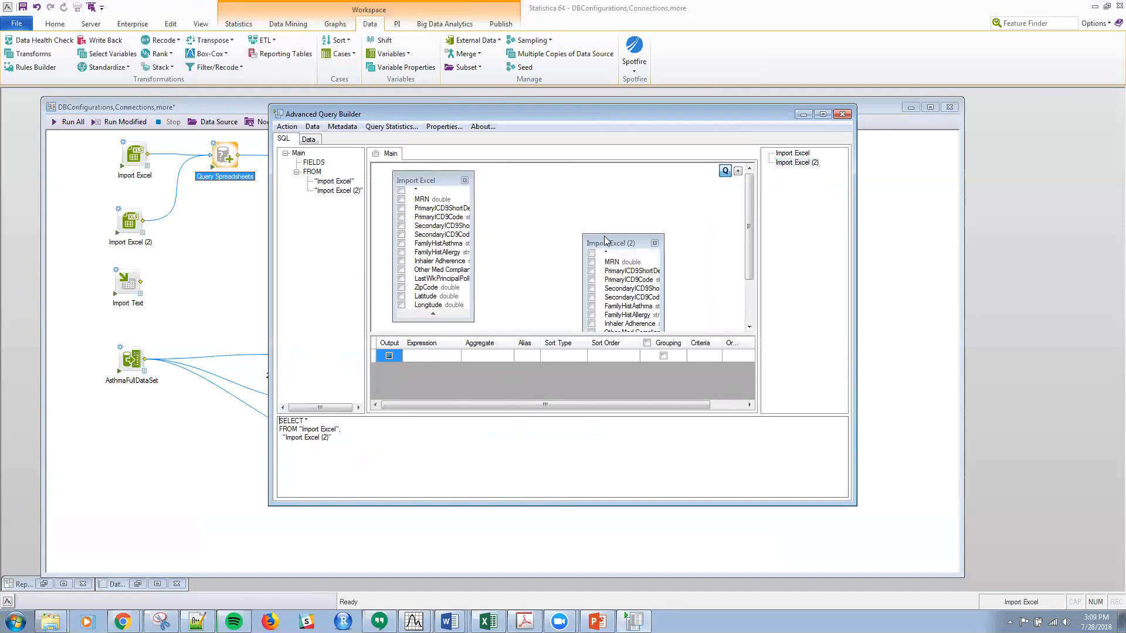
pyautogui.moveTo(610, 243); pyautogui.dragTo(564, 181)
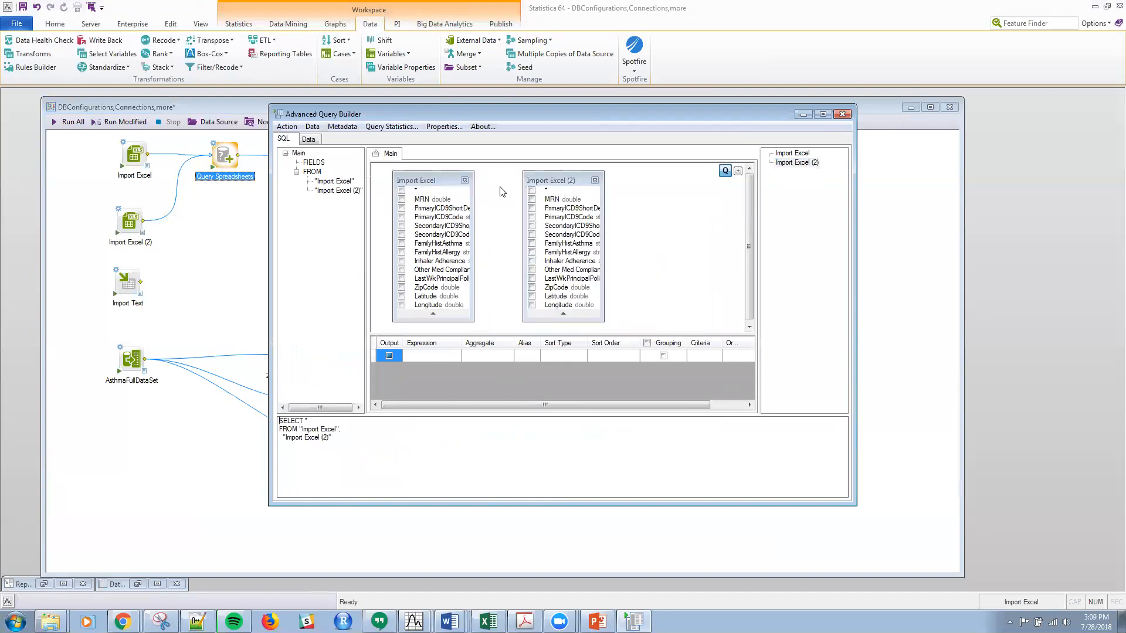
# Inner-join Import Excel and Import Excel (2) on the MRN field
pyautogui.click(430, 199)
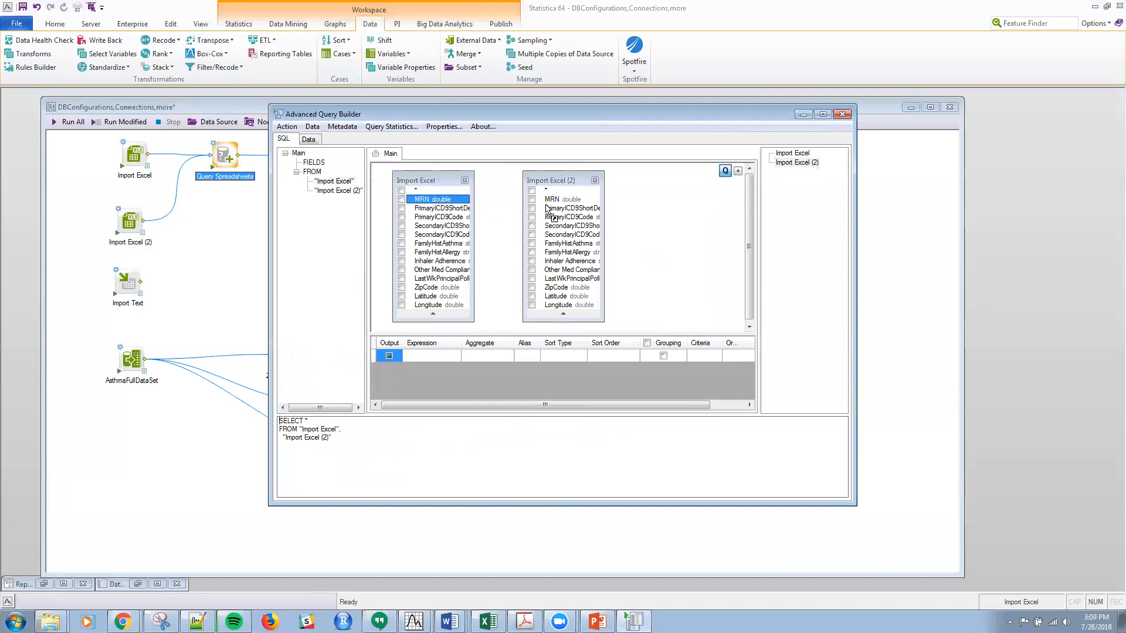
pyautogui.moveTo(446, 200); pyautogui.dragTo(531, 200)
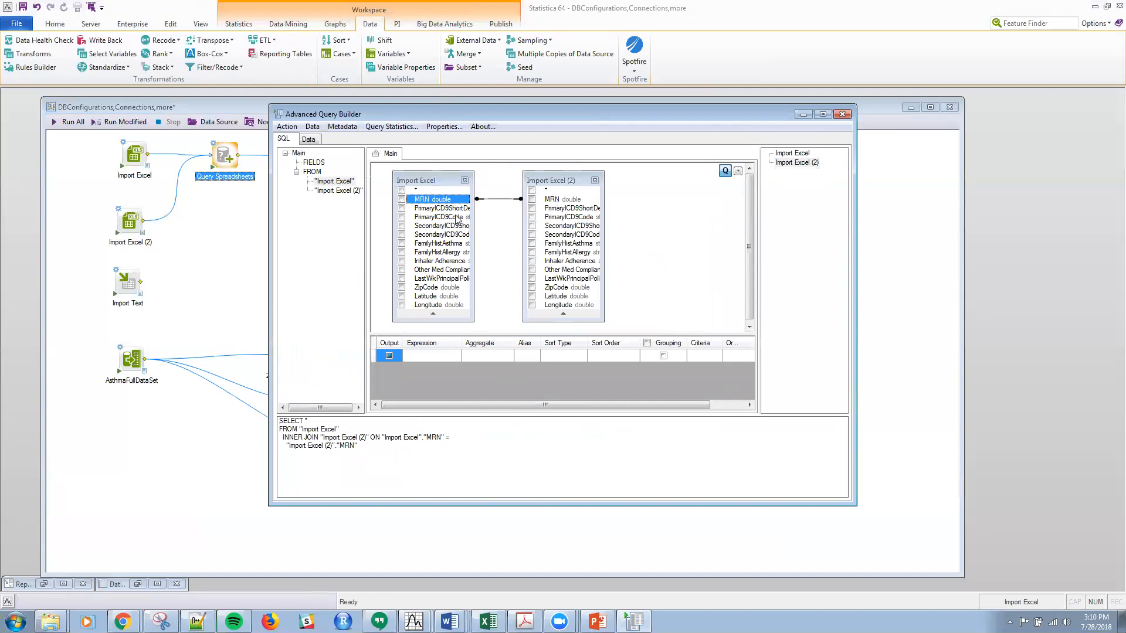
pyautogui.moveTo(514, 204)
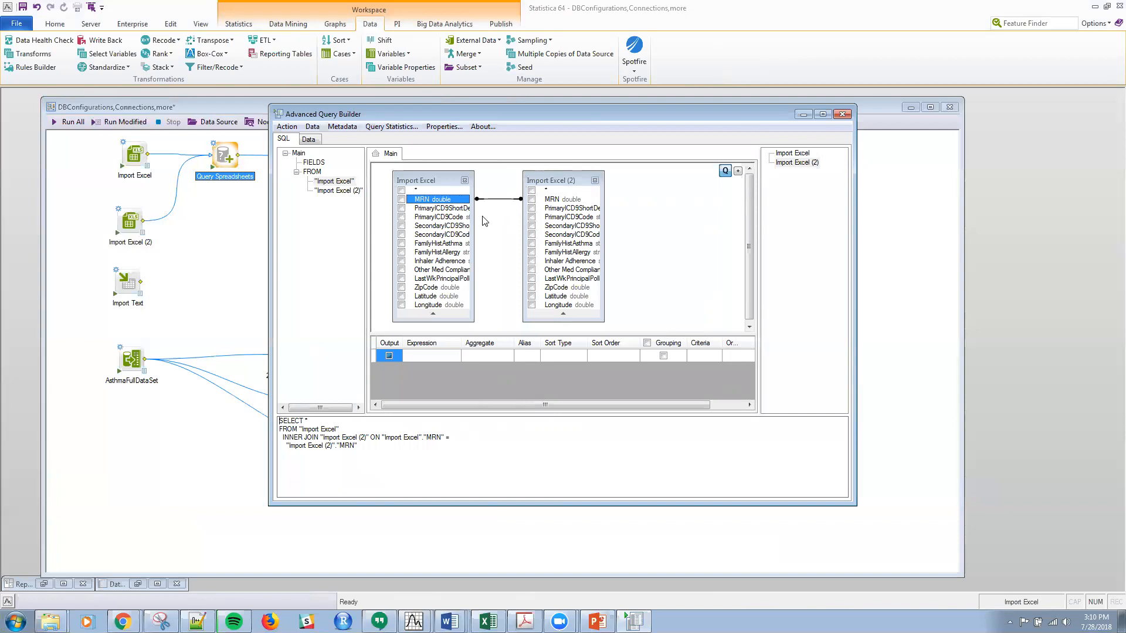
pyautogui.moveTo(452, 217)
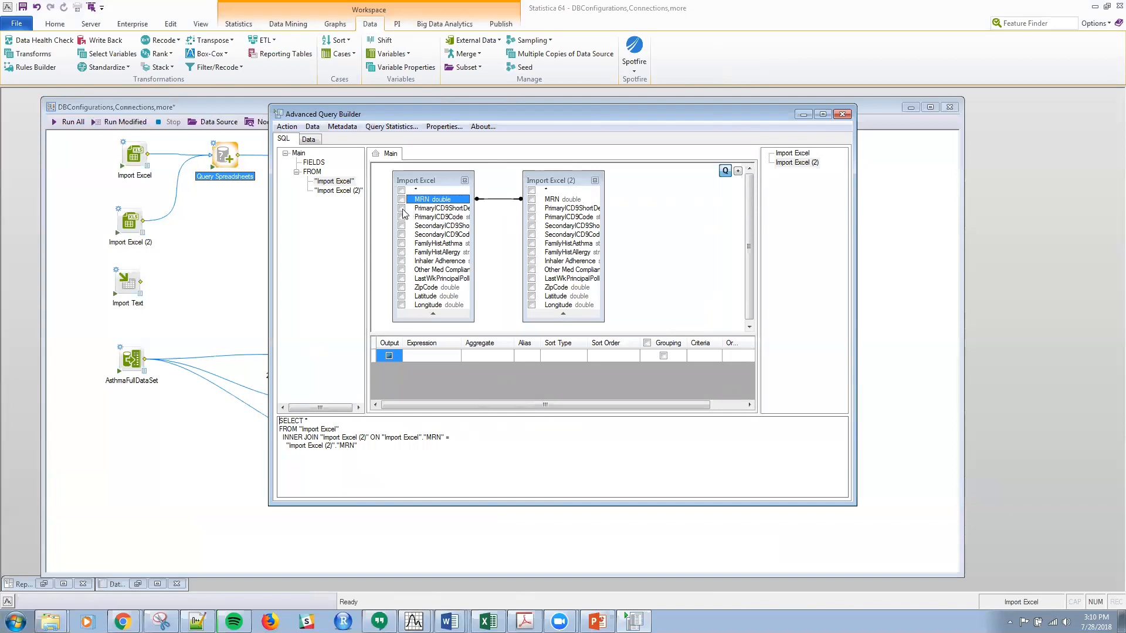
# Select the four ICD9 fields from Import Excel, dropping FamilyHistAllergy there
pyautogui.click(401, 217)
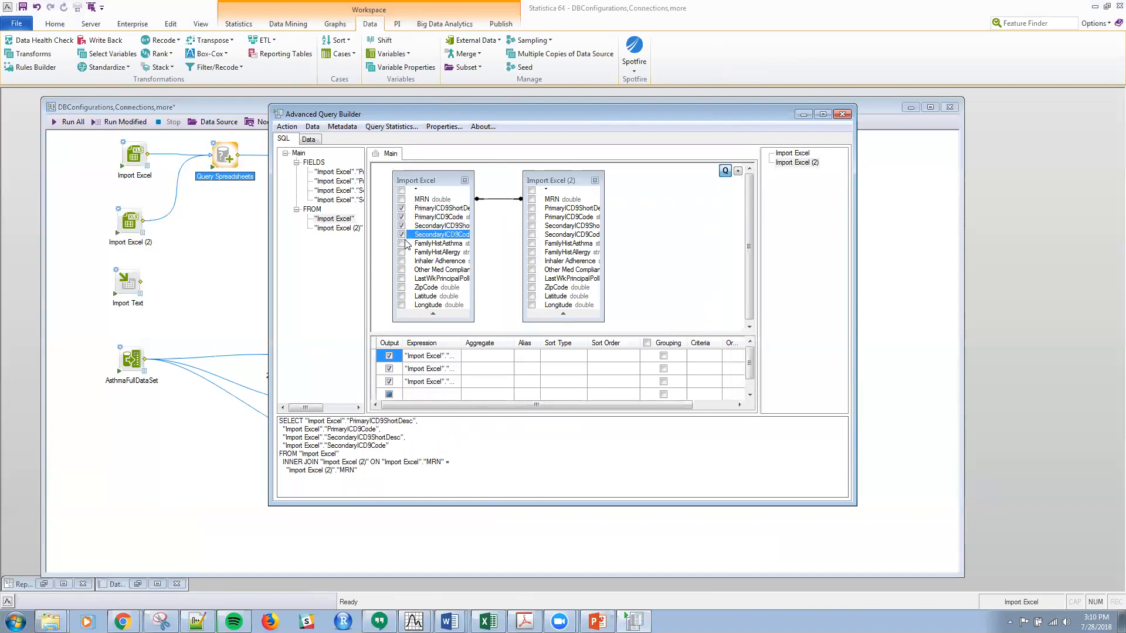
pyautogui.click(402, 252)
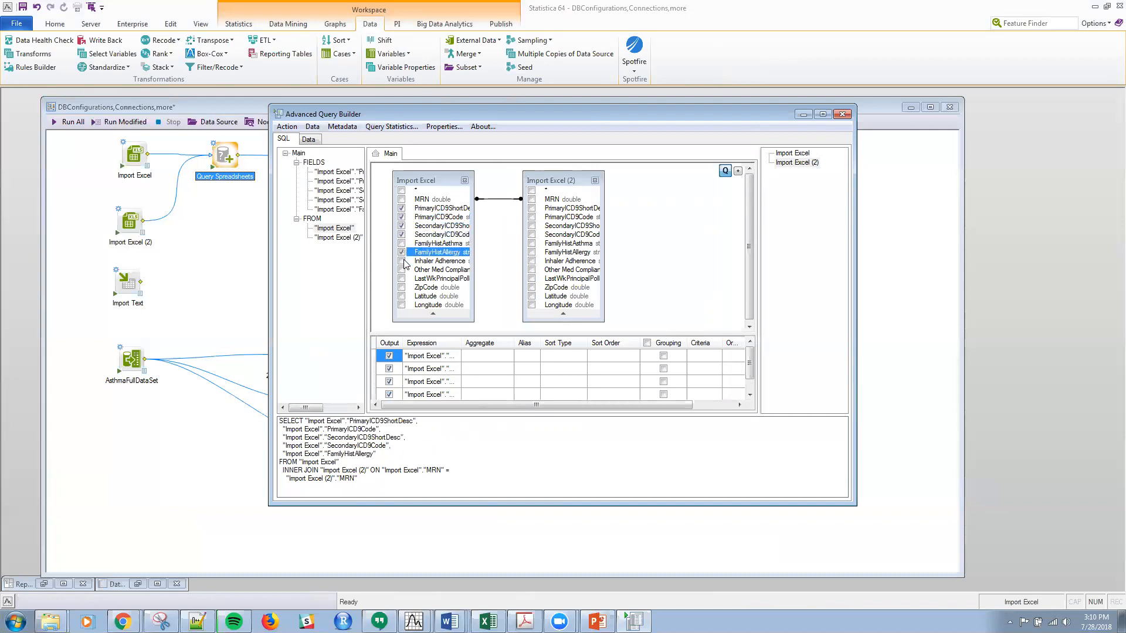
pyautogui.click(402, 243)
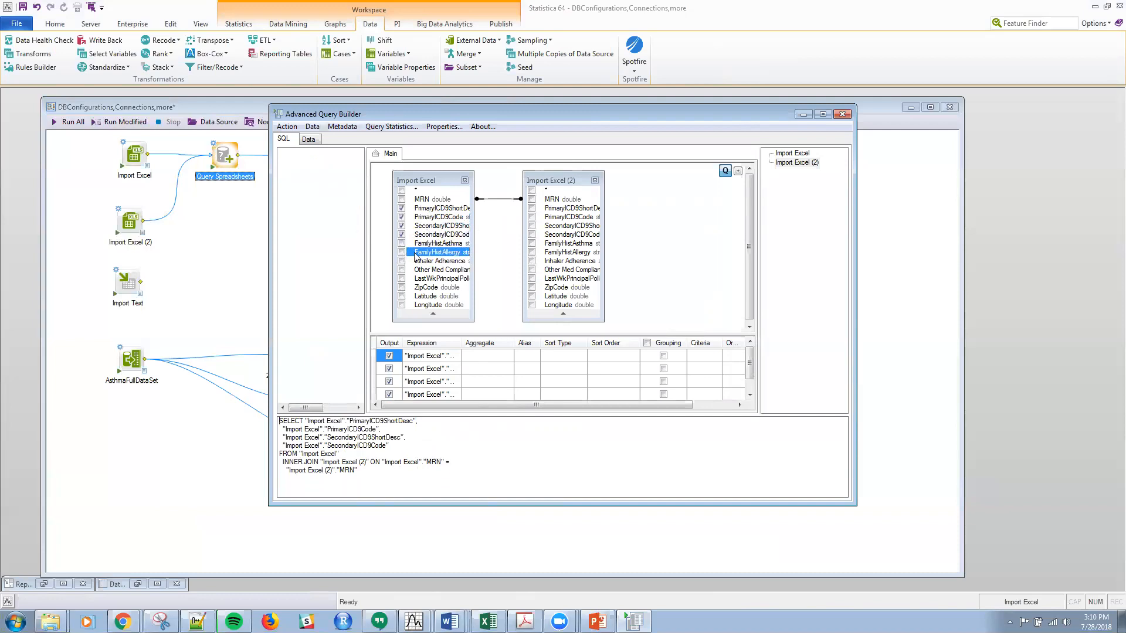
# Select family history, adherence, compliance, pollen, ZipCode, Latitude and Longitude from Import Excel (2)
pyautogui.click(532, 252)
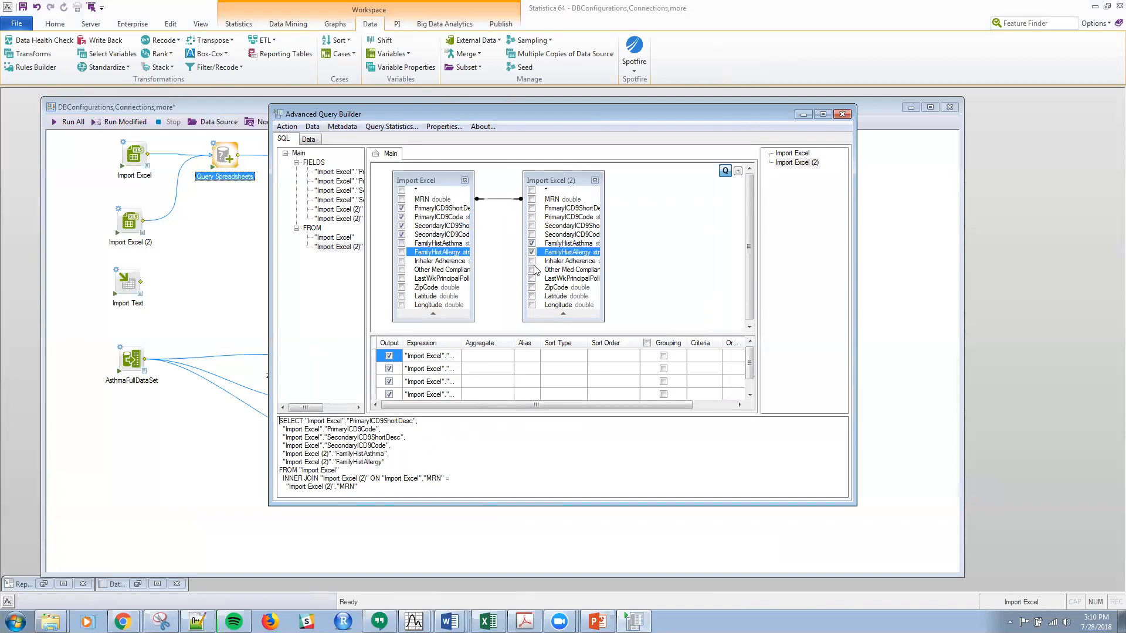
pyautogui.click(533, 270)
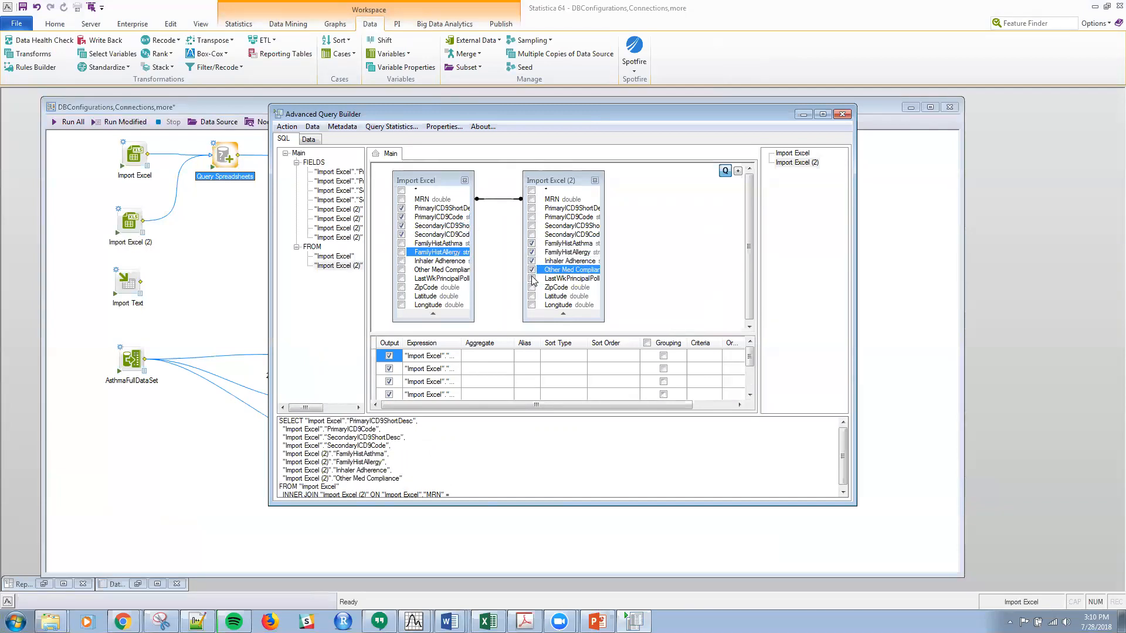
pyautogui.click(533, 279)
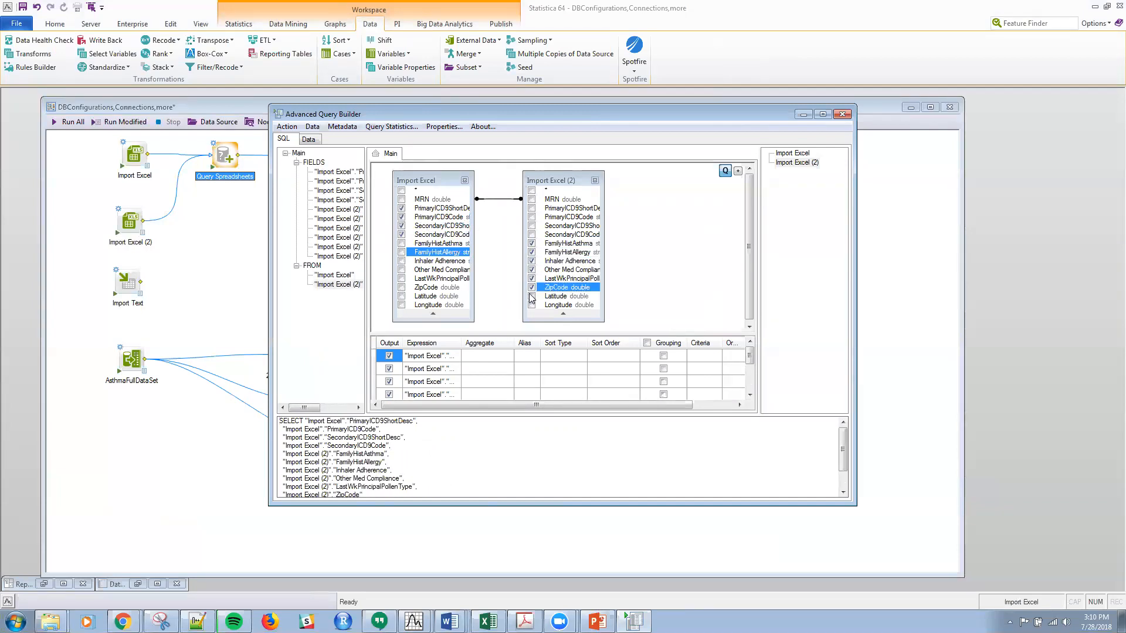
pyautogui.click(564, 305)
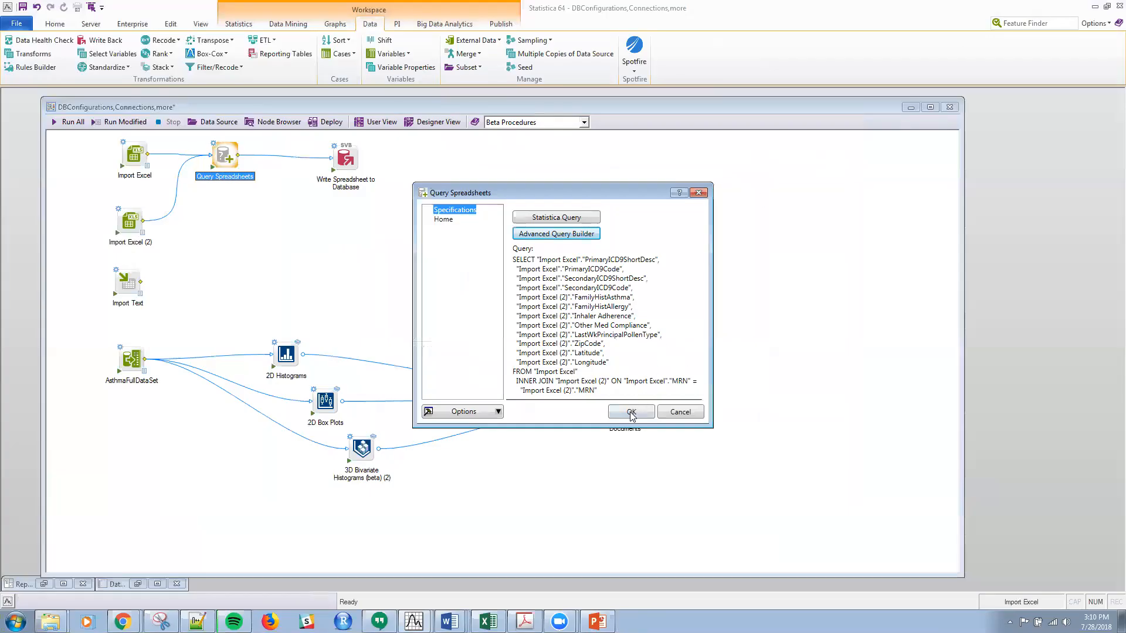
# Confirm the query and review the resulting 12-variable, 20832-case joined spreadsheet
pyautogui.click(631, 412)
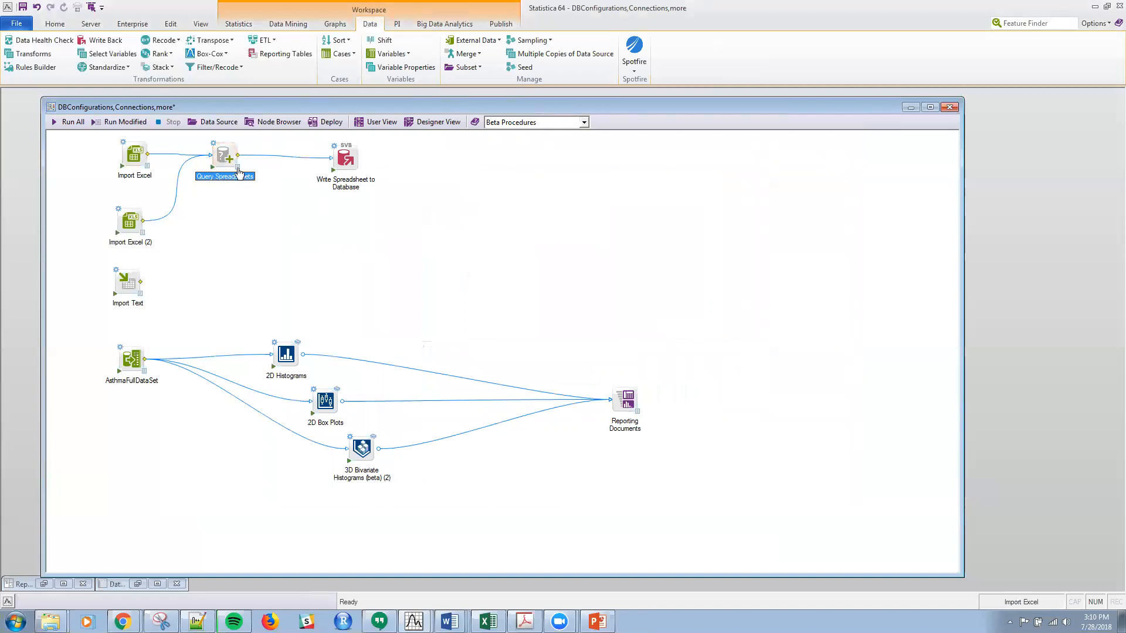
pyautogui.doubleClick(225, 155)
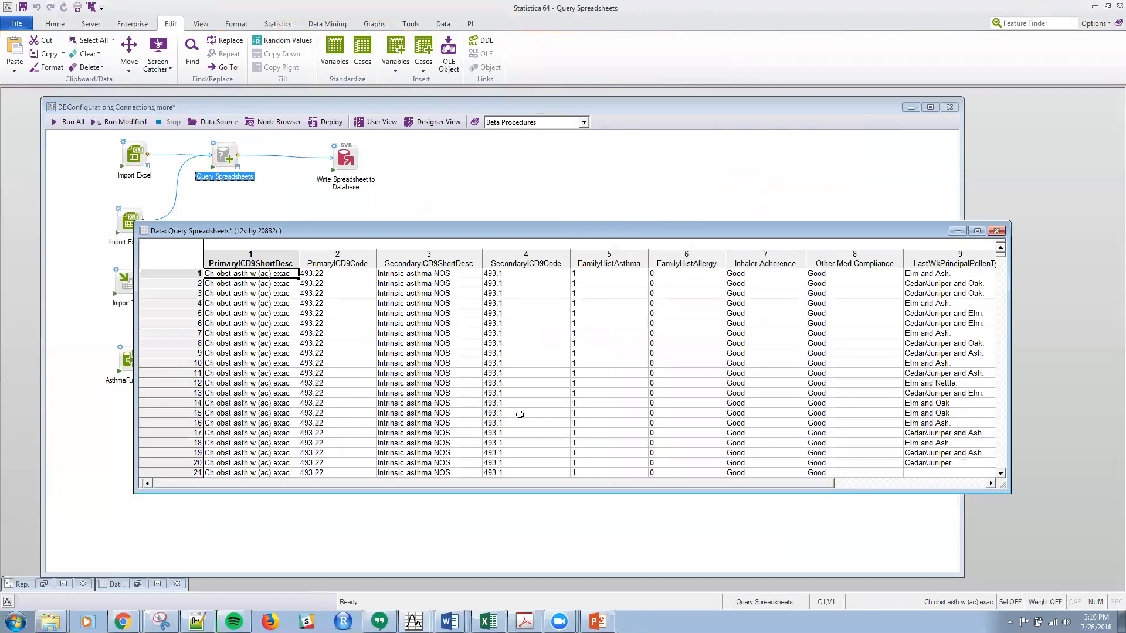
pyautogui.hscroll(3)
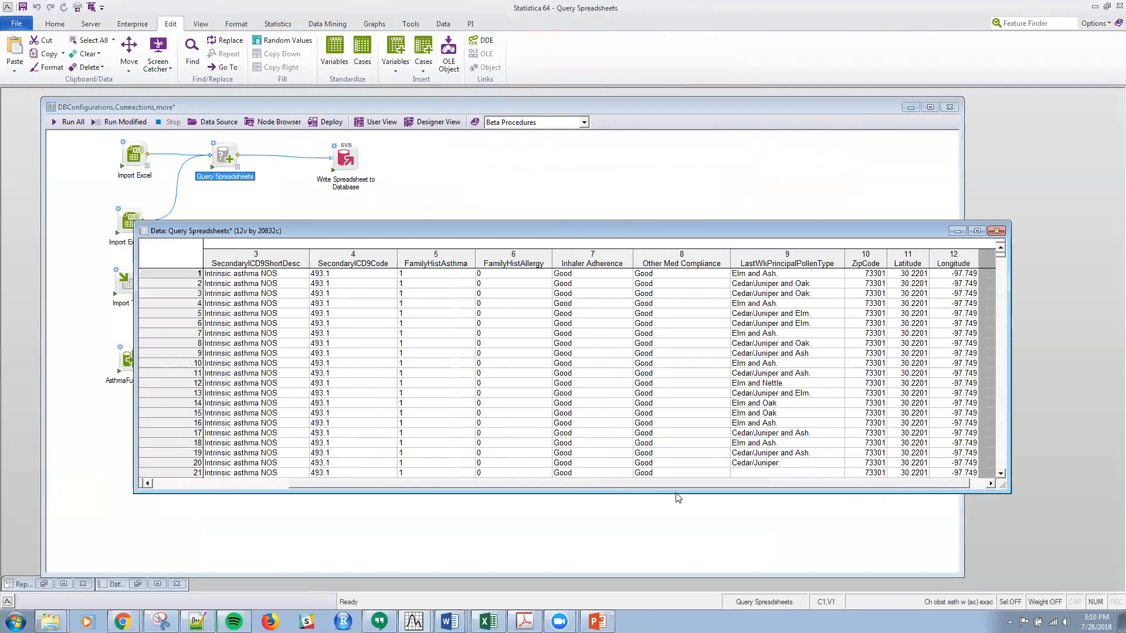
pyautogui.hscroll(-3)
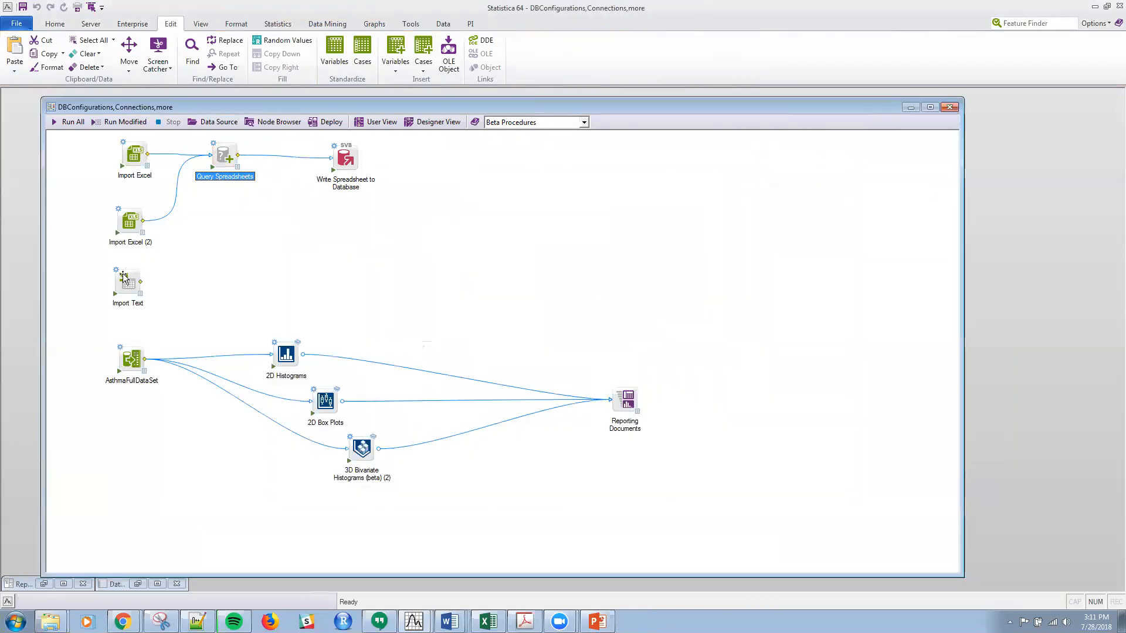
# Review the Import Text settings for AsthmaSmallCut.csv, browsing for a file but cancelling
pyautogui.doubleClick(127, 283)
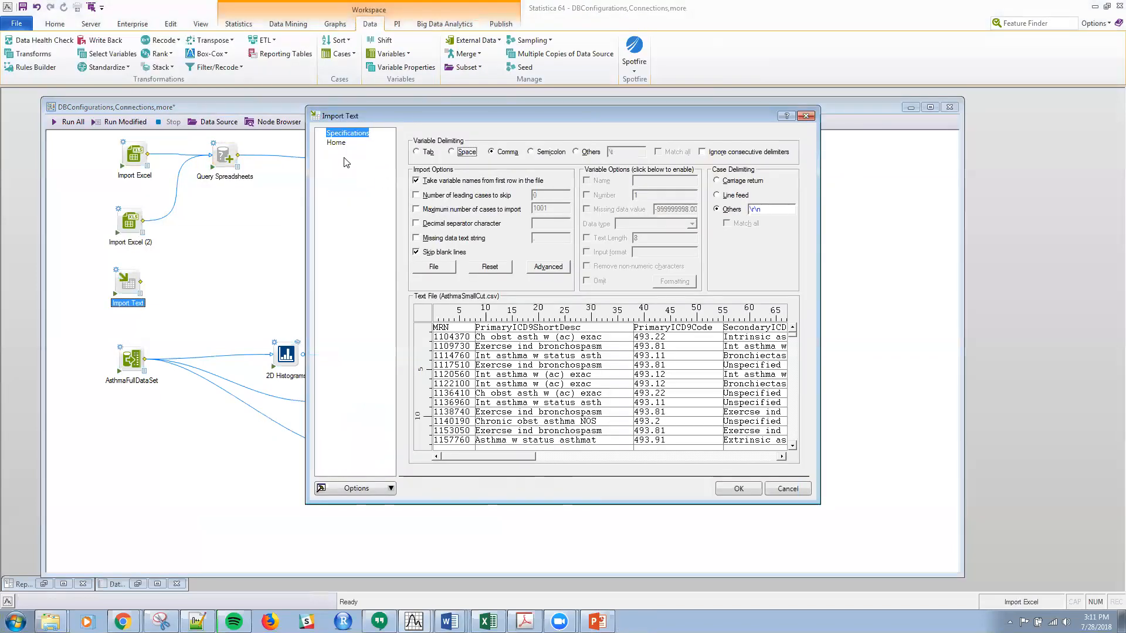
pyautogui.moveTo(598, 173)
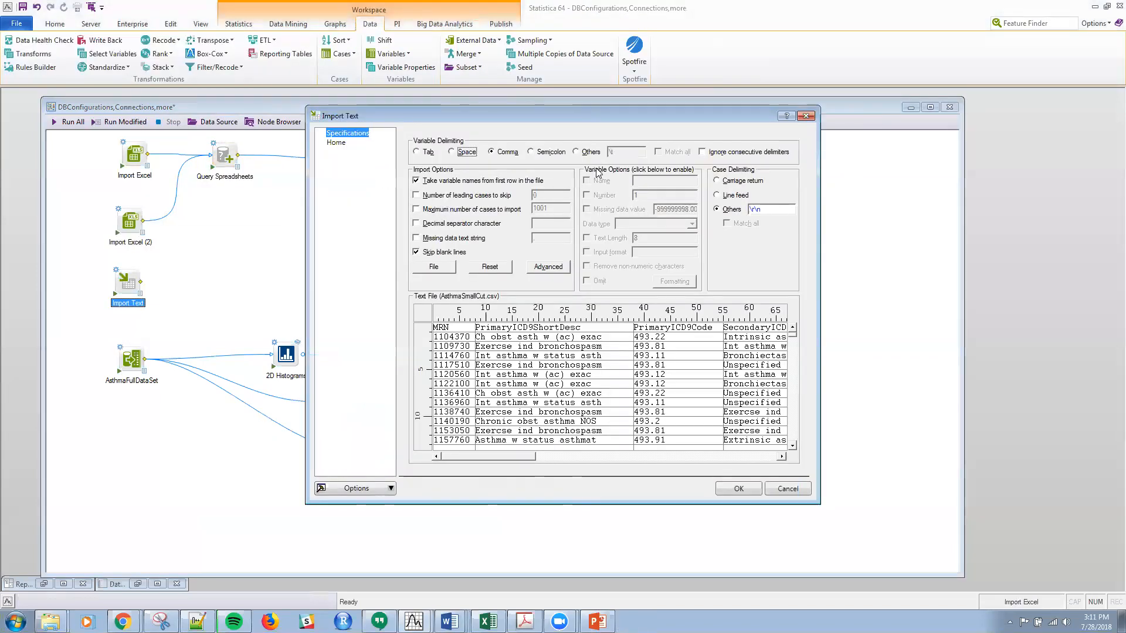
pyautogui.moveTo(818, 373)
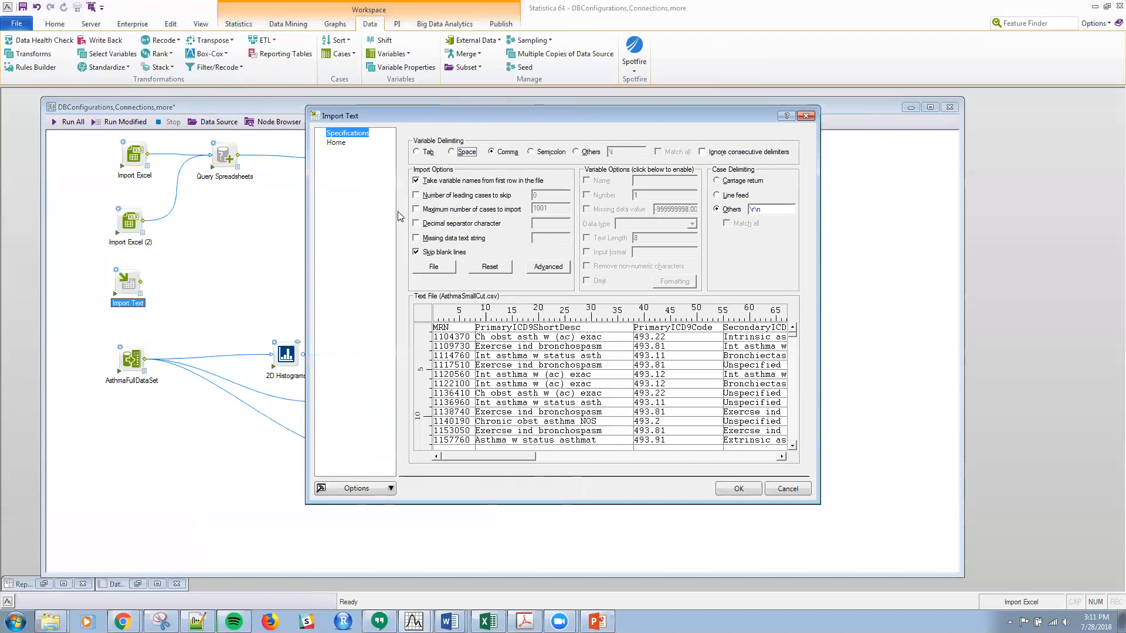
pyautogui.moveTo(421, 173)
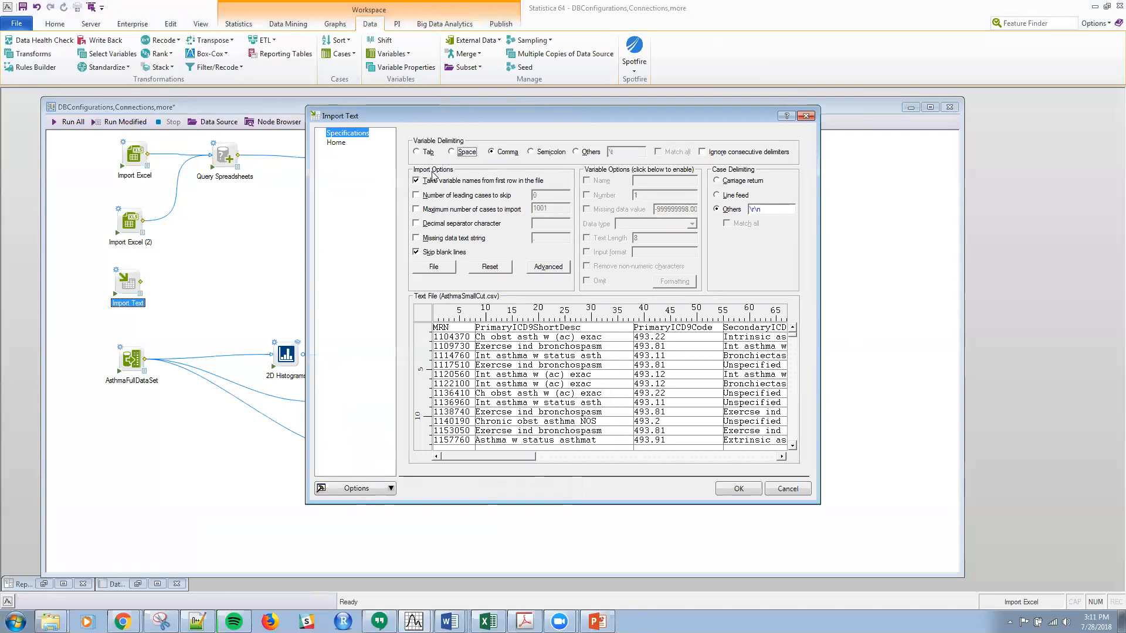
pyautogui.moveTo(442, 161)
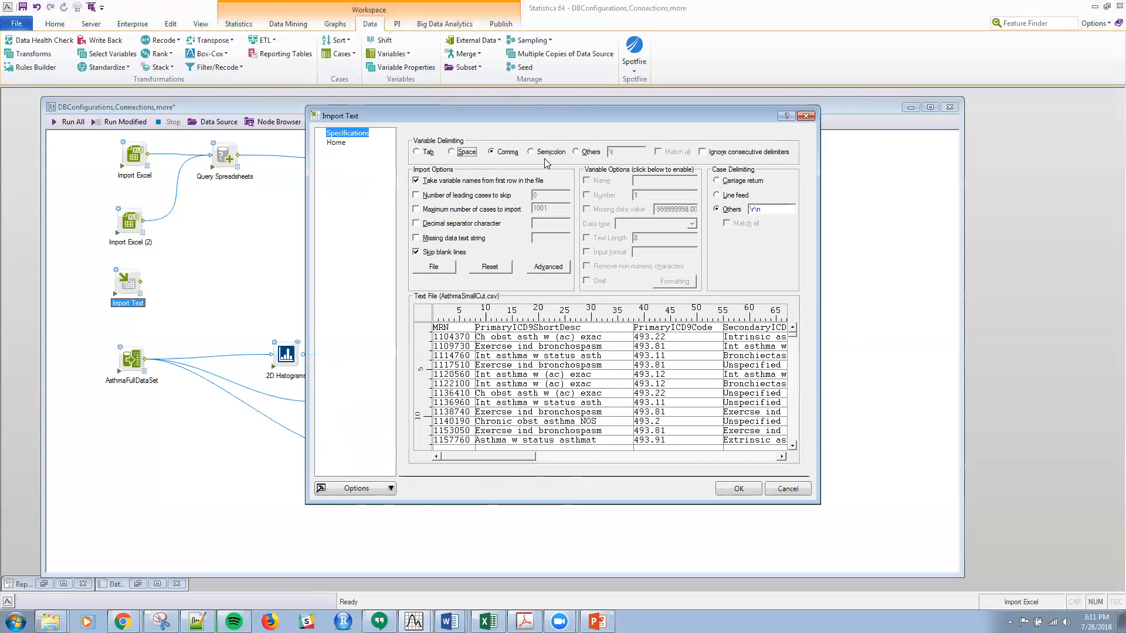
pyautogui.moveTo(434, 270)
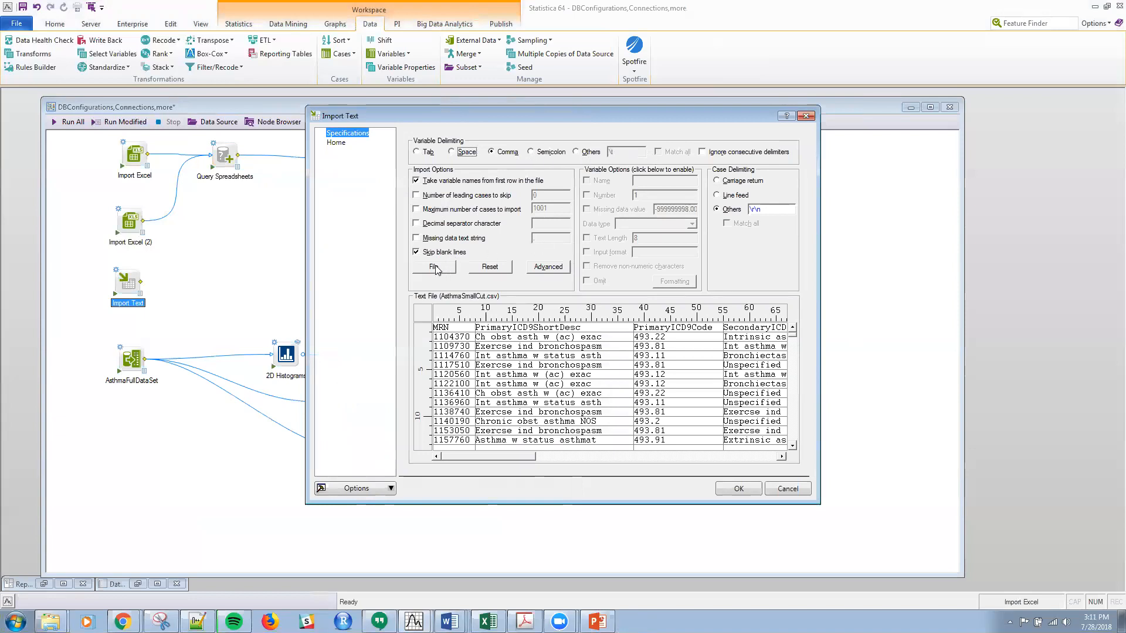
pyautogui.click(434, 266)
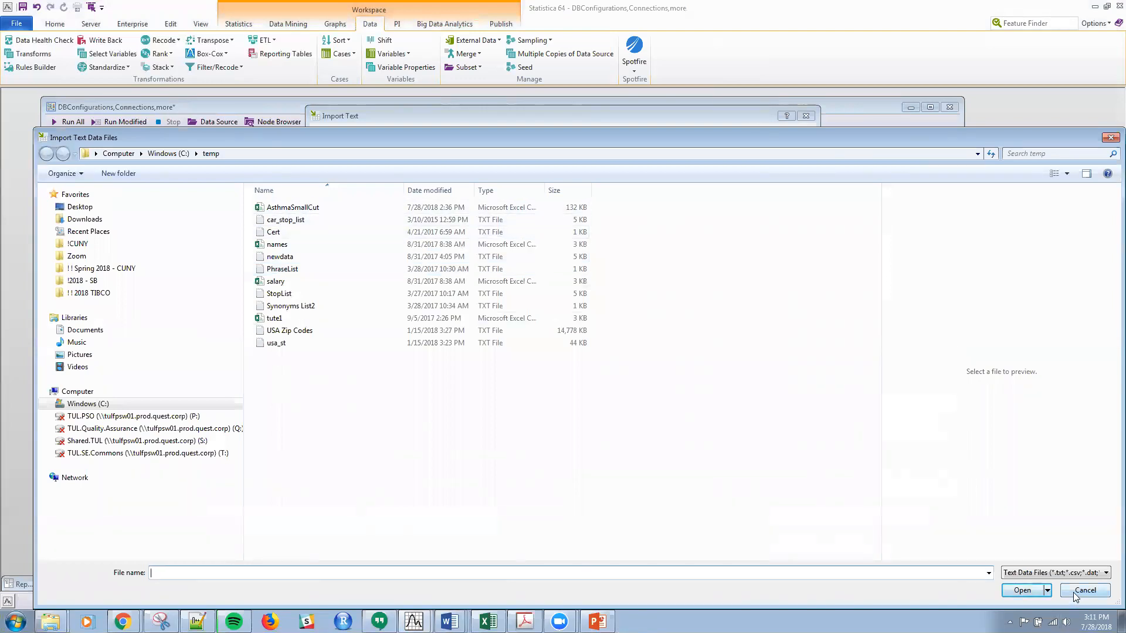
pyautogui.click(292, 207)
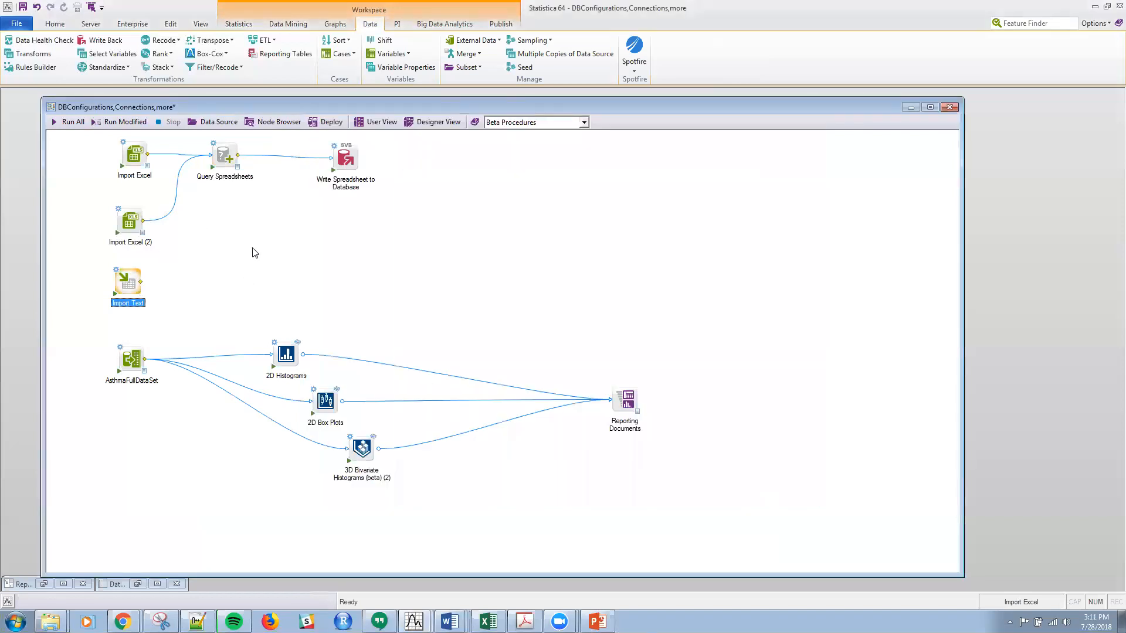
pyautogui.moveTo(239, 273)
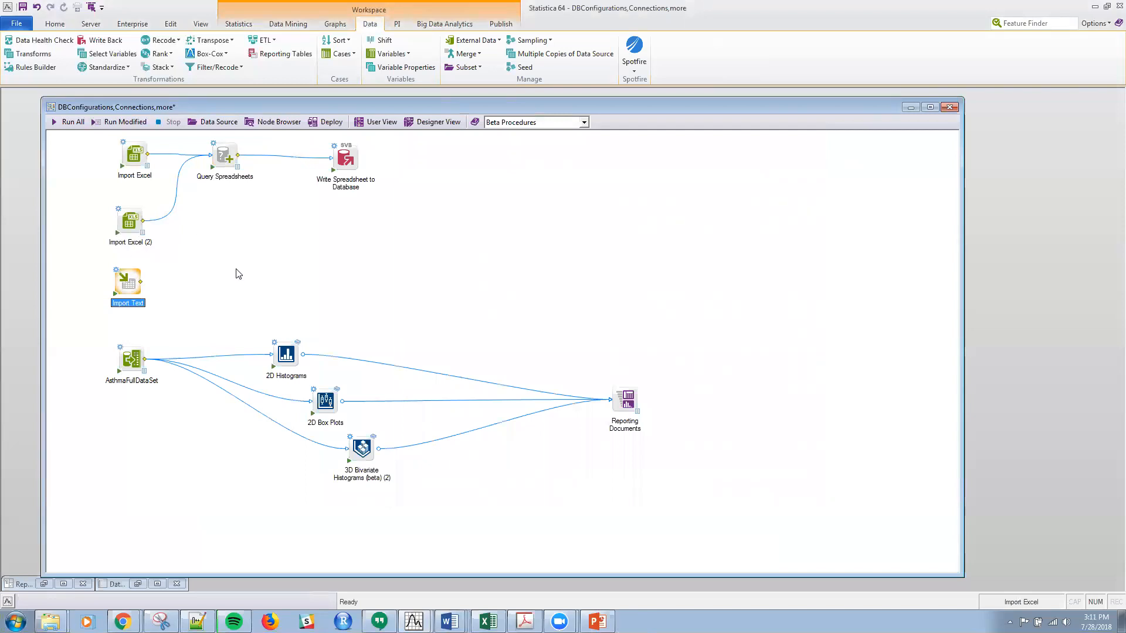
pyautogui.moveTo(639, 203)
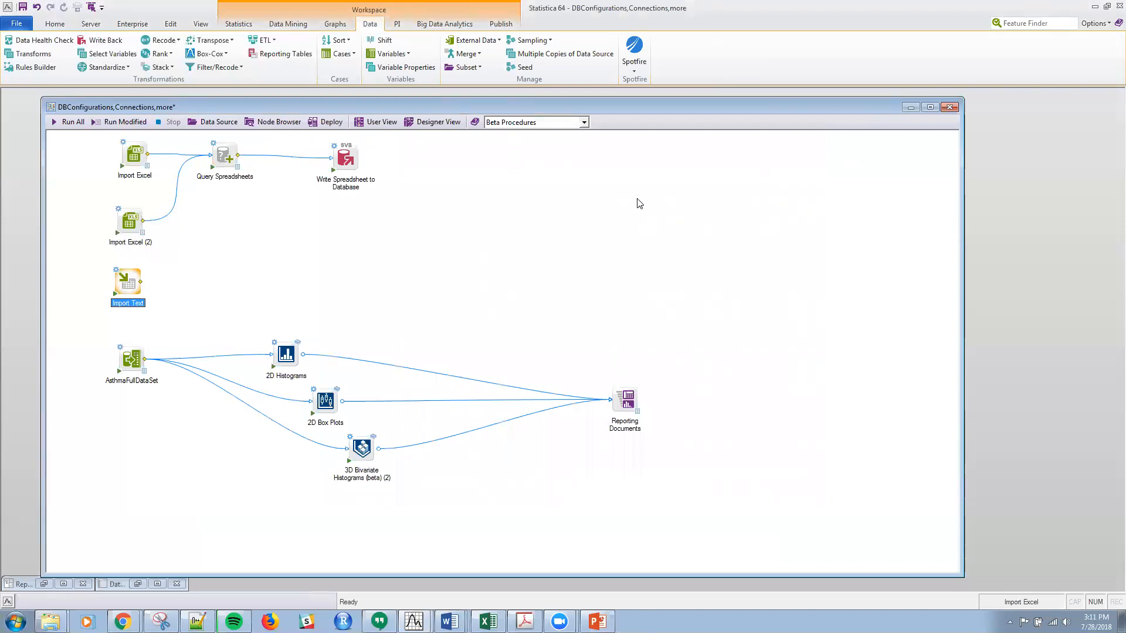
pyautogui.moveTo(483, 148)
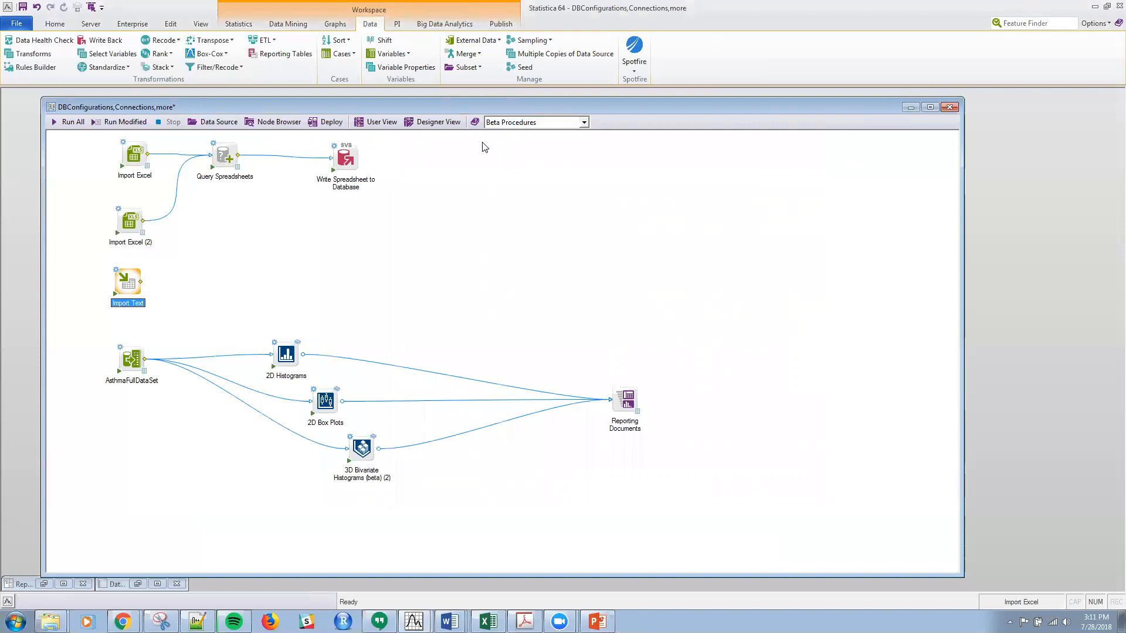
pyautogui.moveTo(222, 300)
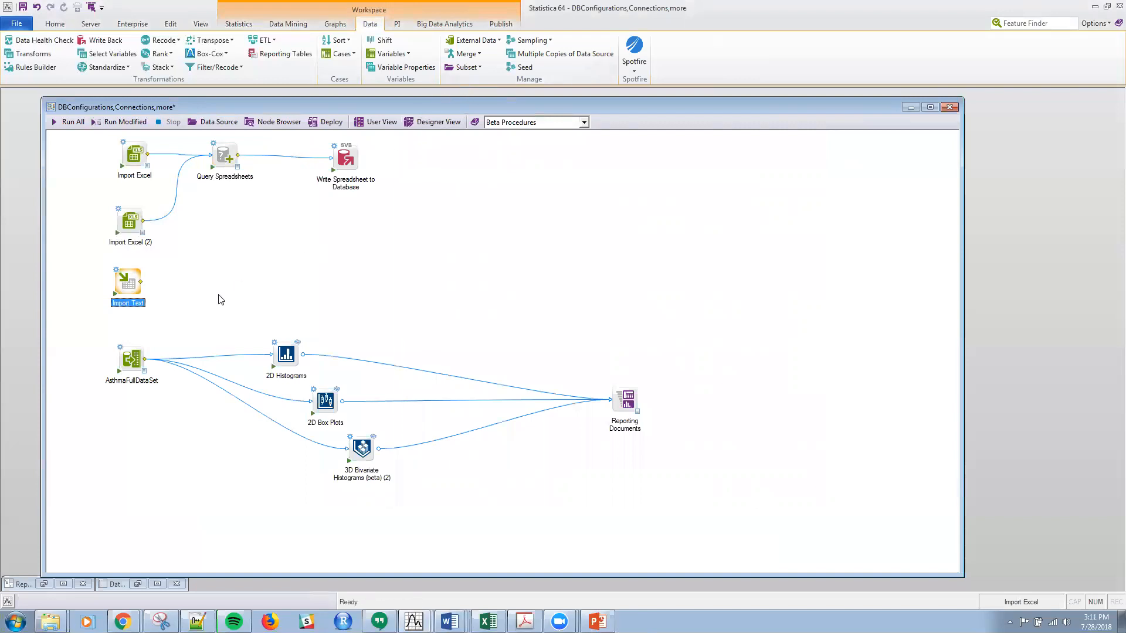
pyautogui.moveTo(145, 325)
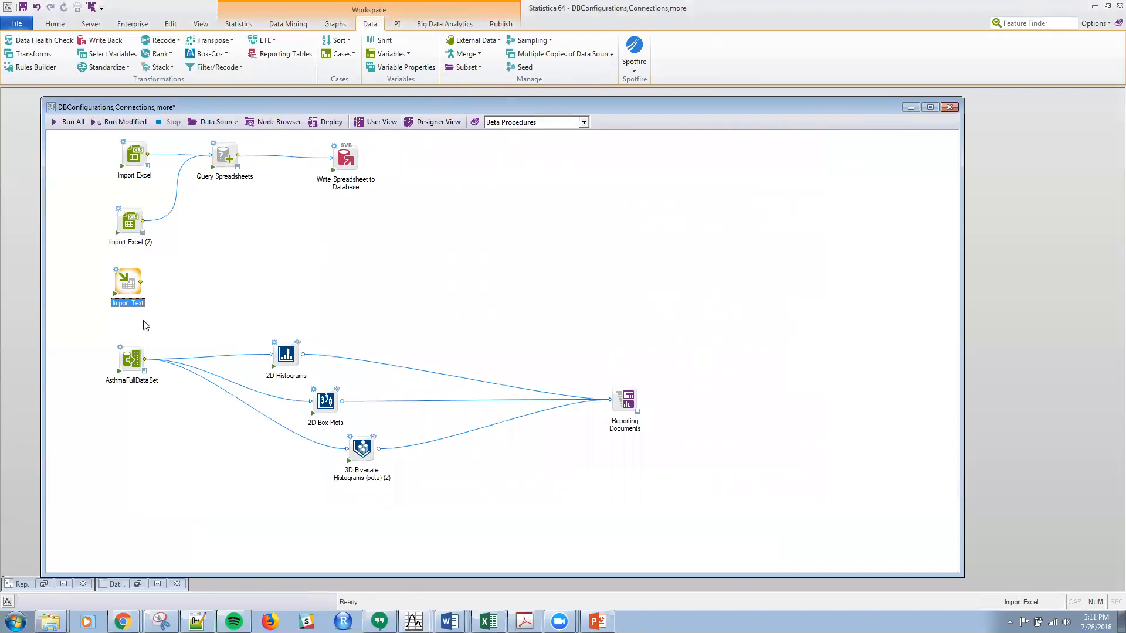
pyautogui.moveTo(131, 359)
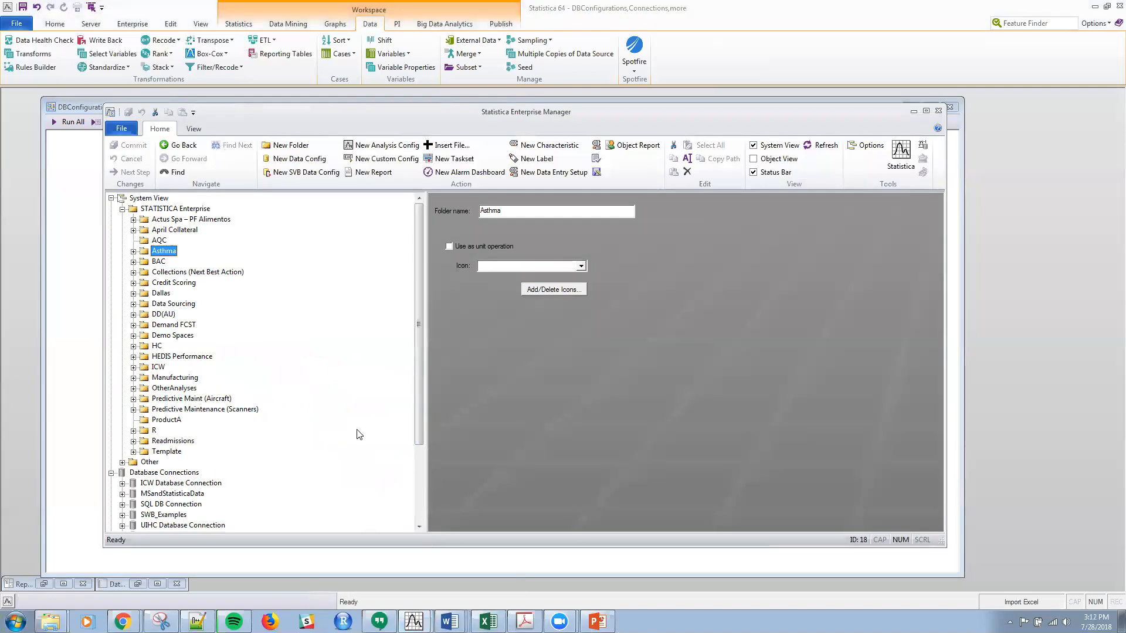
# Start a new OLE DB database connection from the Database Connections group
pyautogui.scroll(-3)
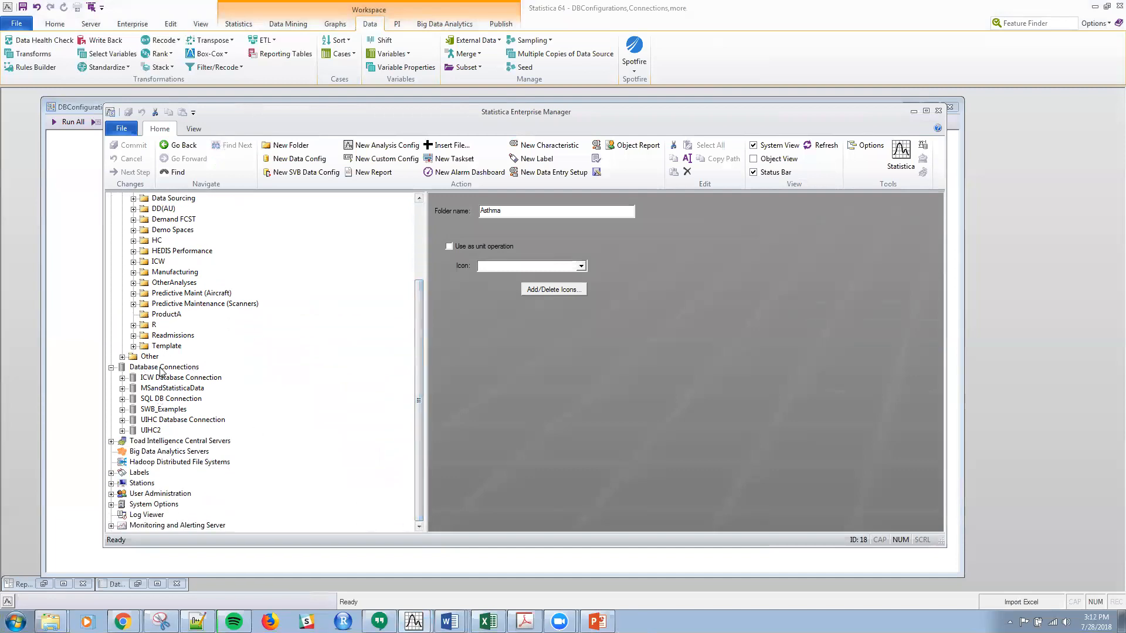
pyautogui.rightClick(164, 367)
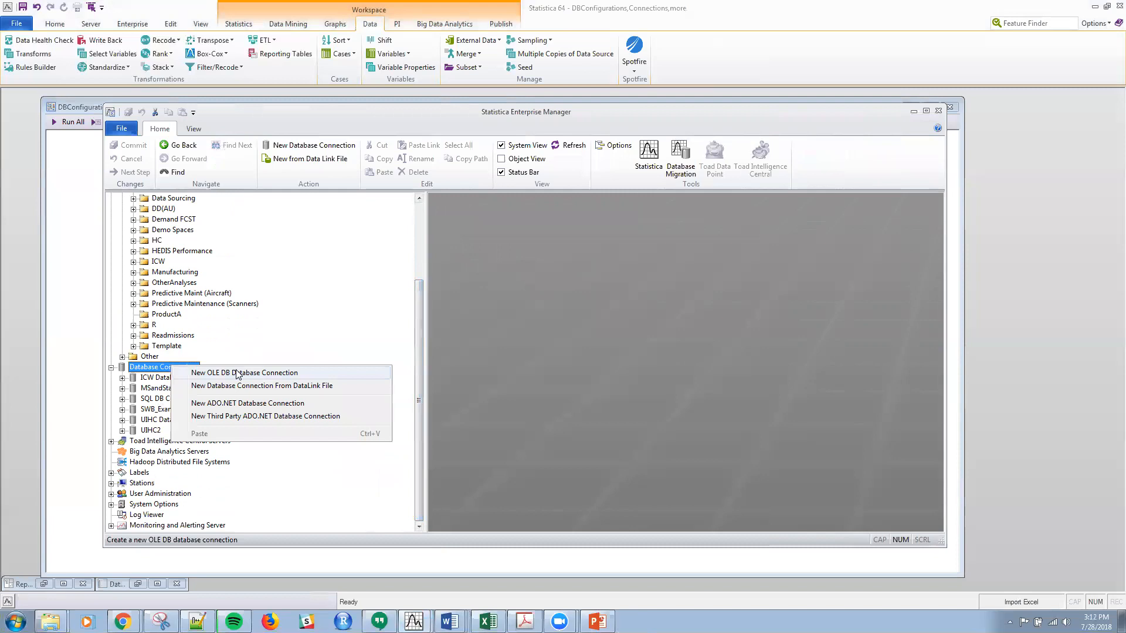
pyautogui.moveTo(240, 375)
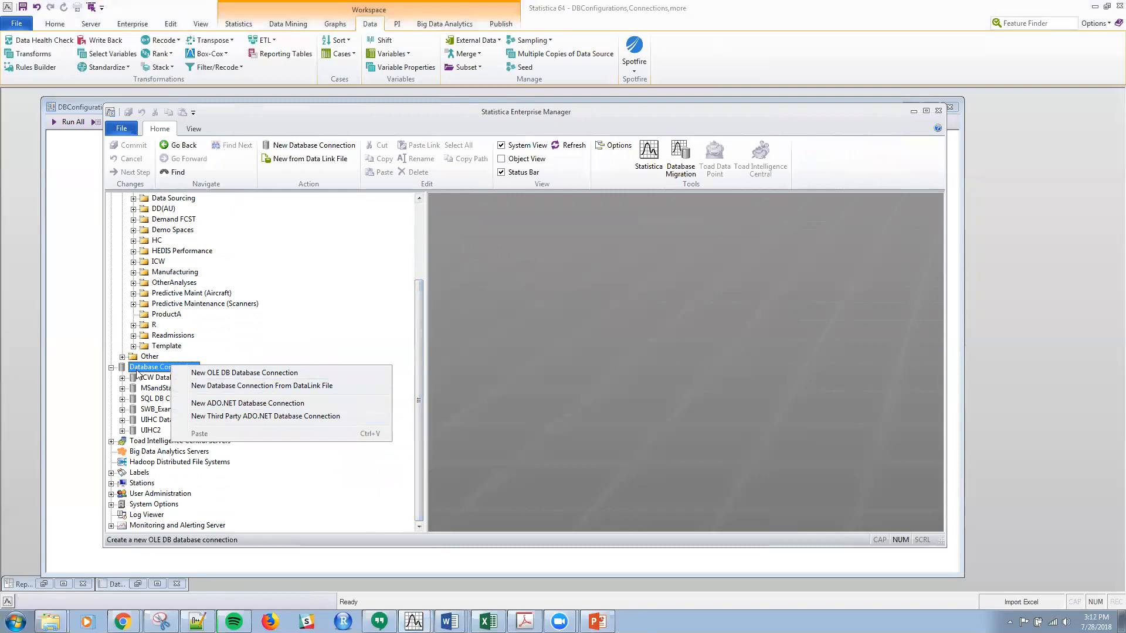
pyautogui.moveTo(230, 376)
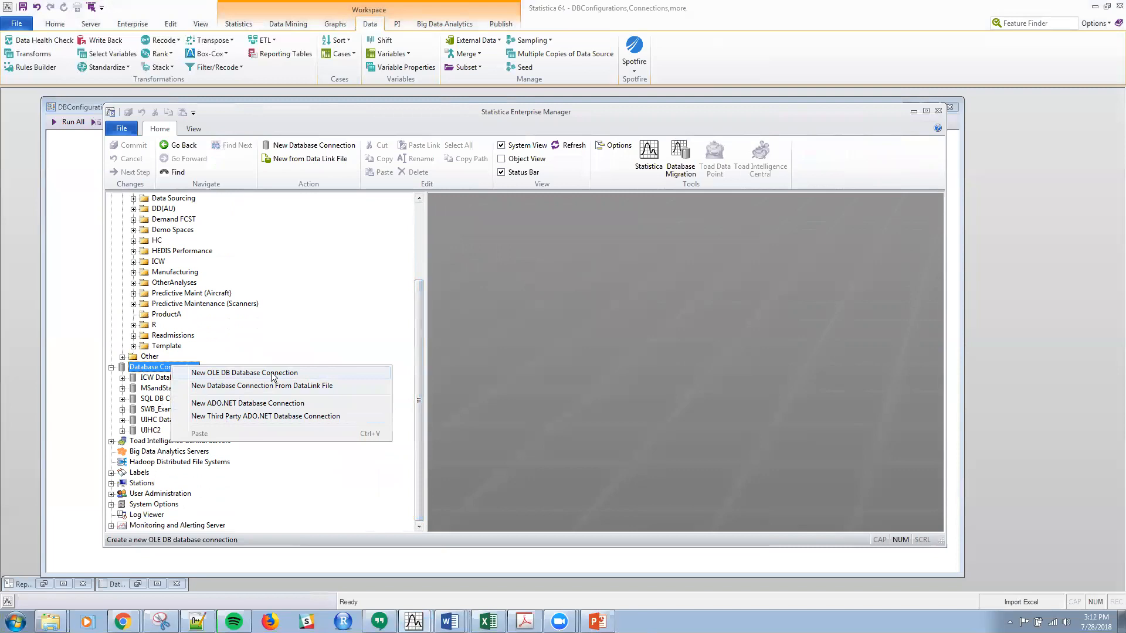
pyautogui.click(244, 373)
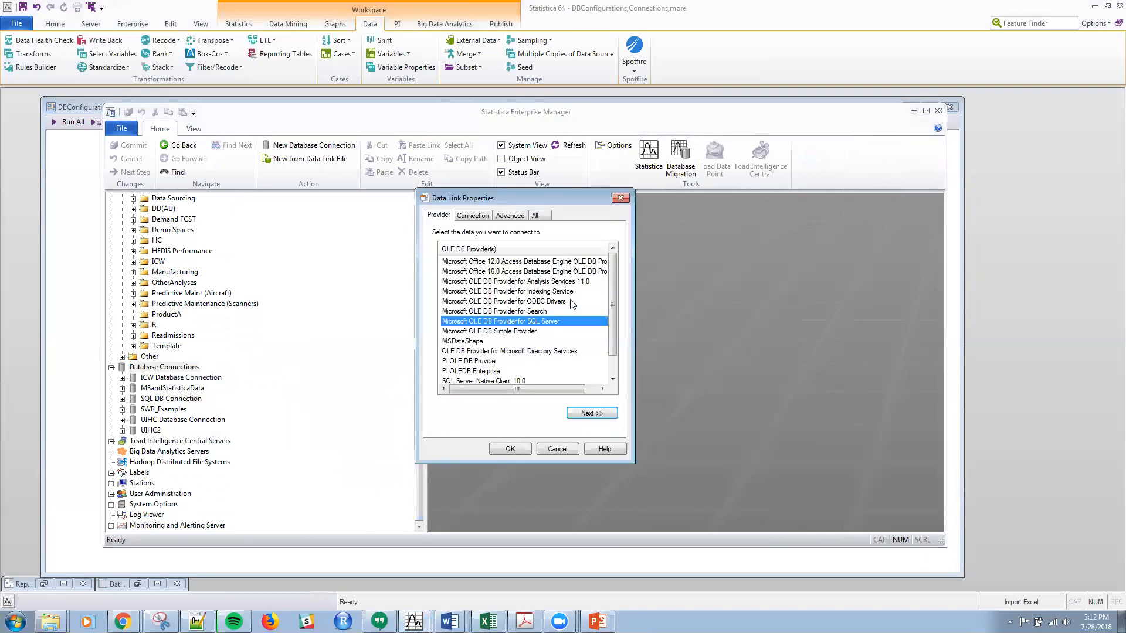
# View the Connection and Provider settings for SQL Server, then cancel the new connection
pyautogui.scroll(-3)
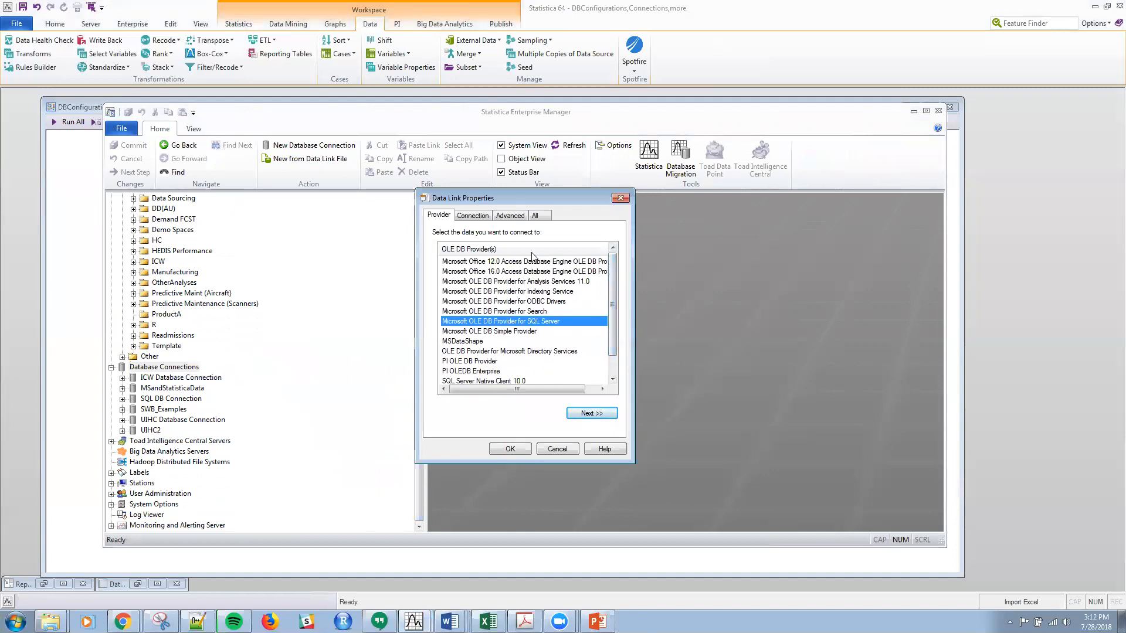
pyautogui.click(473, 216)
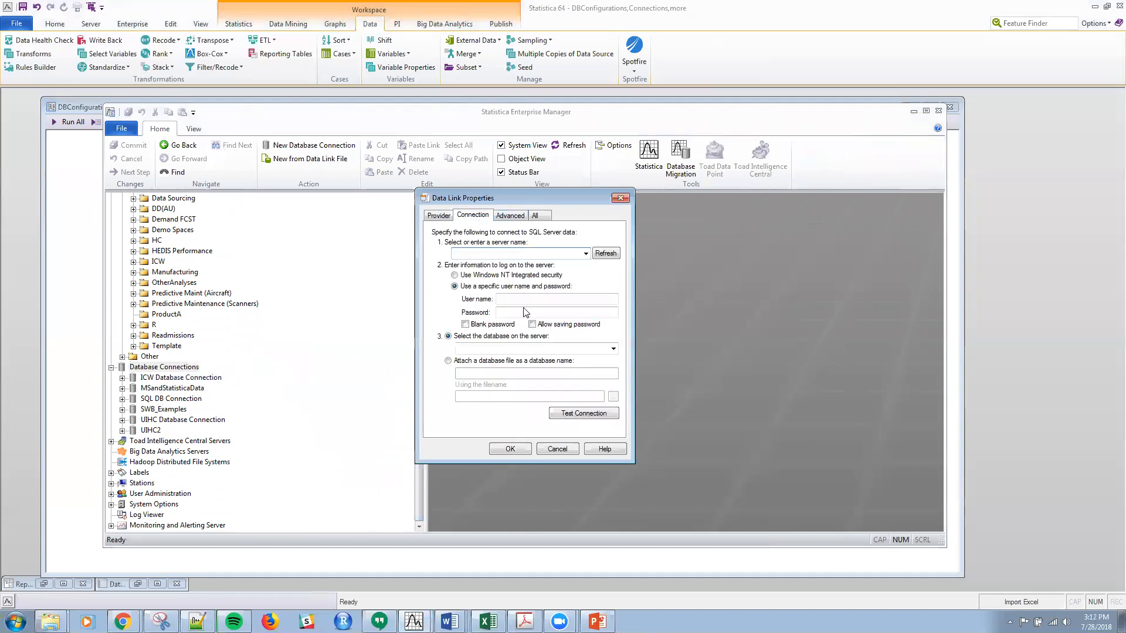
pyautogui.click(438, 215)
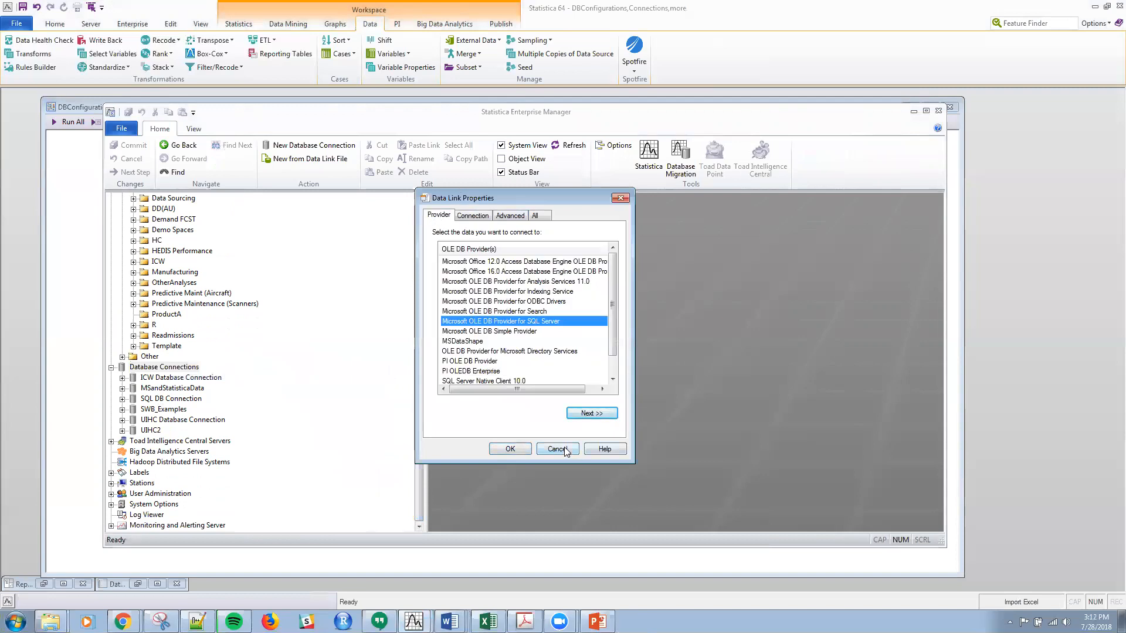
pyautogui.click(557, 450)
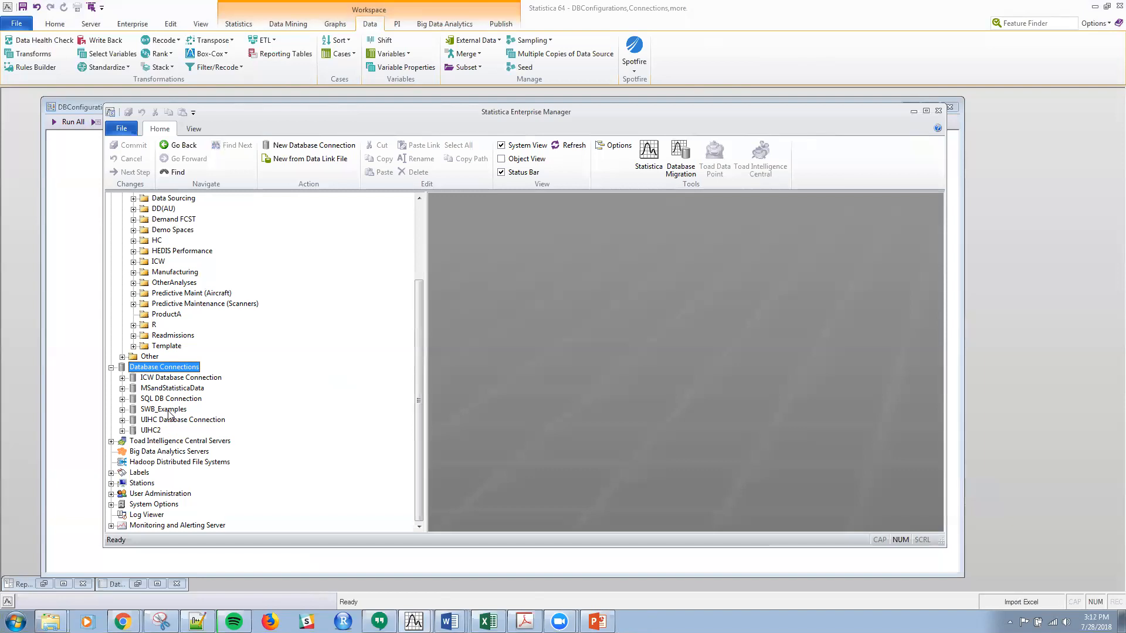
# View the SWB_Examples connection, then select the AsthmaSmallCut configuration under Asthma
pyautogui.click(163, 409)
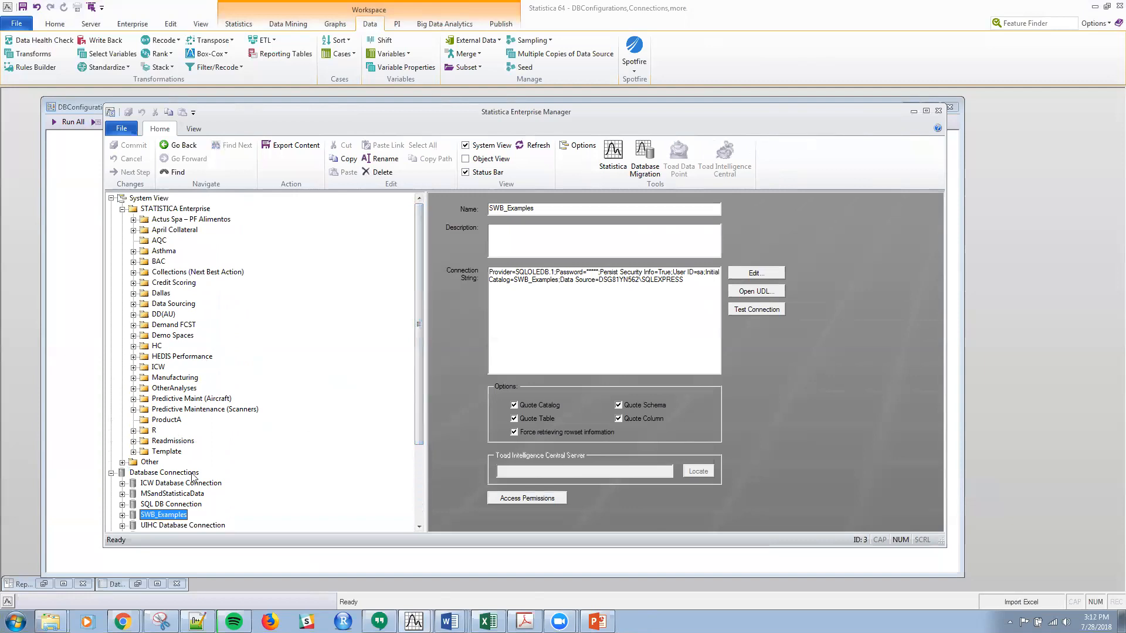
pyautogui.moveTo(138, 238)
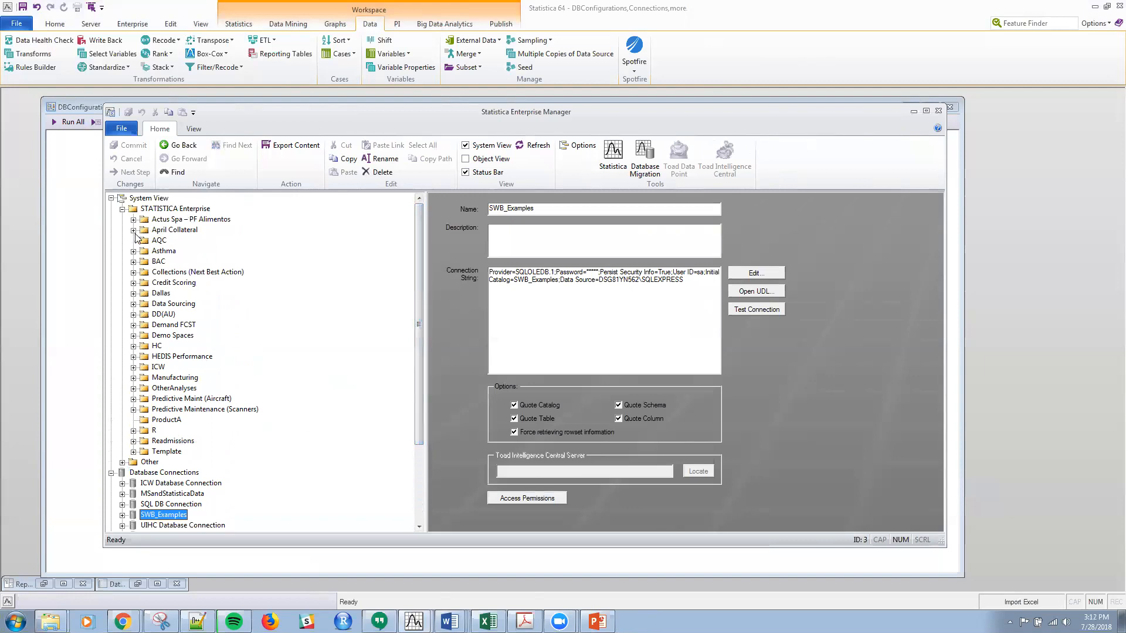
pyautogui.click(133, 251)
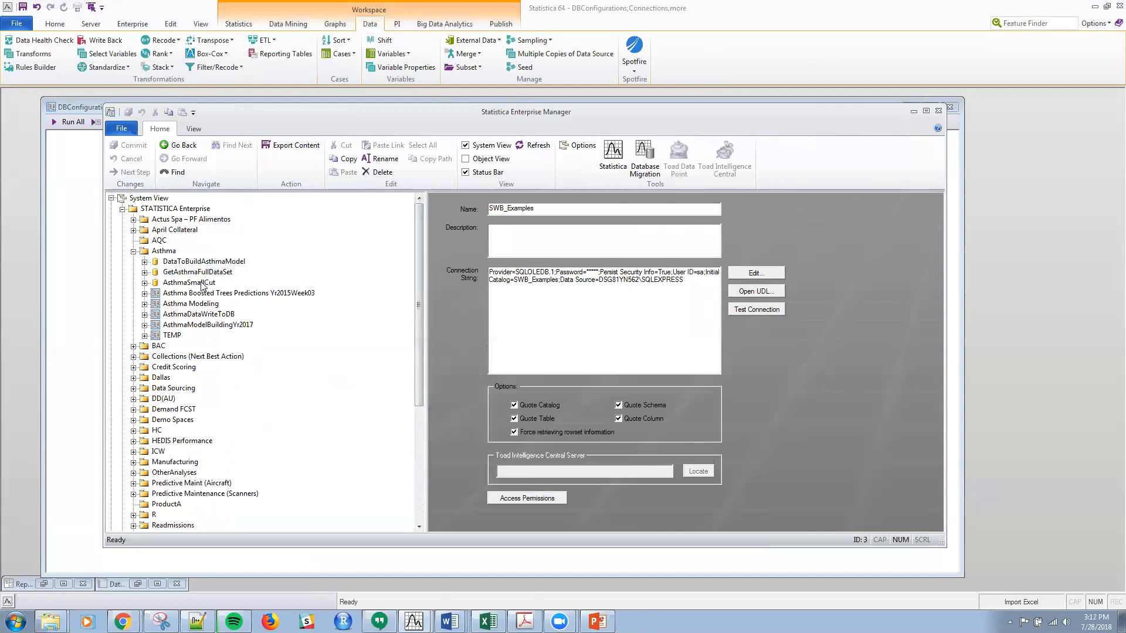
pyautogui.click(189, 283)
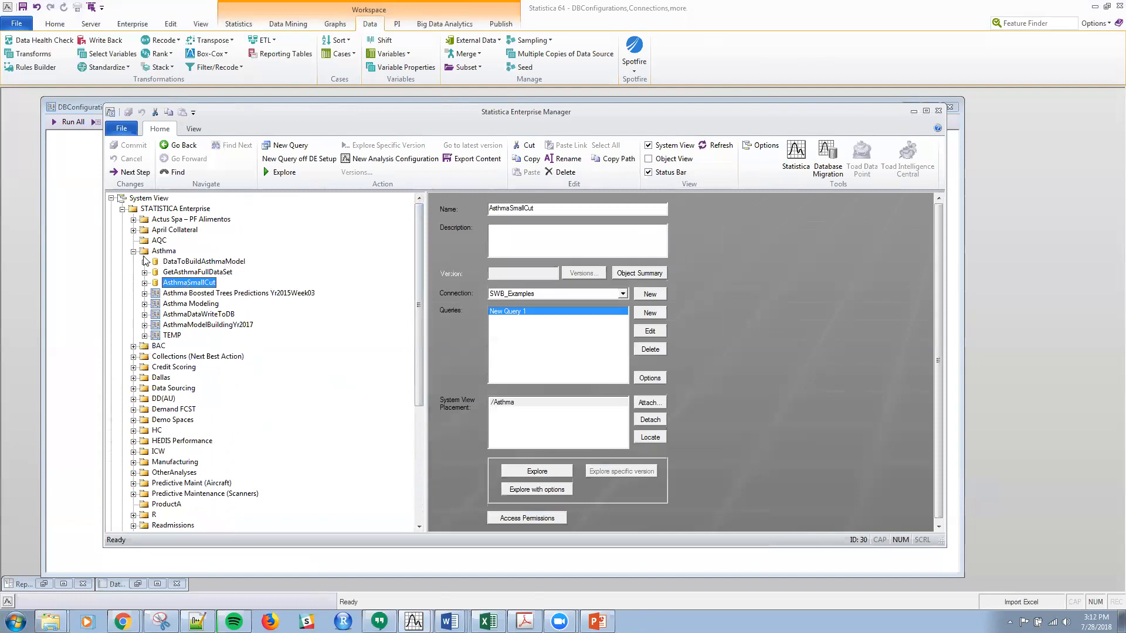
# Create a new data configuration named TE in Asthma using the SWB_Examples connection
pyautogui.rightClick(164, 251)
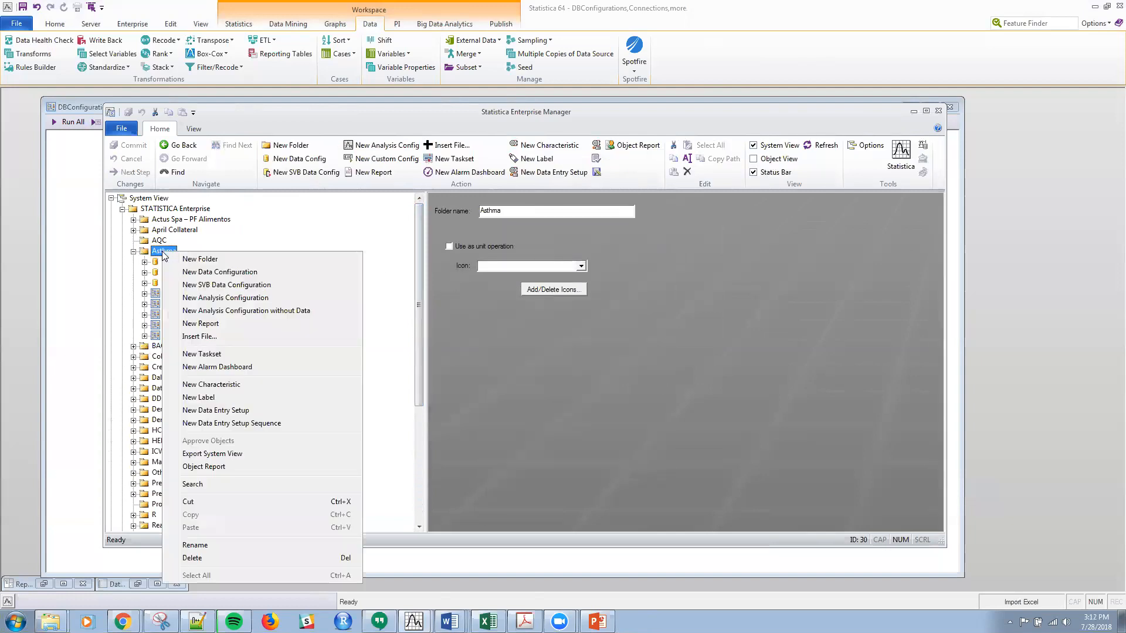
pyautogui.moveTo(226, 284)
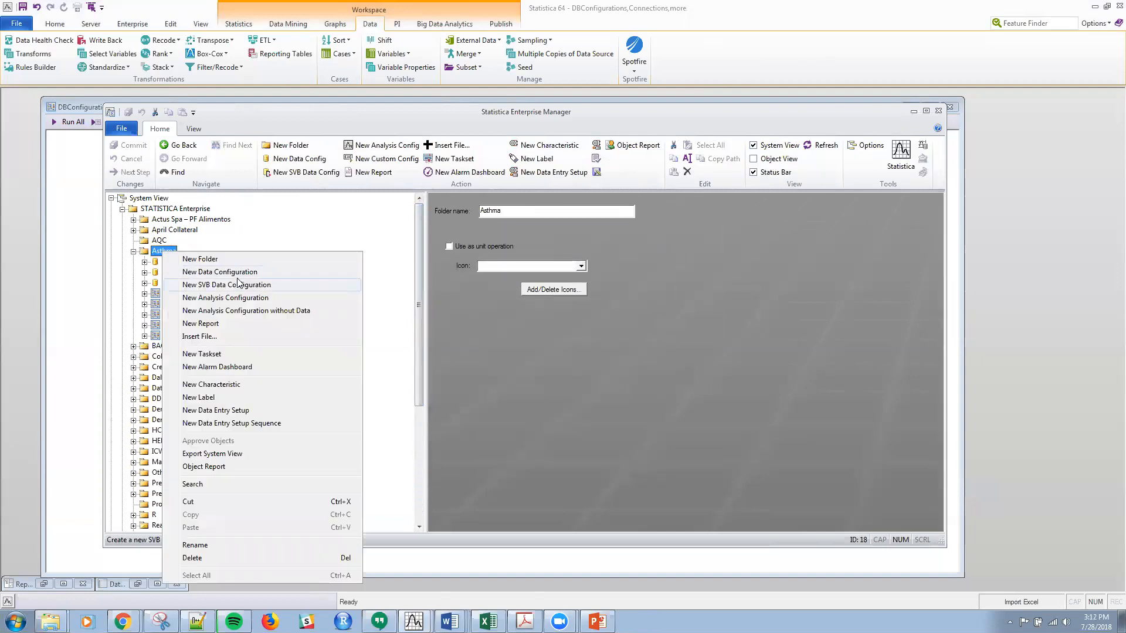
pyautogui.click(219, 271)
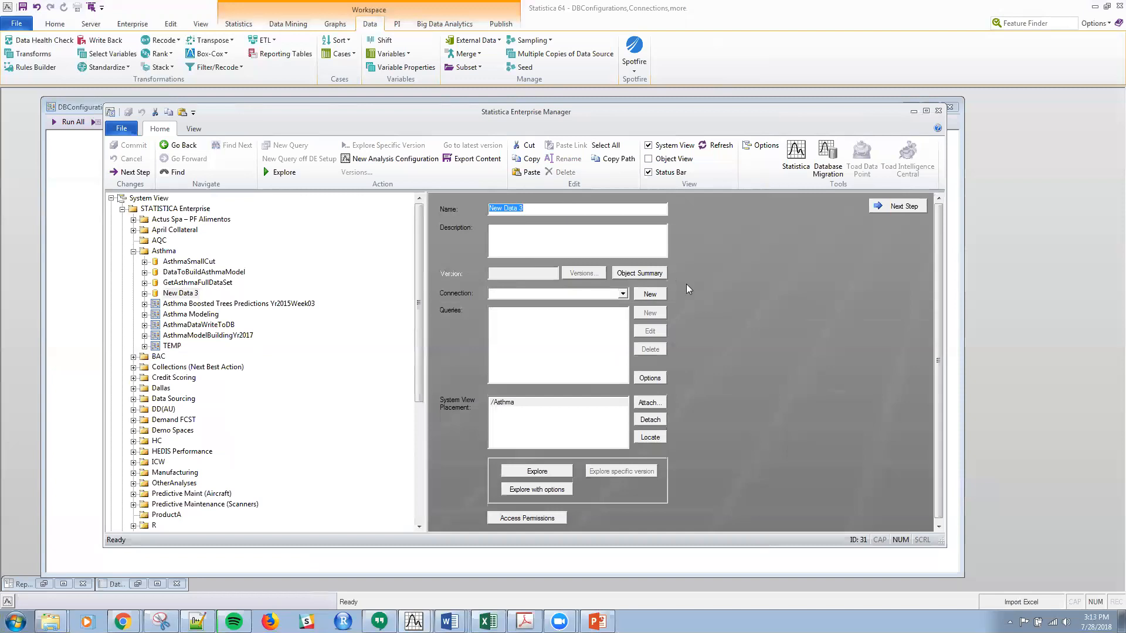
pyautogui.write('TEMP')
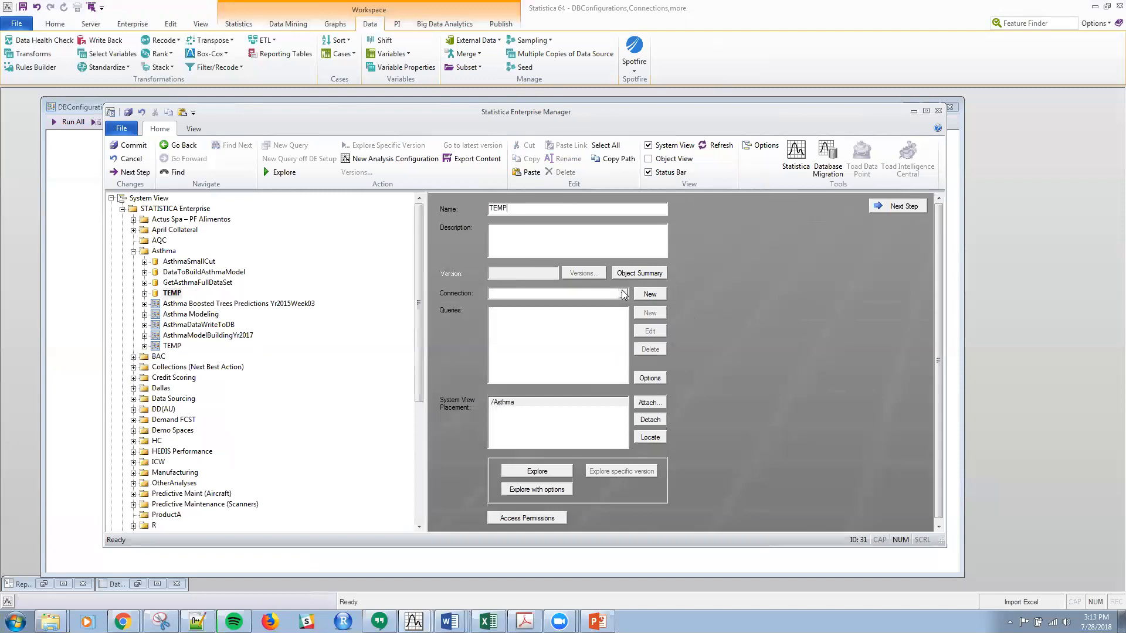
pyautogui.click(621, 293)
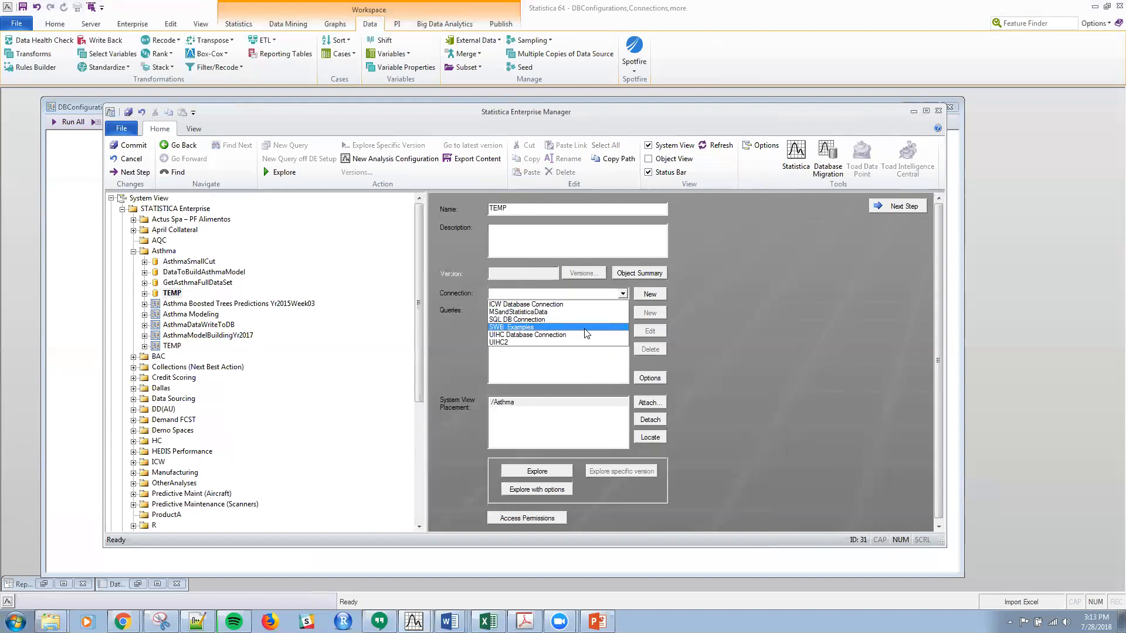
pyautogui.click(510, 327)
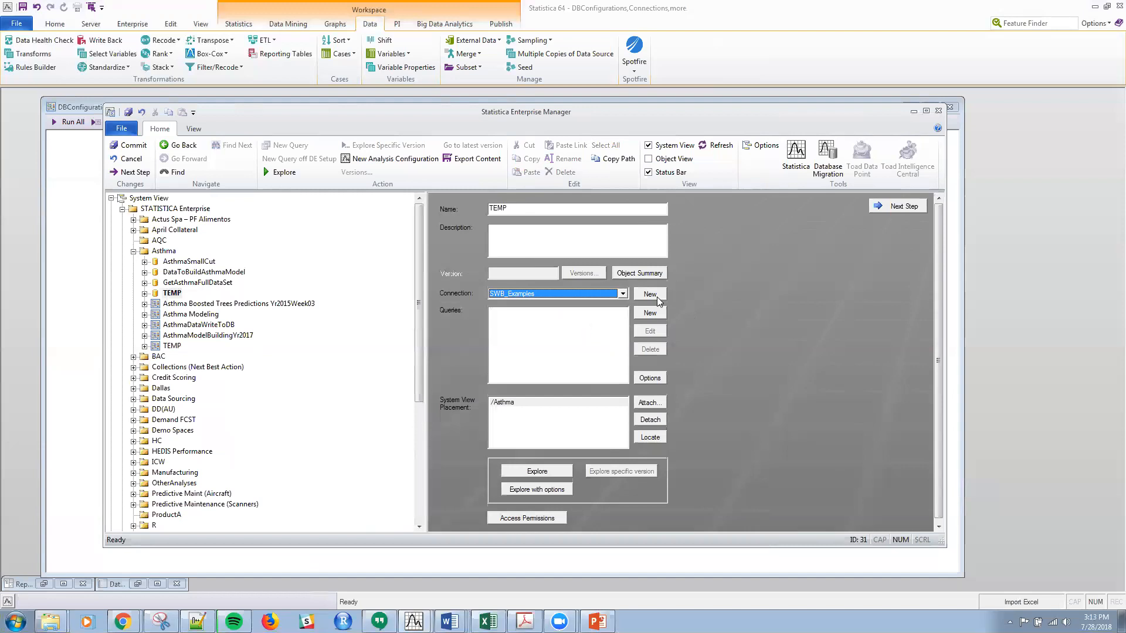
# Add a query to the configuration and name it Asthma Query
pyautogui.click(648, 312)
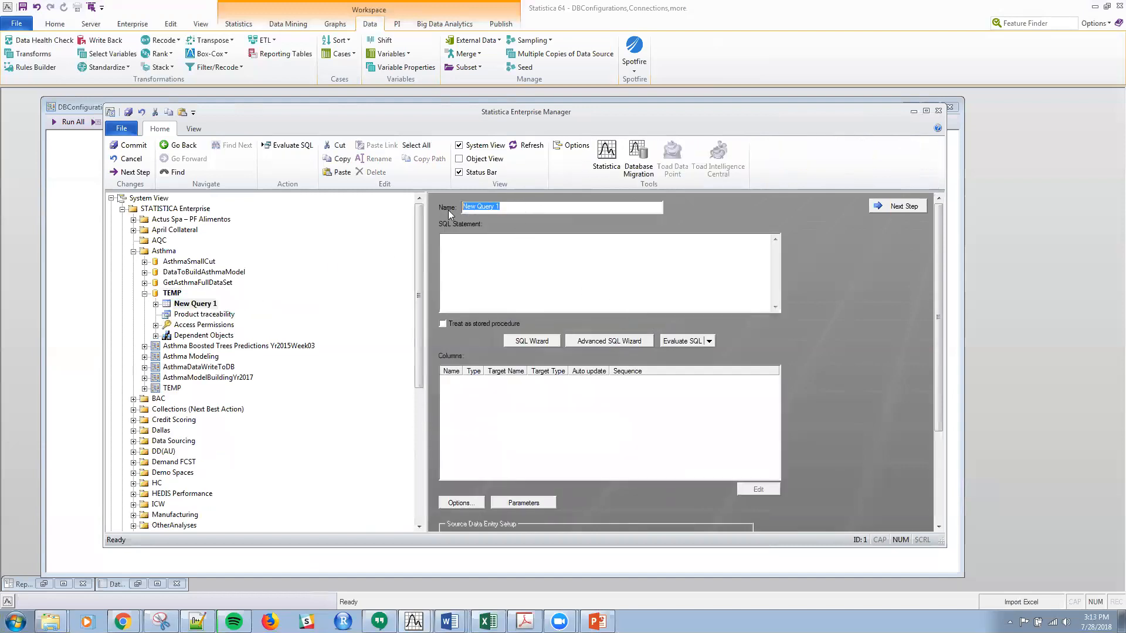
pyautogui.write('Astha')
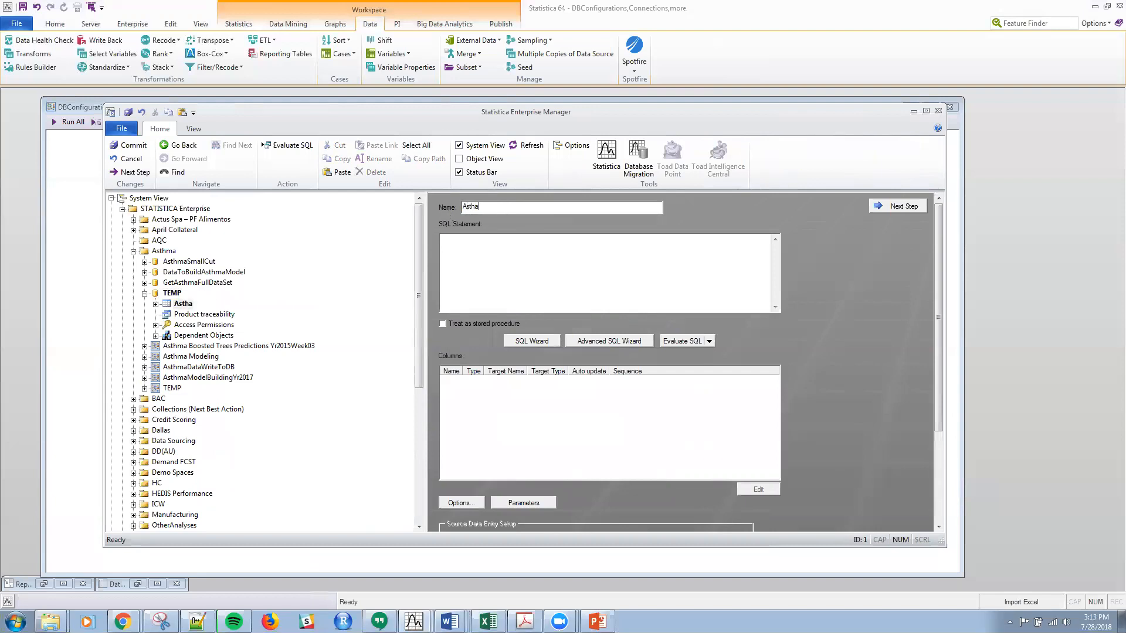
pyautogui.write('Asthma Query')
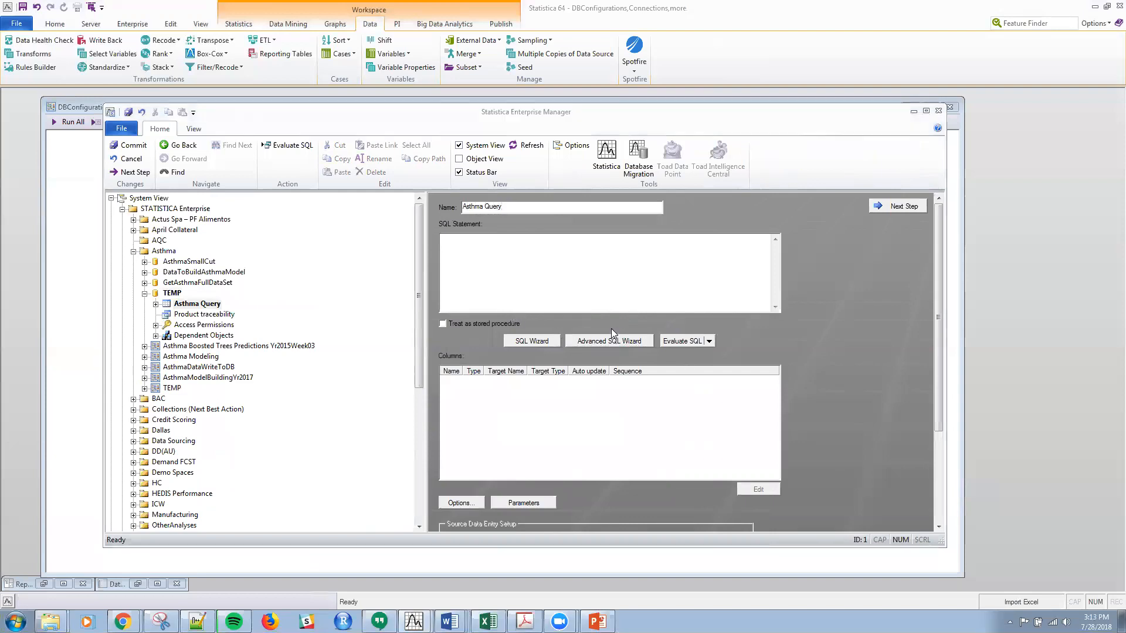
pyautogui.moveTo(620, 352)
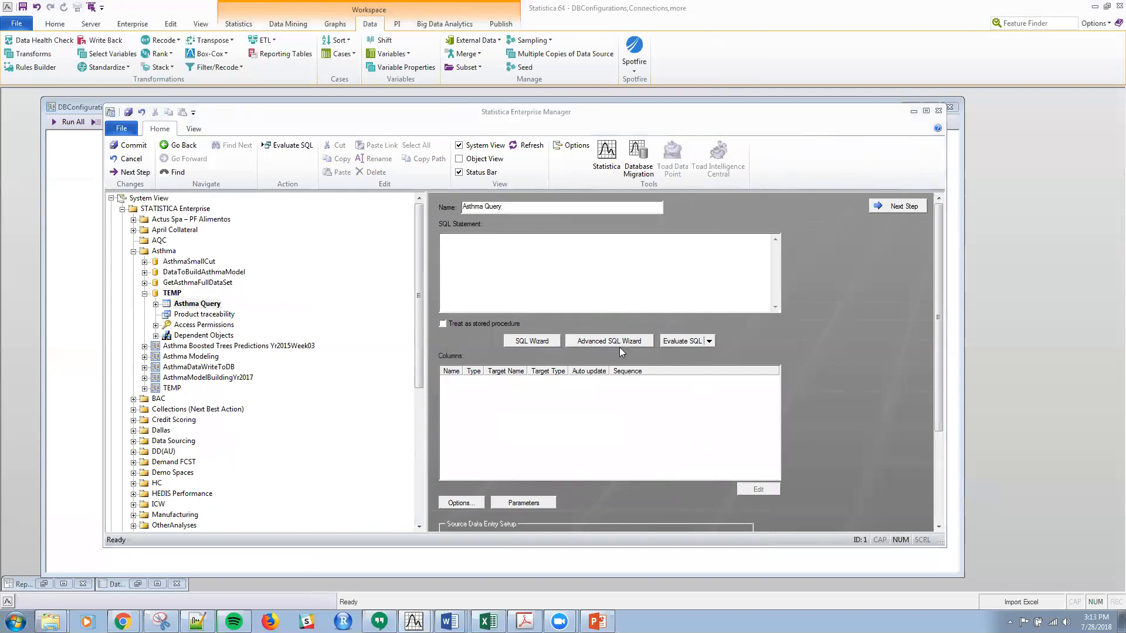
# Build Asthma Query in the SQL wizard selecting all columns (*) of AsthmaSmallCut
pyautogui.click(608, 340)
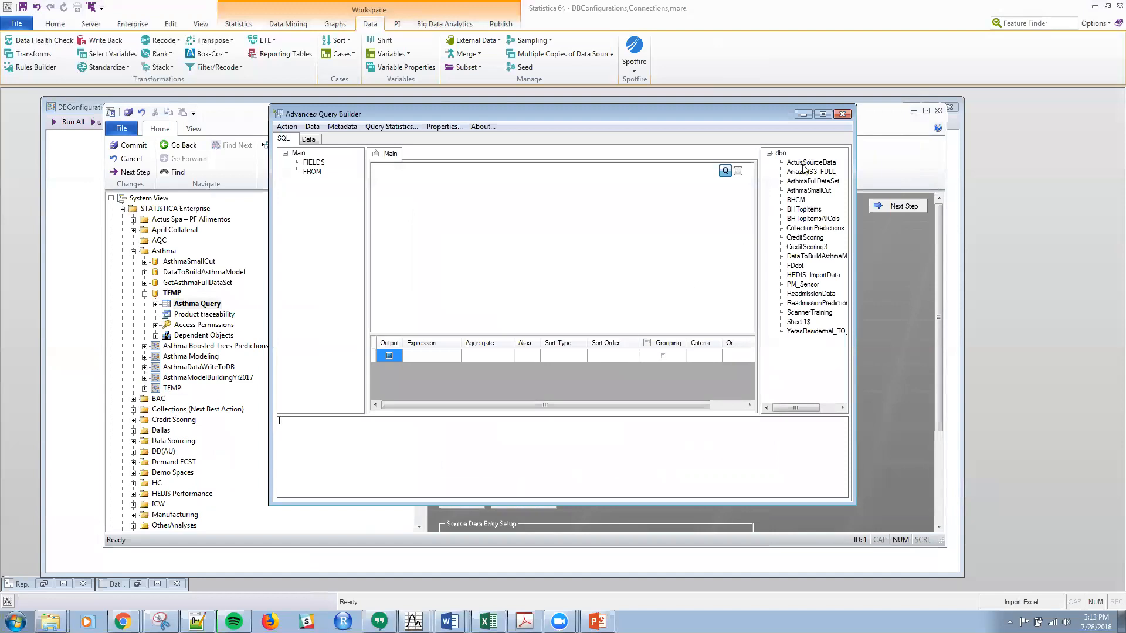
pyautogui.moveTo(802, 338)
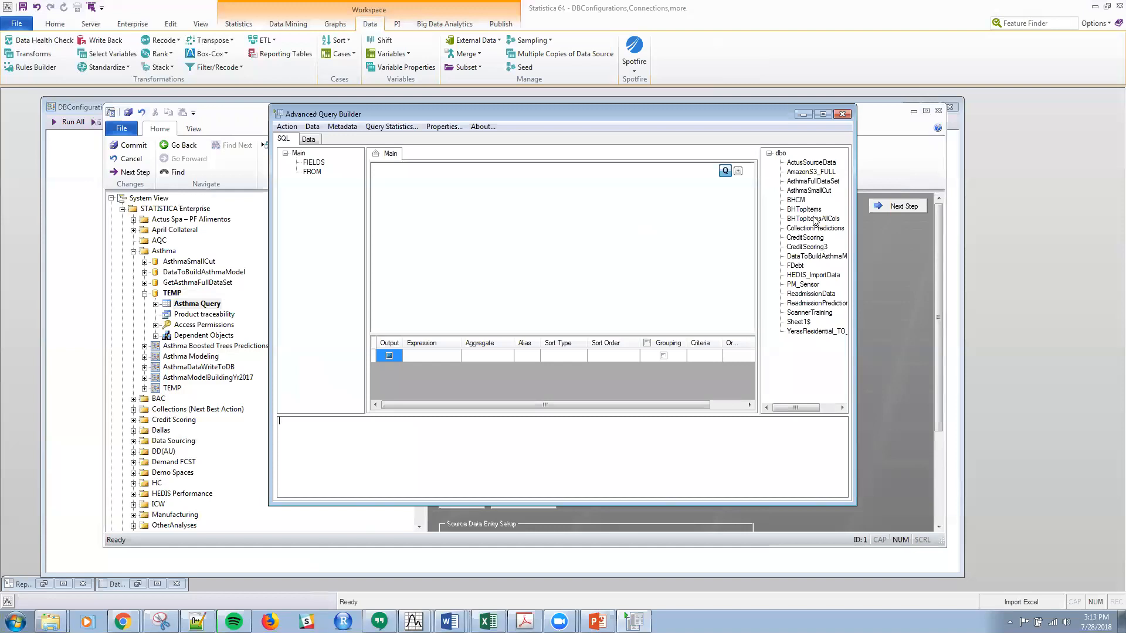
pyautogui.click(811, 190)
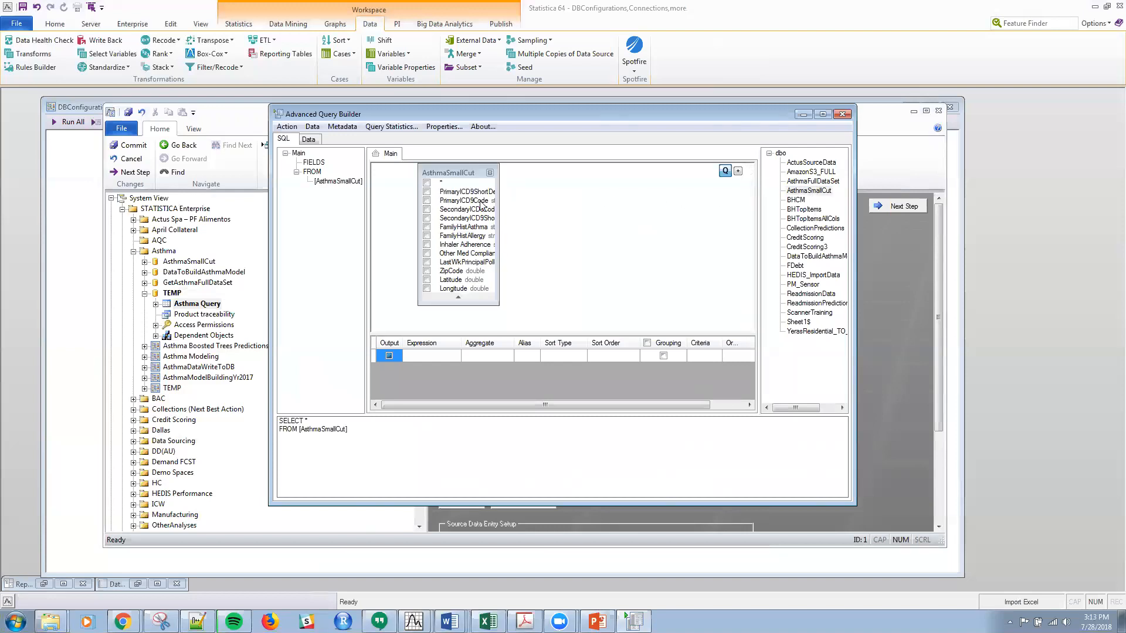
pyautogui.click(427, 183)
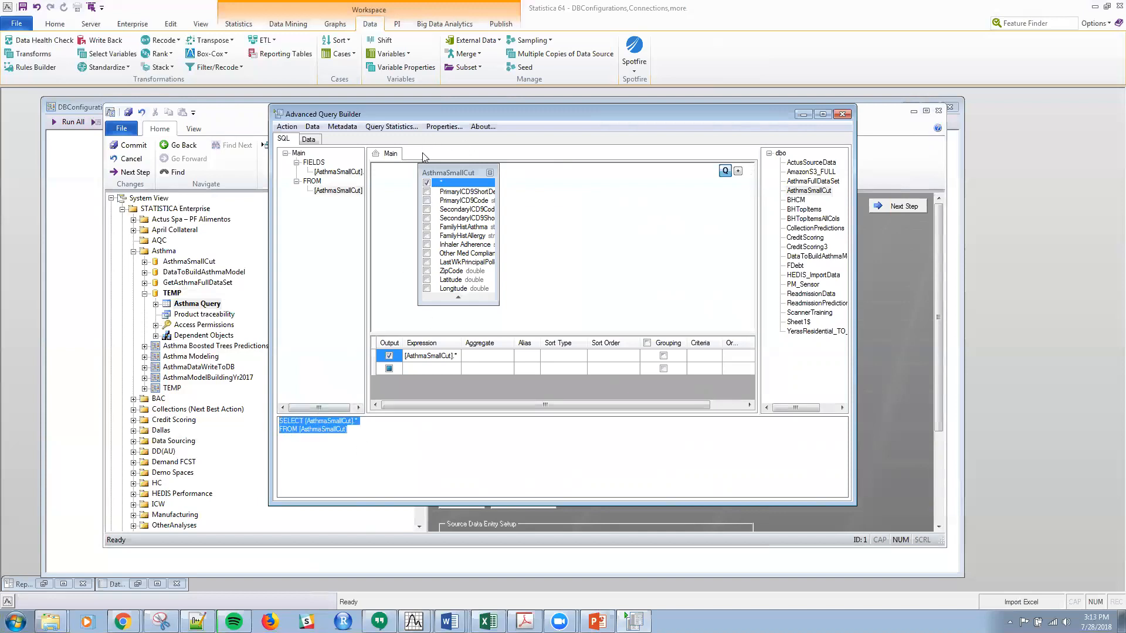
pyautogui.moveTo(806, 207)
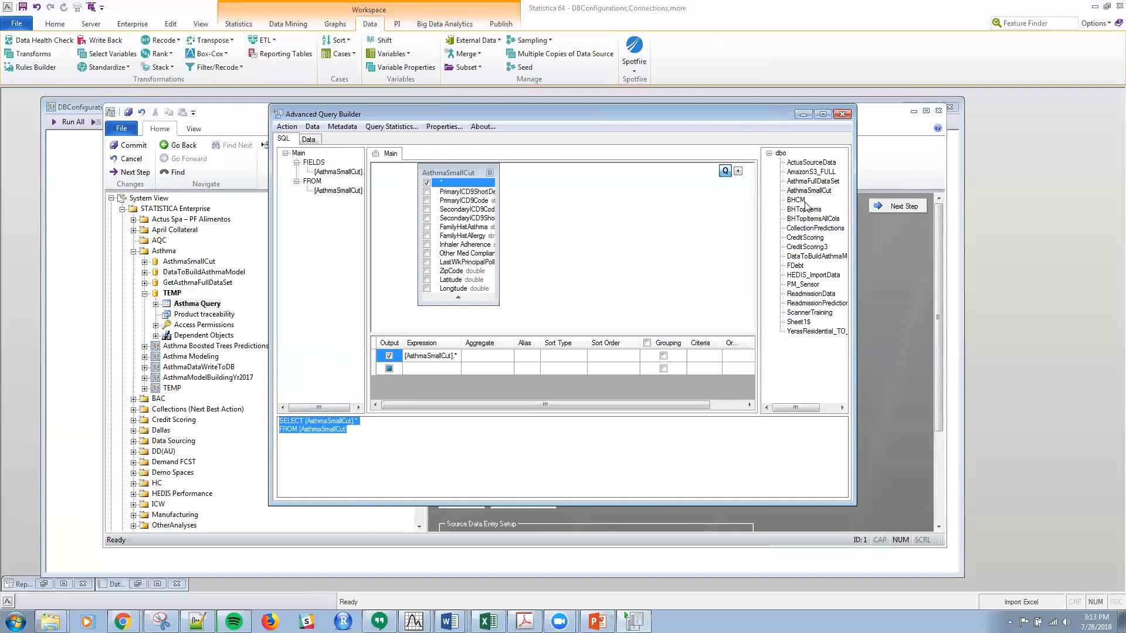
pyautogui.moveTo(603, 209)
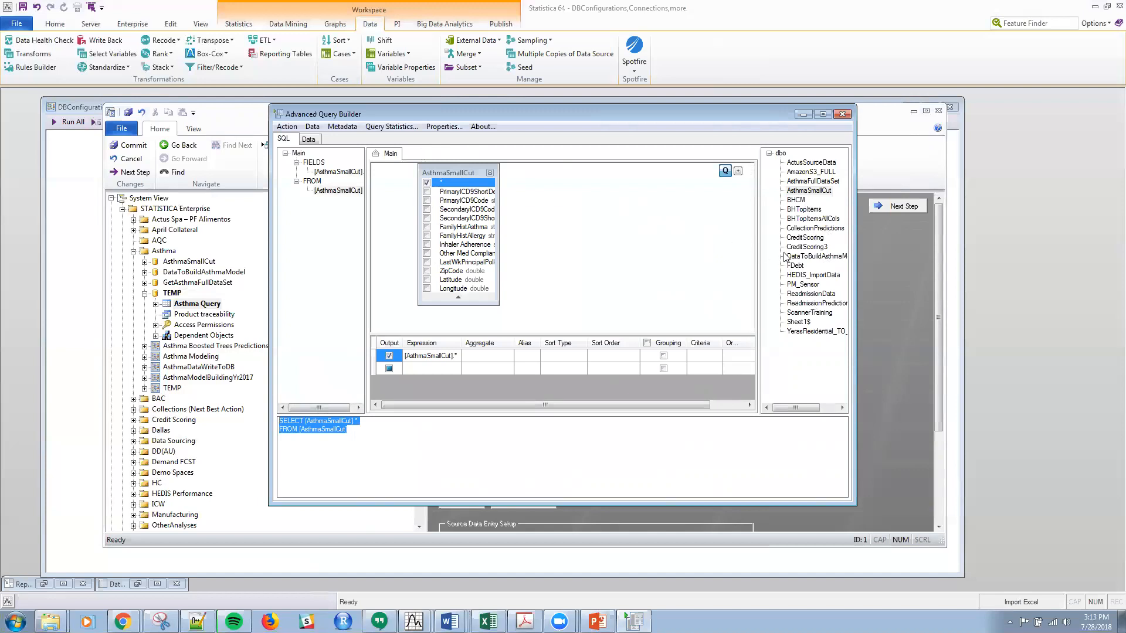
pyautogui.moveTo(650, 241)
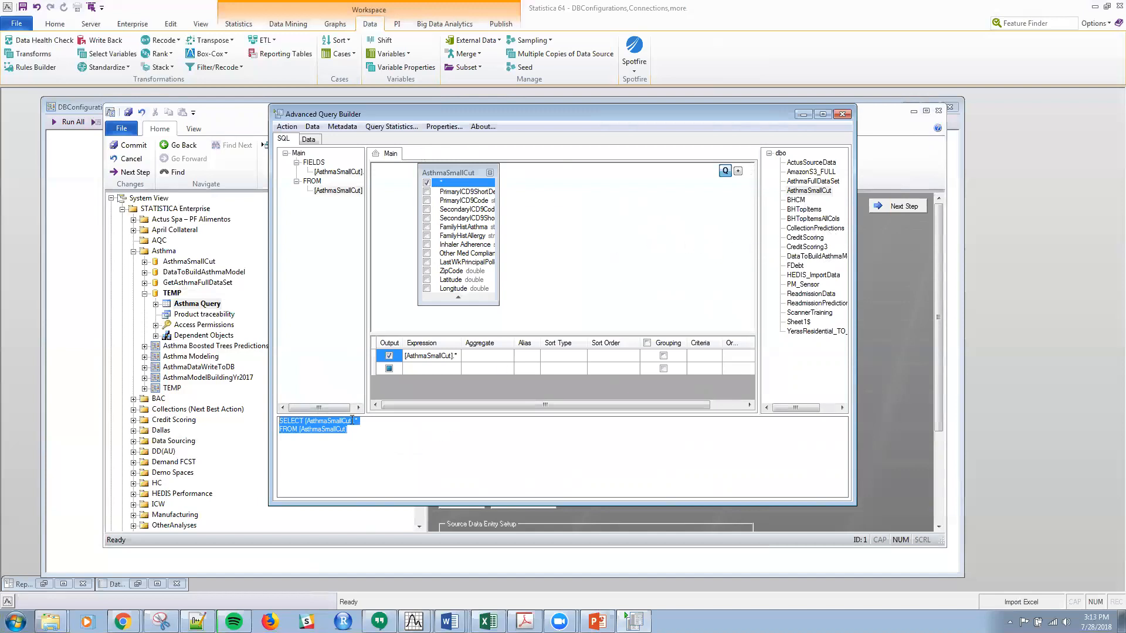
# Return the query to the configuration, answer the fully-qualified names prompt, and show TEMP's product traceability settings
pyautogui.click(286, 127)
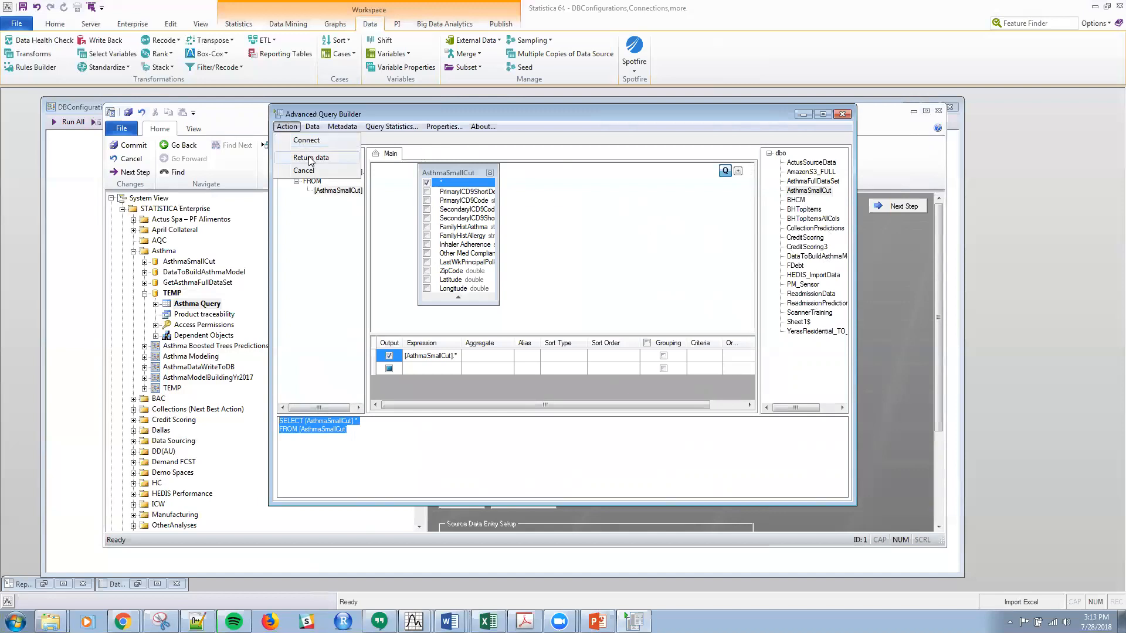
pyautogui.click(310, 157)
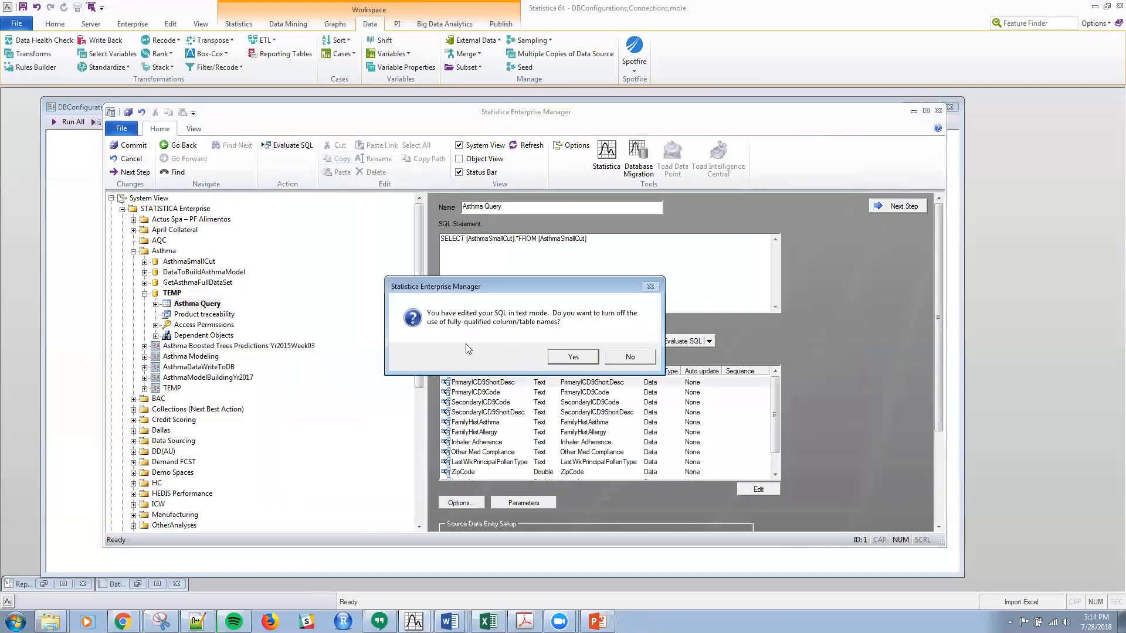
pyautogui.click(629, 356)
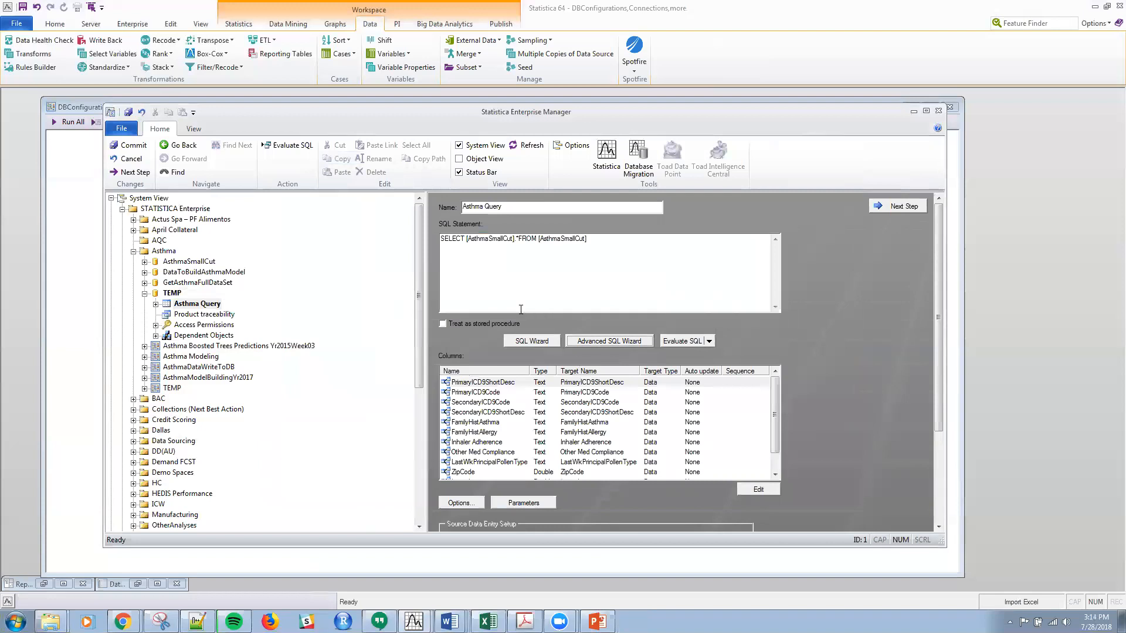
pyautogui.moveTo(523, 271)
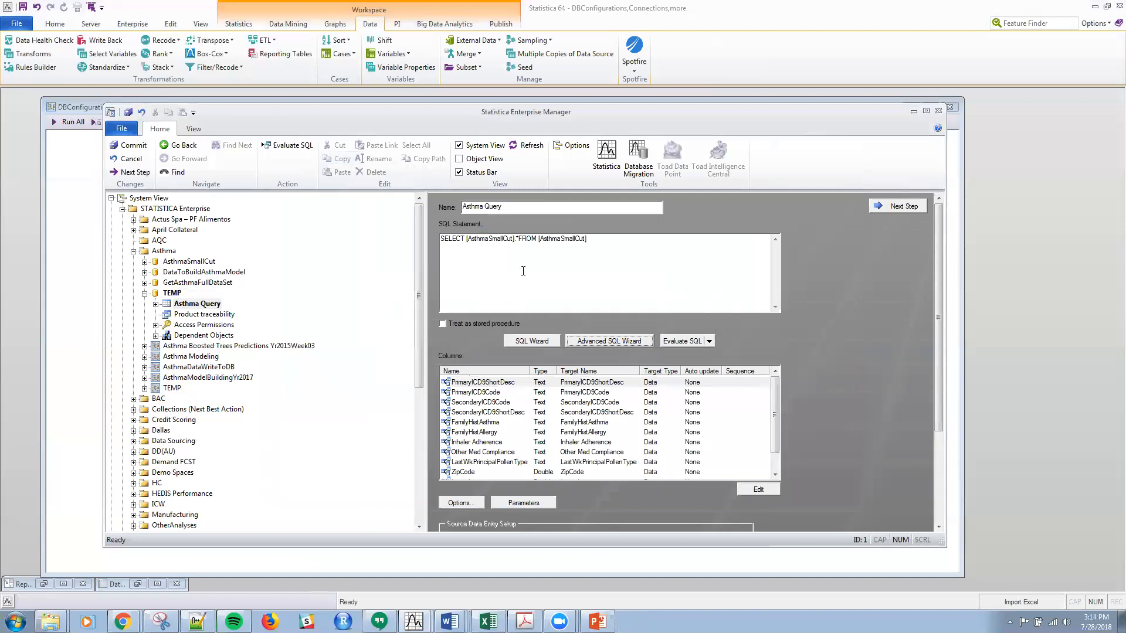
pyautogui.scroll(-3)
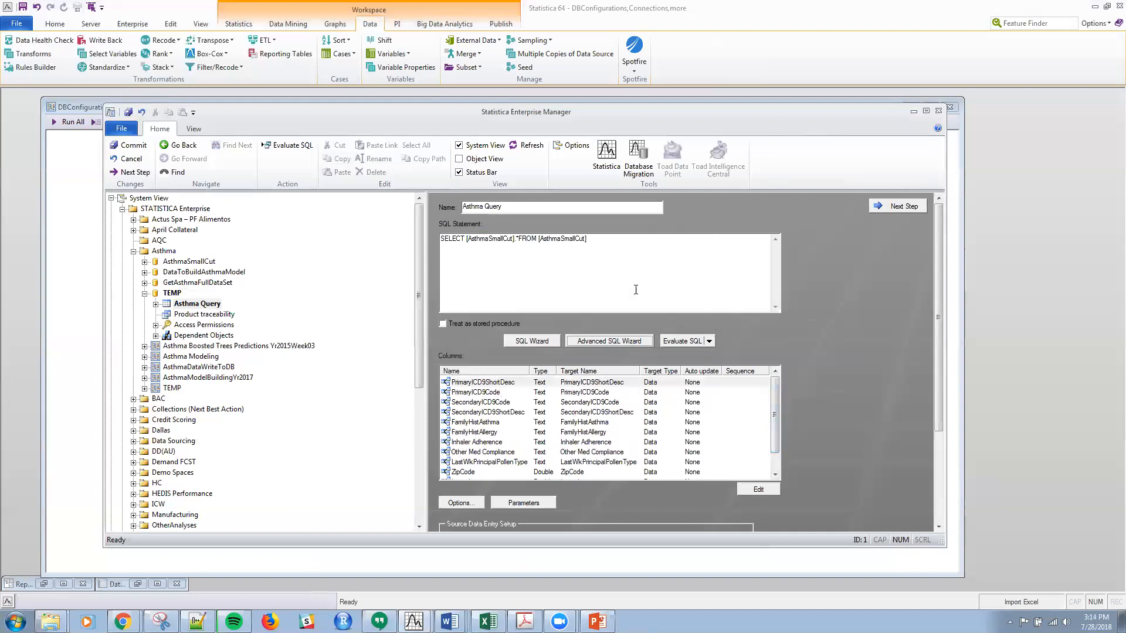
pyautogui.moveTo(393, 317)
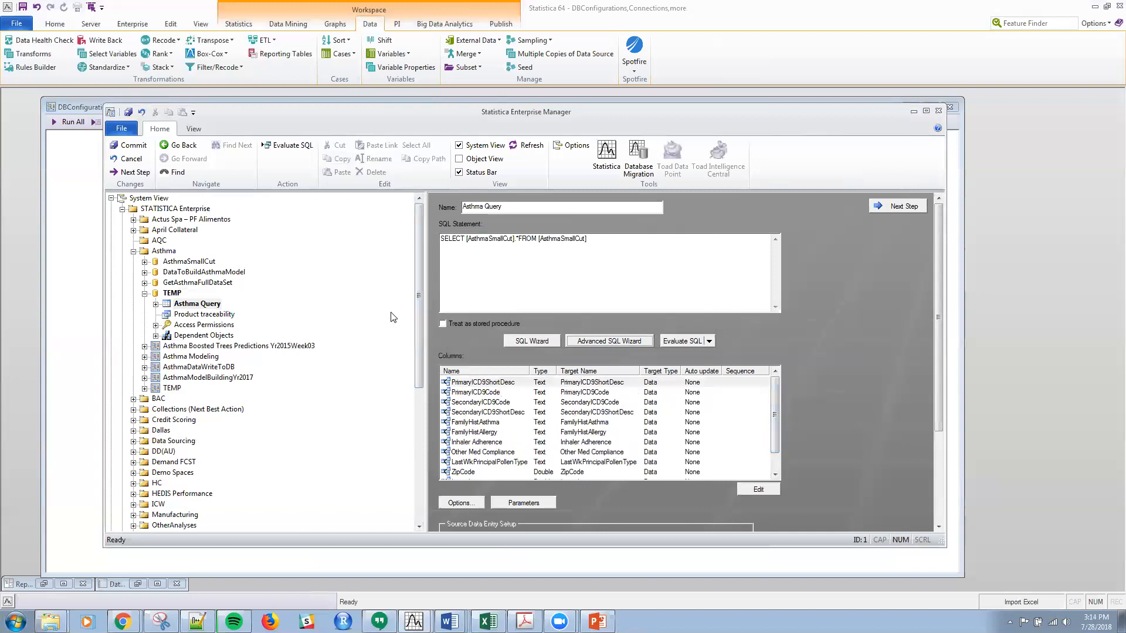
pyautogui.moveTo(601, 257)
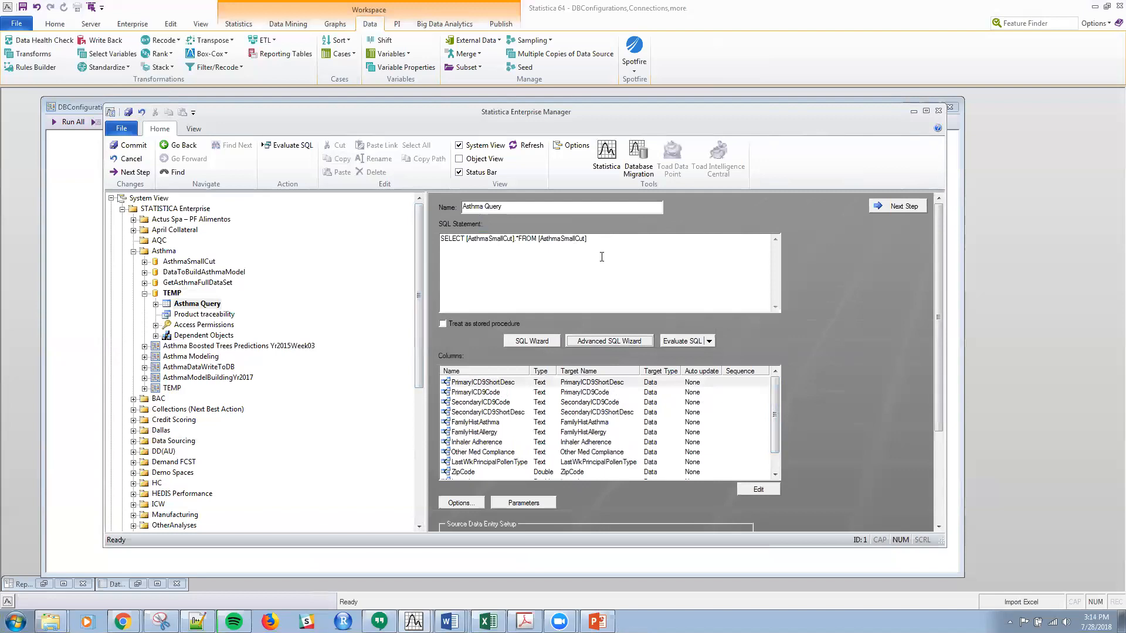
pyautogui.moveTo(745, 267)
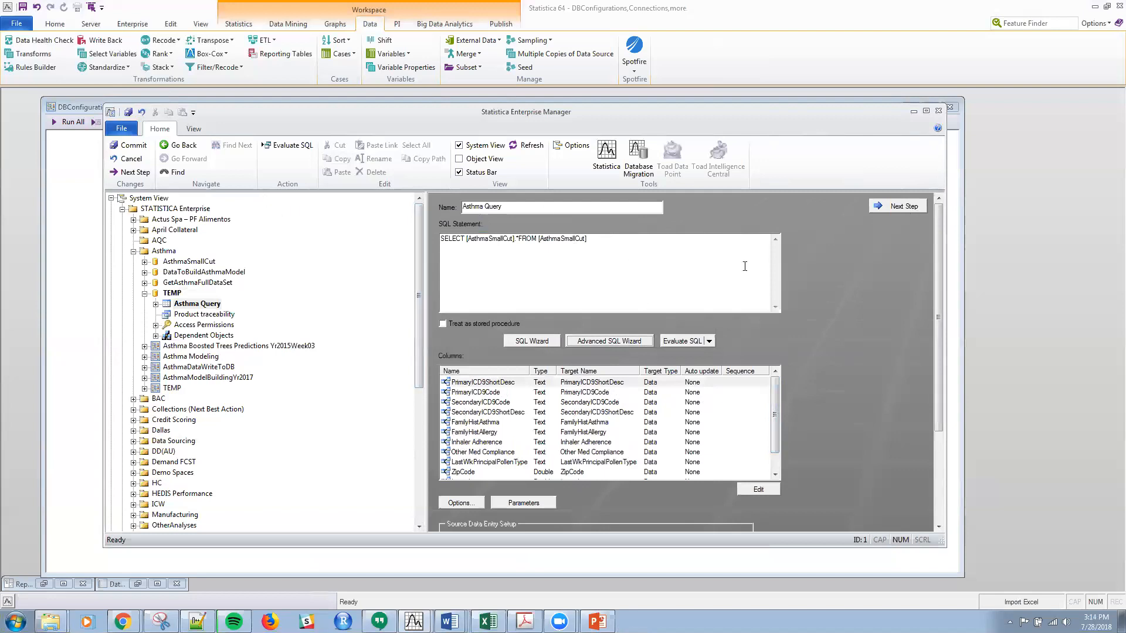
pyautogui.click(205, 314)
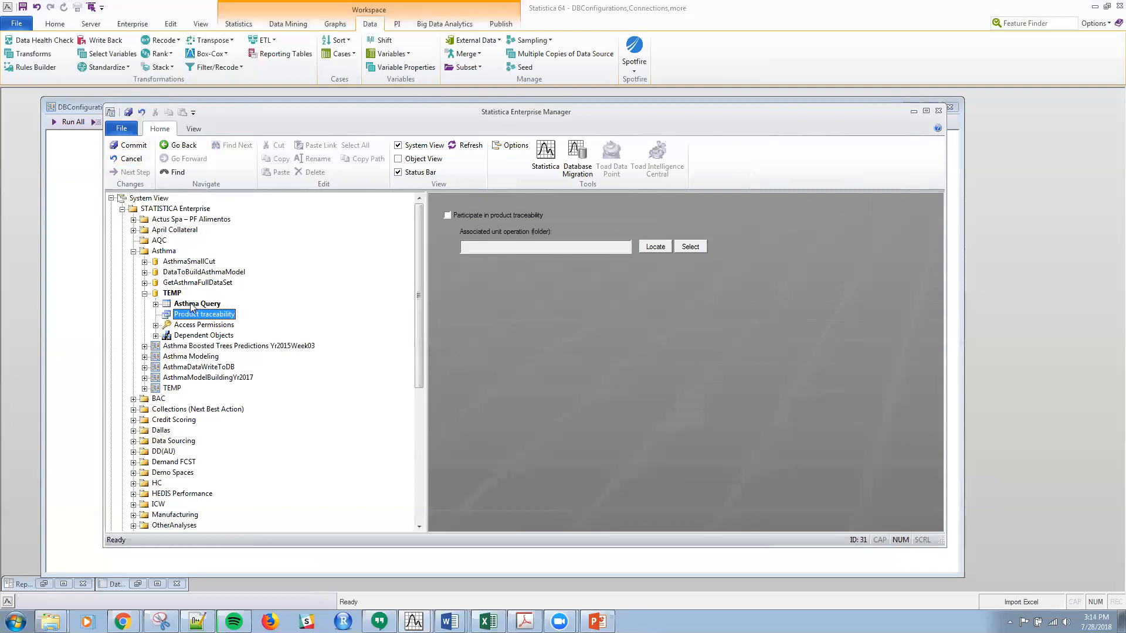
# Commit the TEMP data configuration and agree to set access permissions, starting with the Everyone group
pyautogui.click(132, 144)
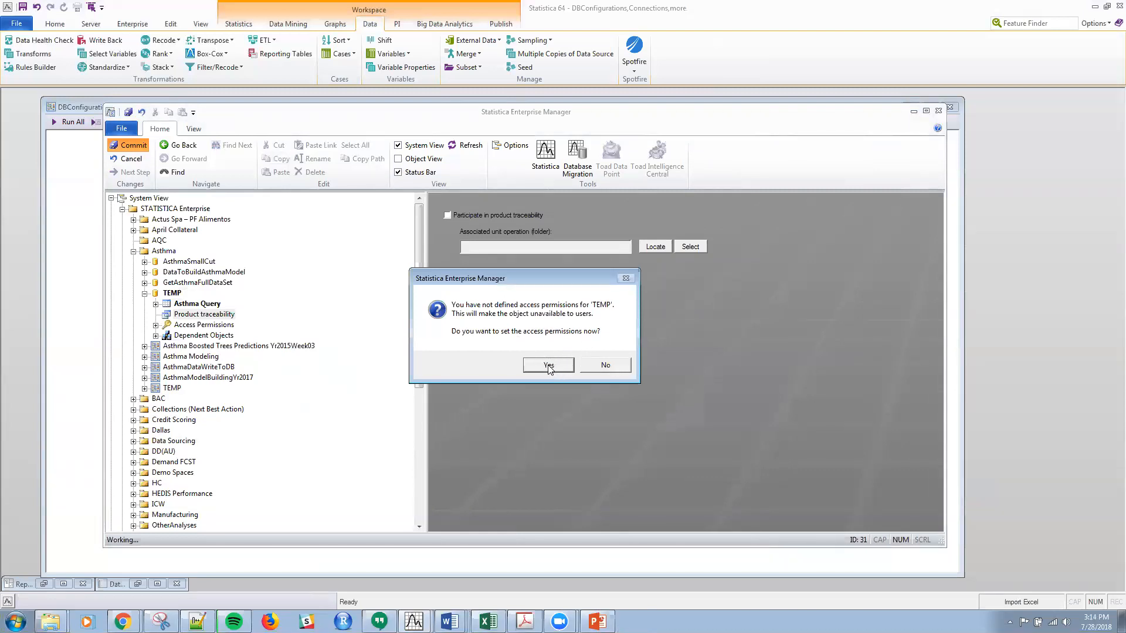
pyautogui.click(548, 366)
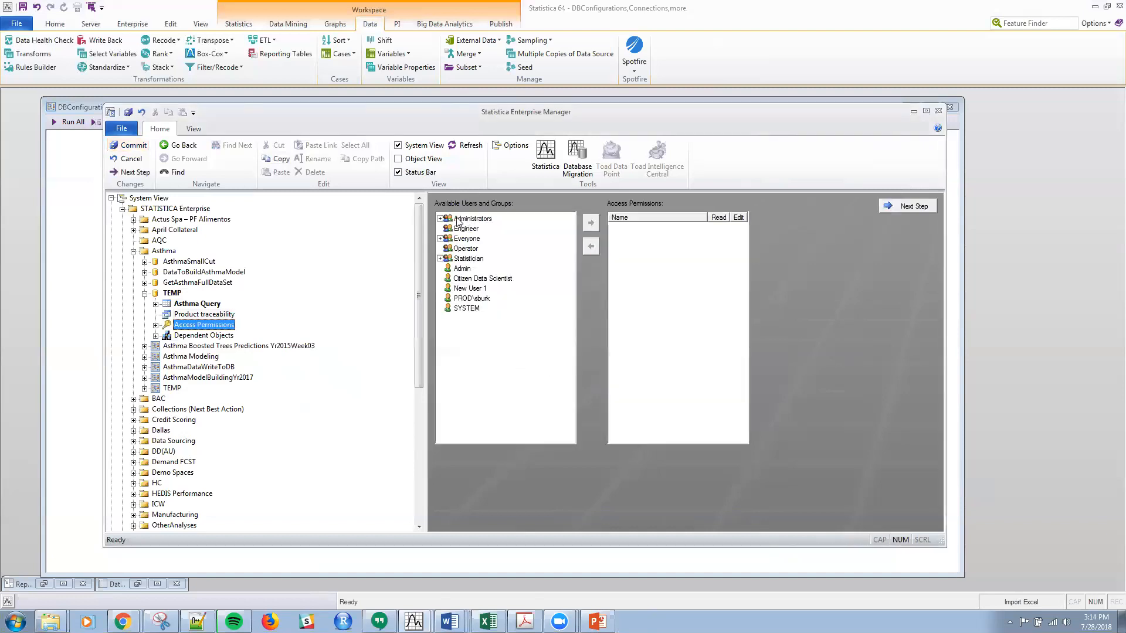
pyautogui.moveTo(479, 242)
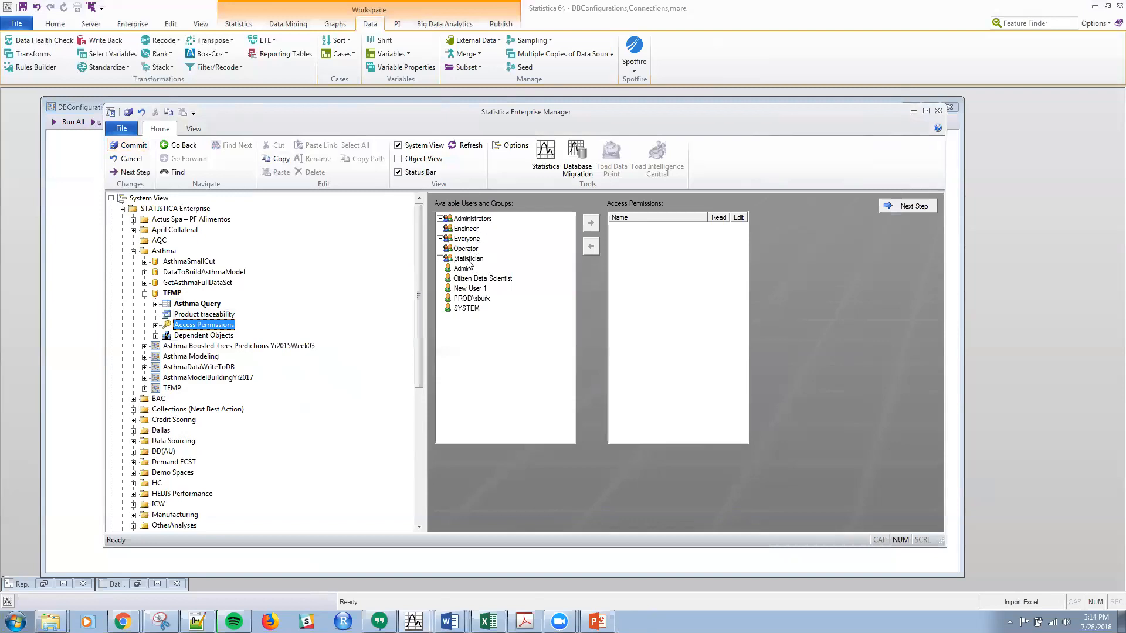
pyautogui.moveTo(472, 264)
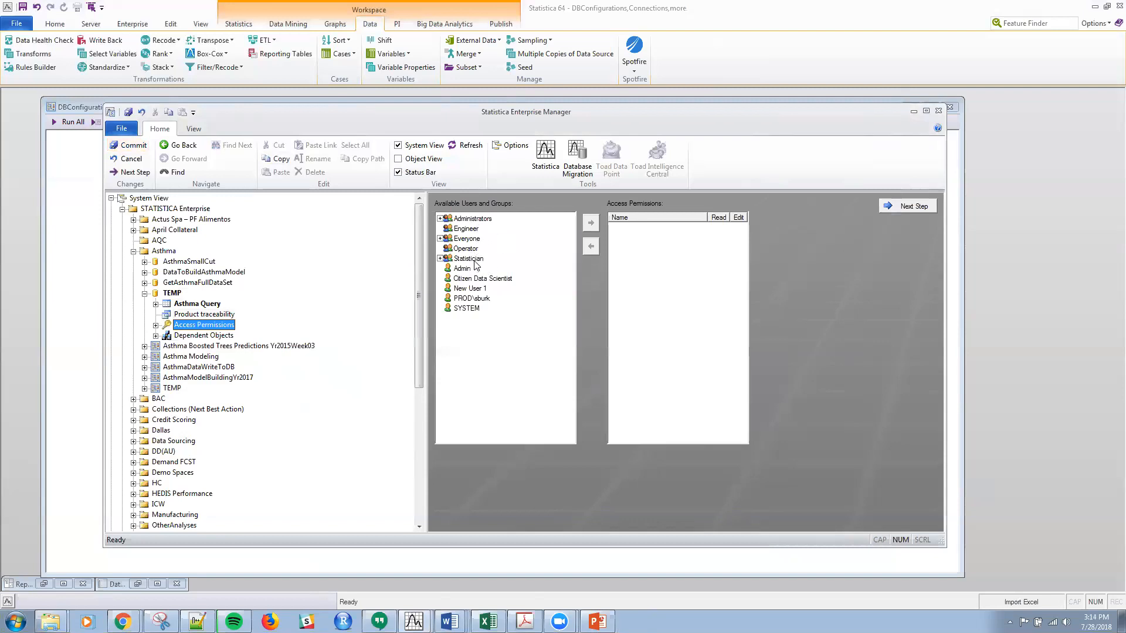
pyautogui.moveTo(475, 278)
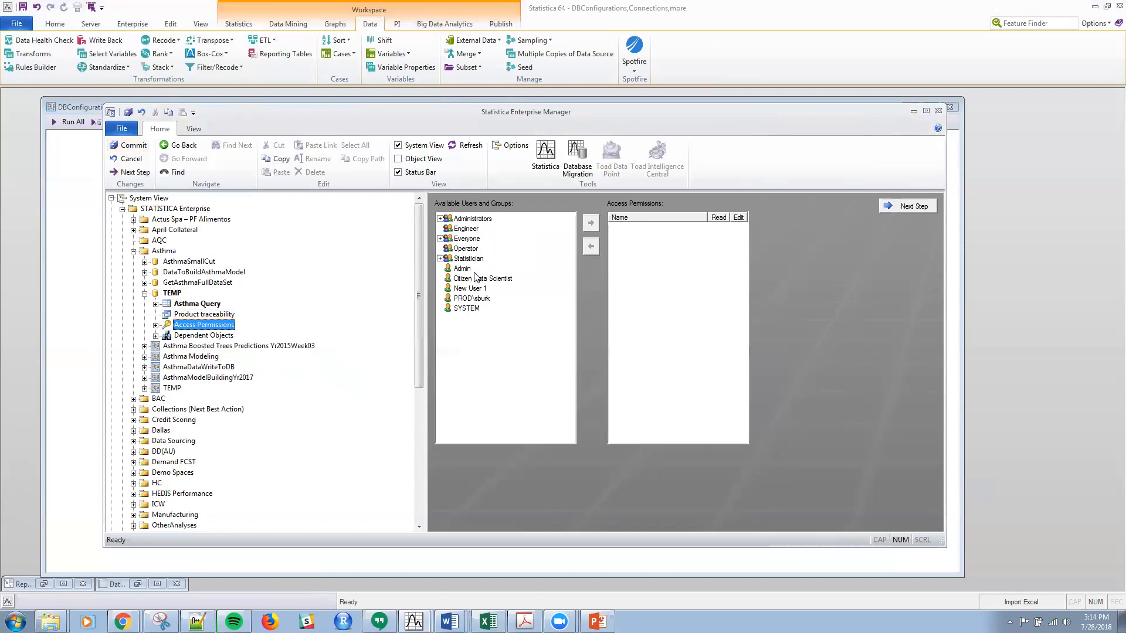
pyautogui.moveTo(472, 297)
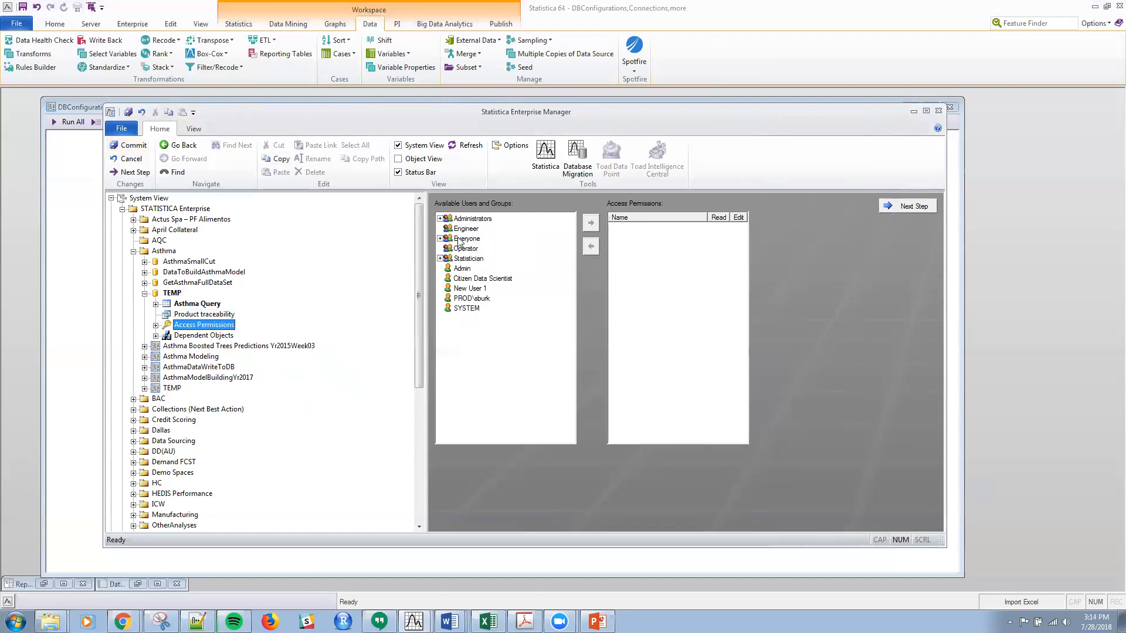
pyautogui.click(467, 238)
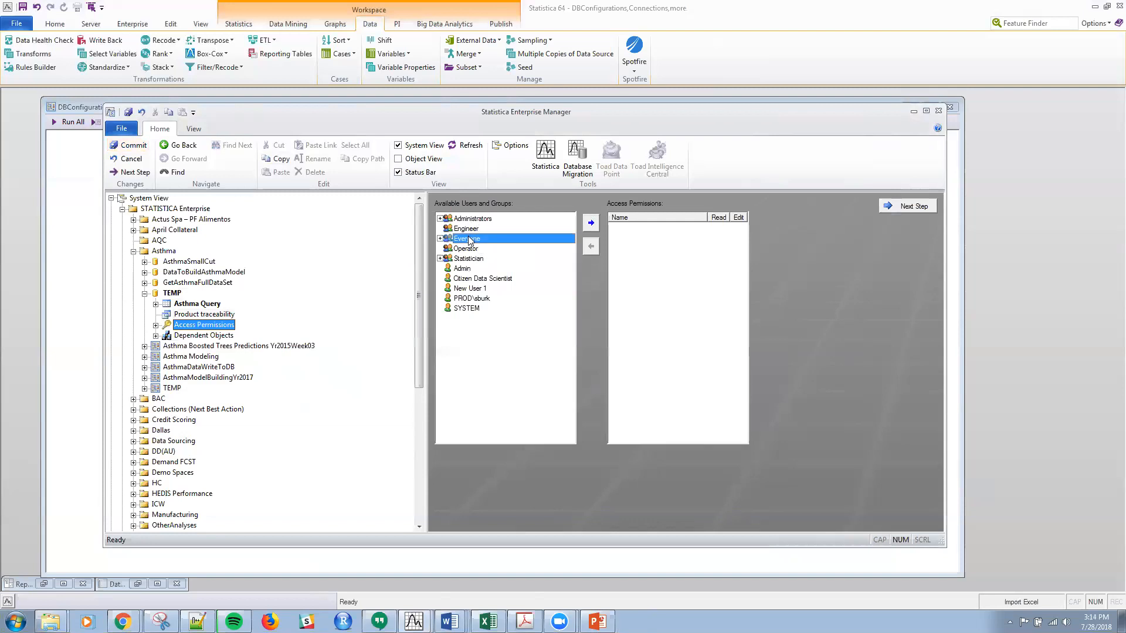
# Grant Everyone read, give Admin edit rights, and add another user to the permissions list
pyautogui.click(590, 223)
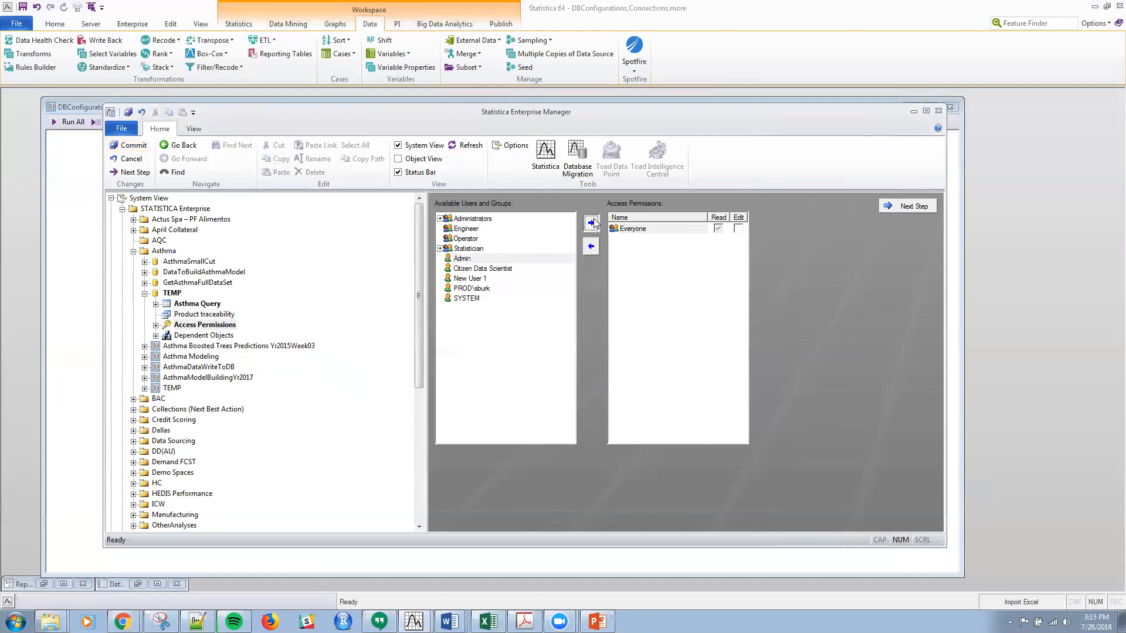
pyautogui.click(590, 223)
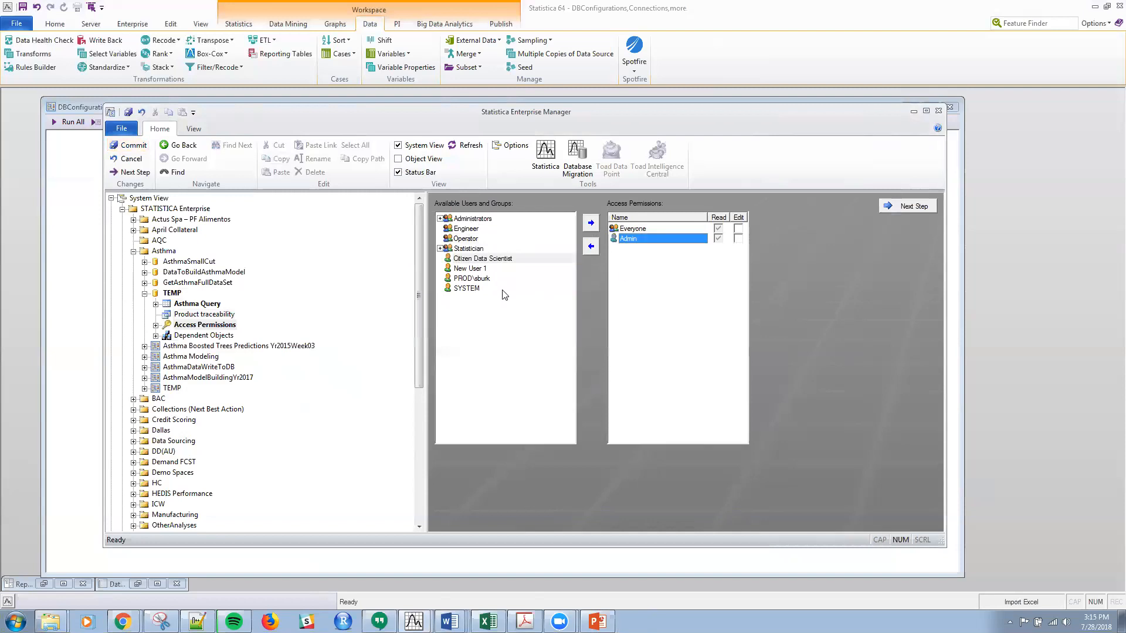
pyautogui.click(472, 278)
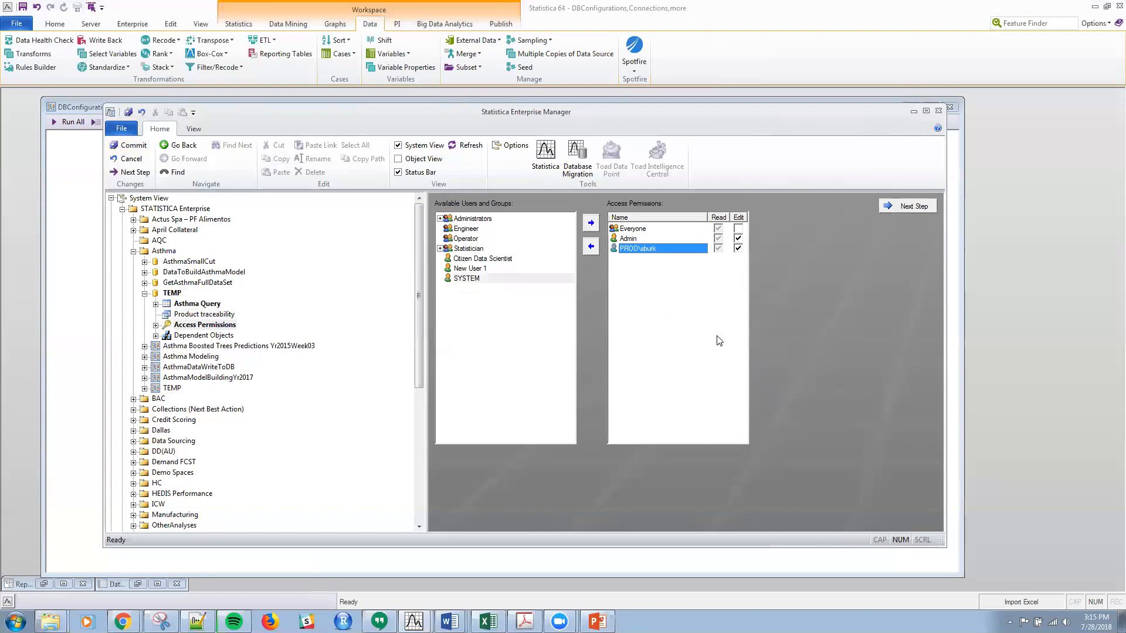
pyautogui.moveTo(605, 190)
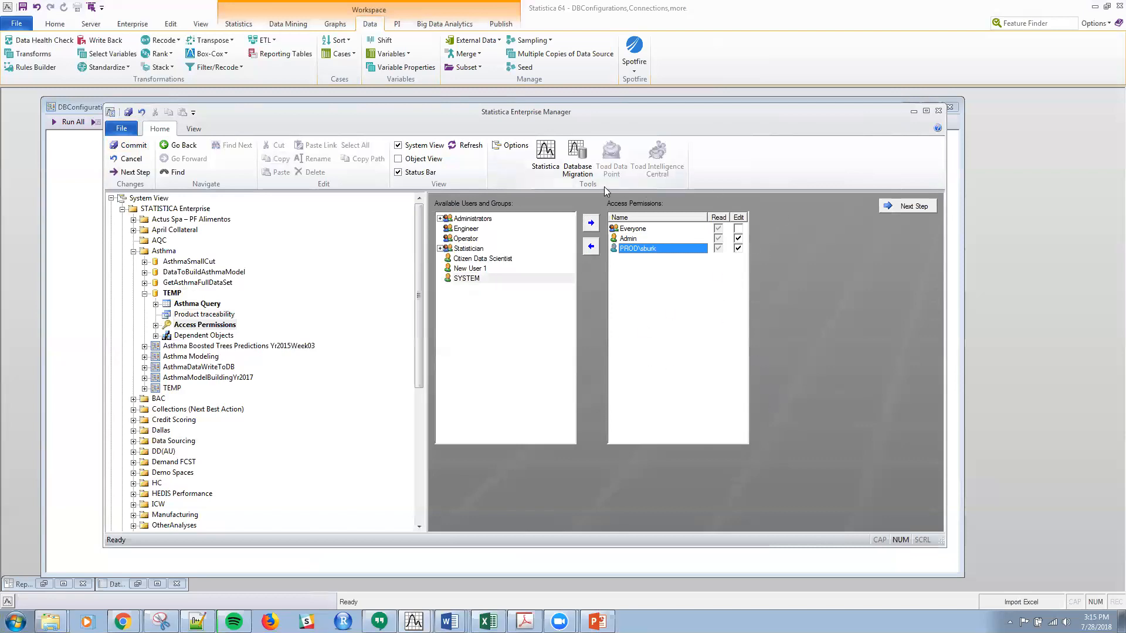
pyautogui.moveTo(132, 144)
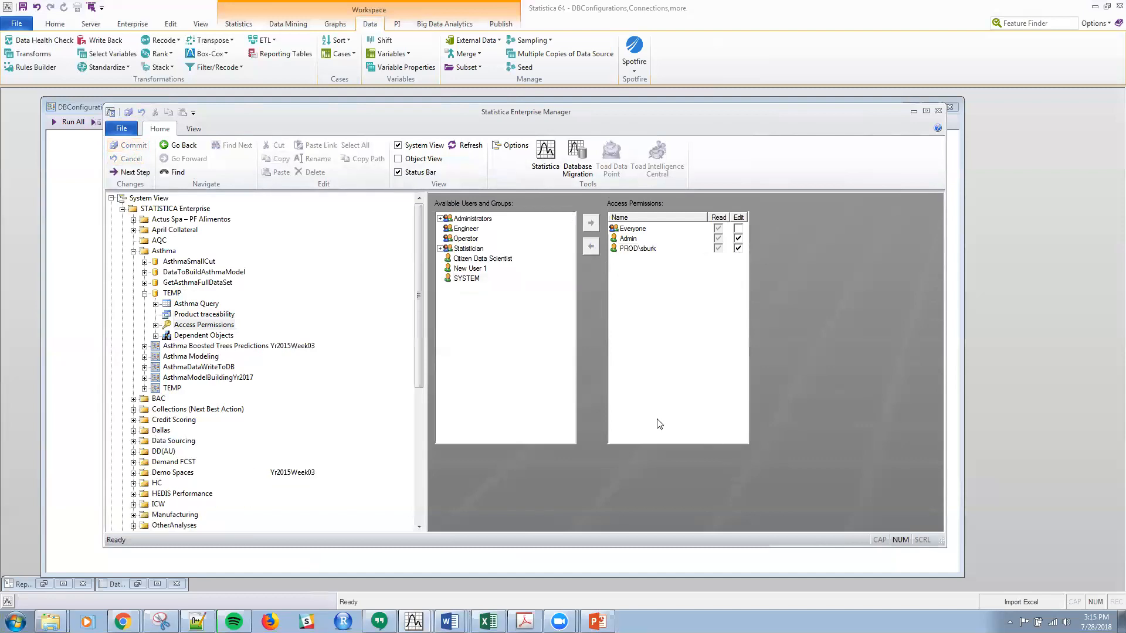
pyautogui.moveTo(605, 309)
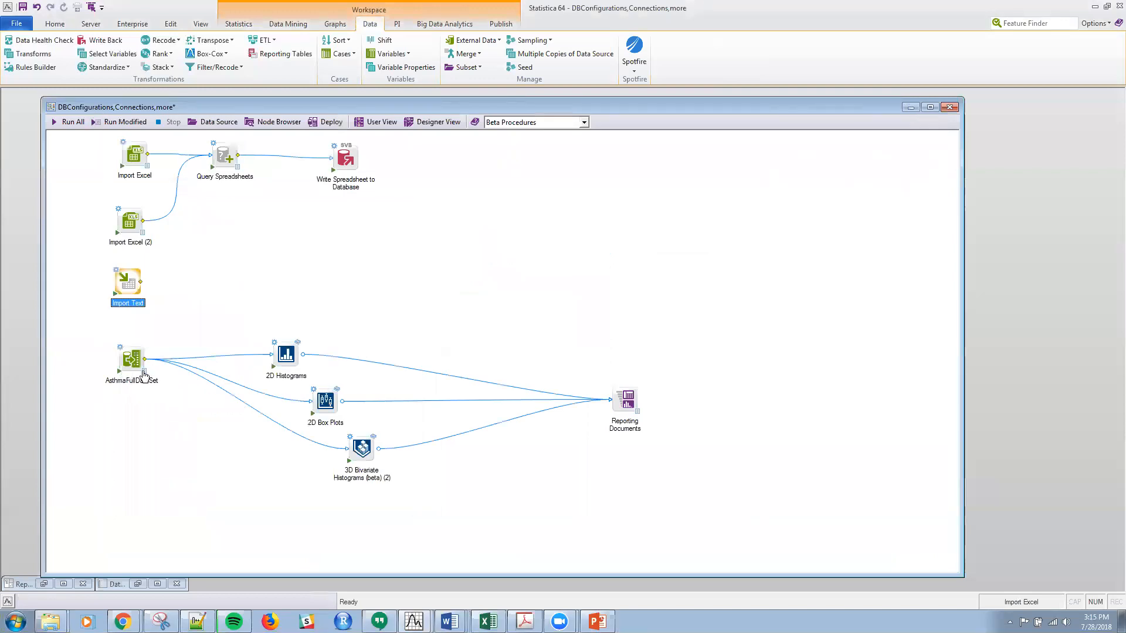
# Preview the AsthmaFullDataSet spreadsheet, close it and return to the workspace diagram
pyautogui.doubleClick(132, 359)
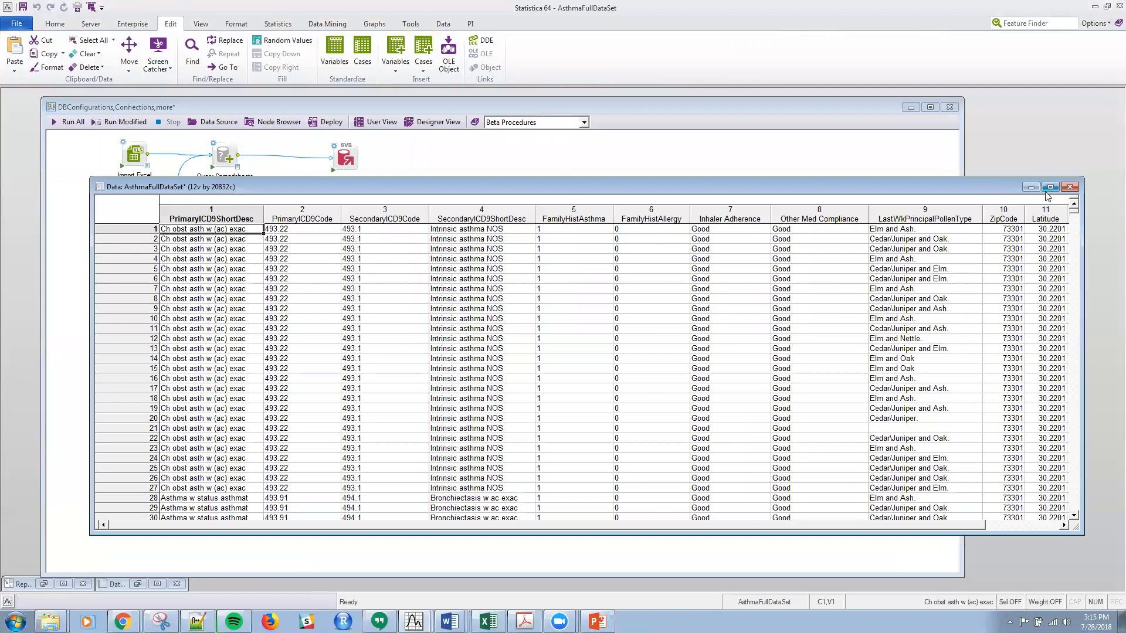
pyautogui.click(1069, 187)
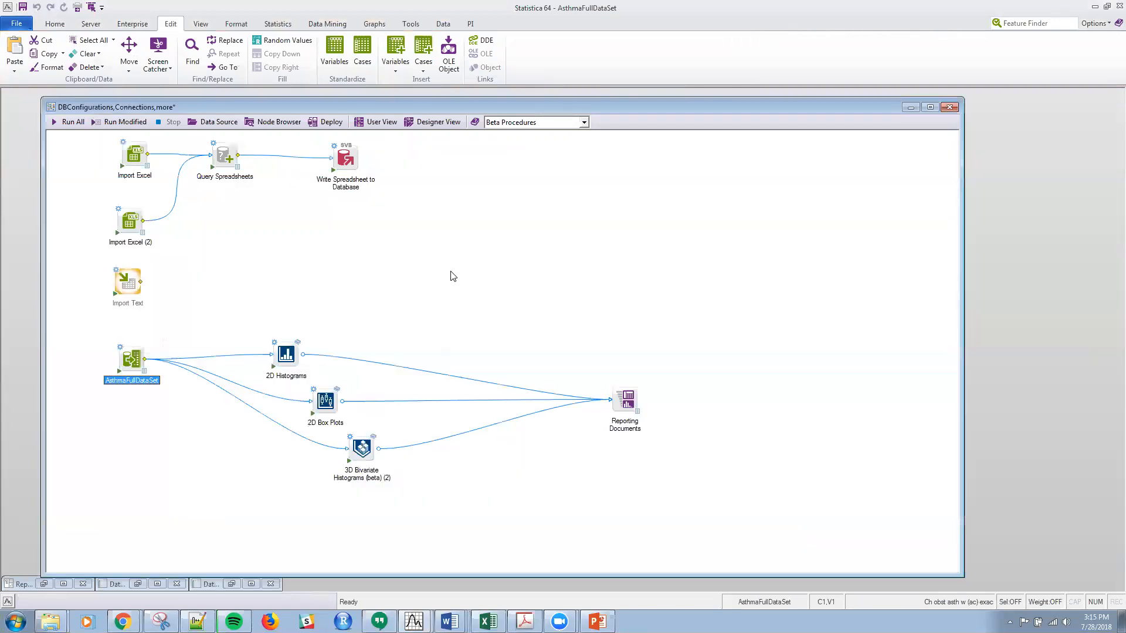
pyautogui.click(370, 24)
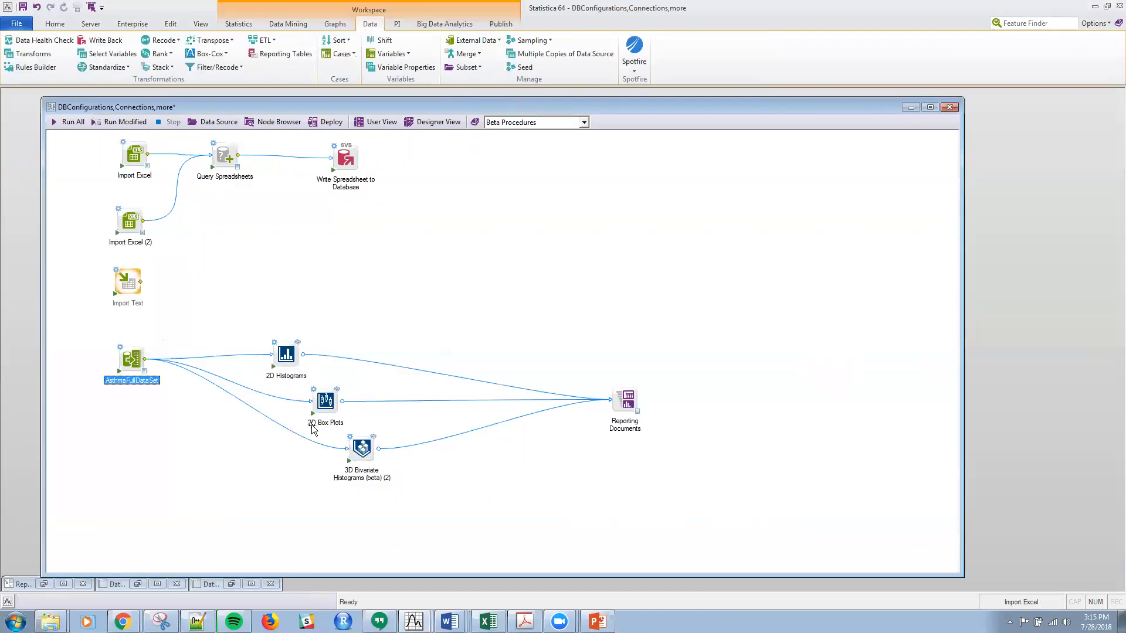
pyautogui.moveTo(373, 443)
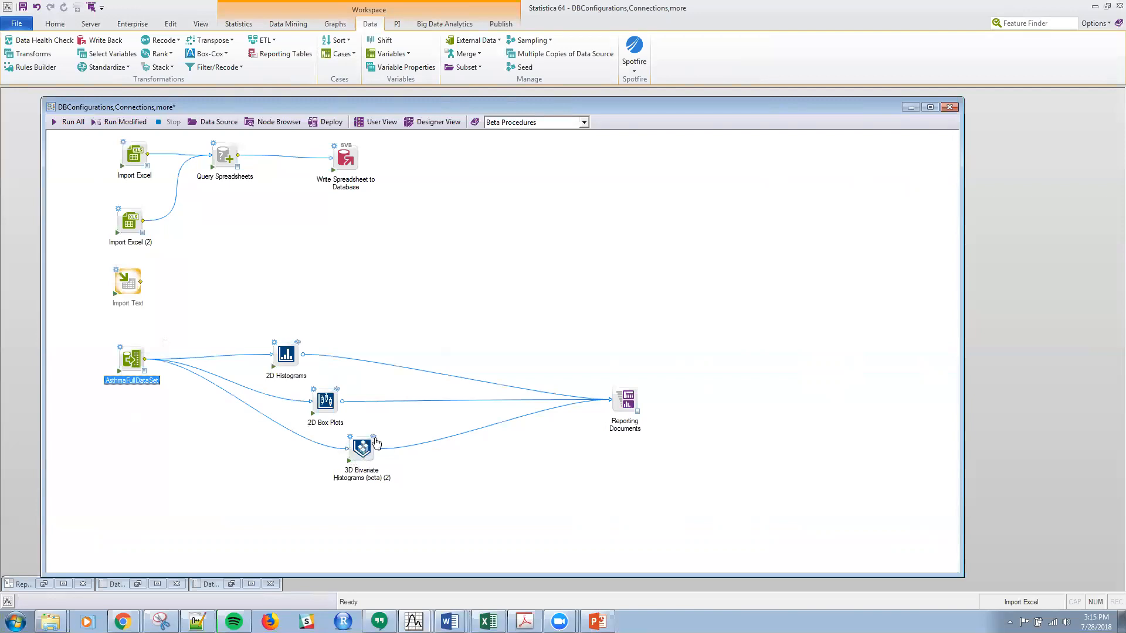
pyautogui.moveTo(373, 442)
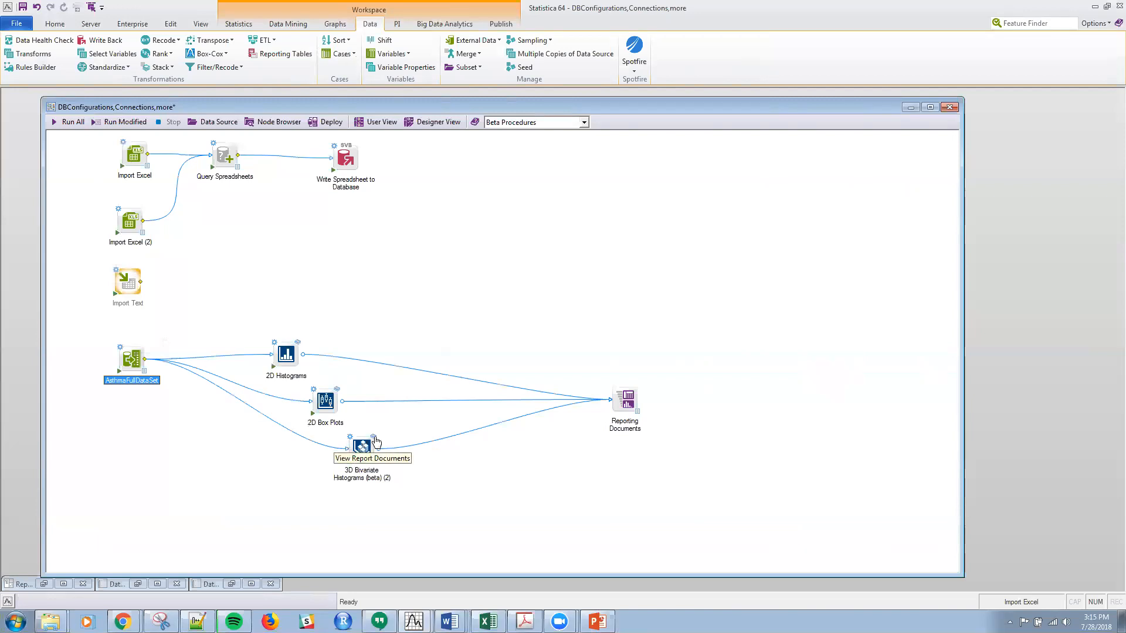
# Browse the Statistics advanced models and Data Mining tool menus without adding nodes
pyautogui.click(238, 23)
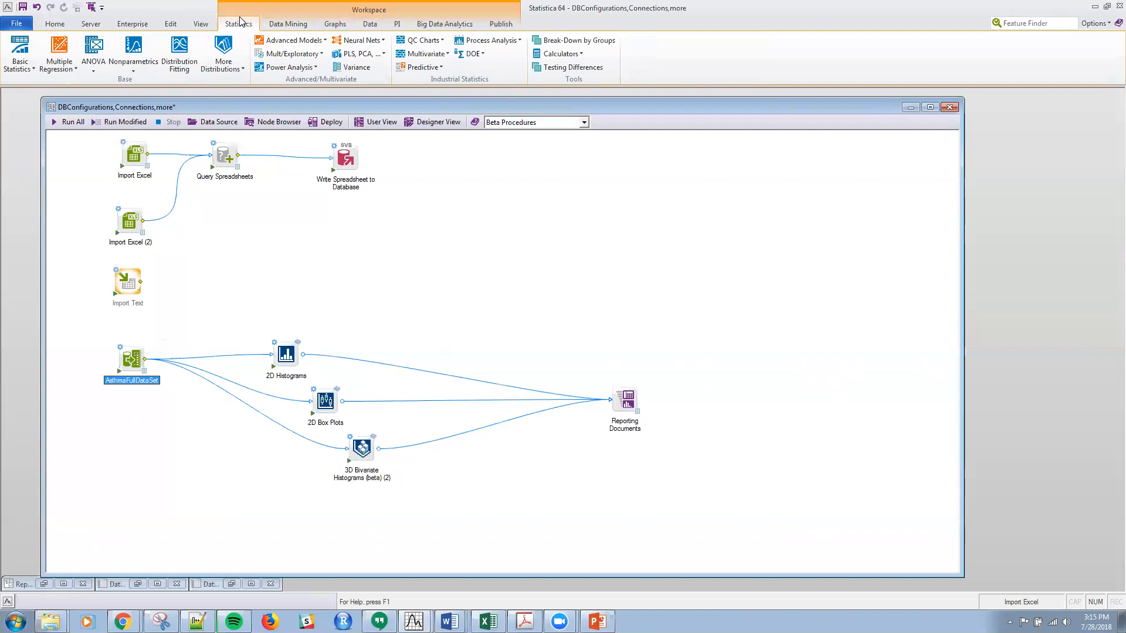
pyautogui.moveTo(290, 40)
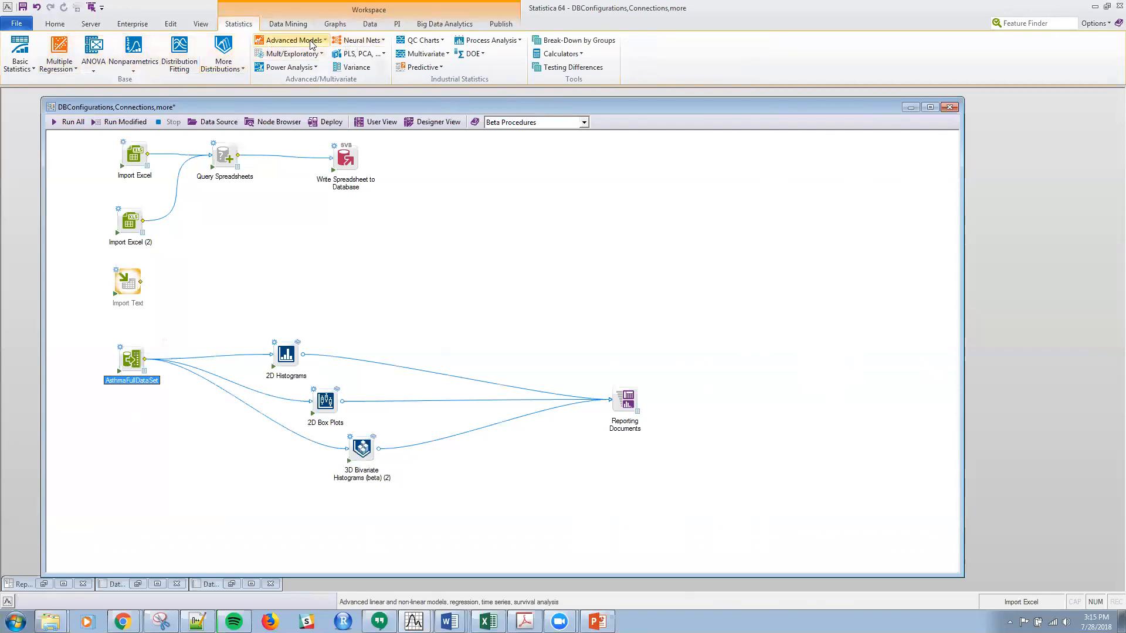
pyautogui.click(292, 40)
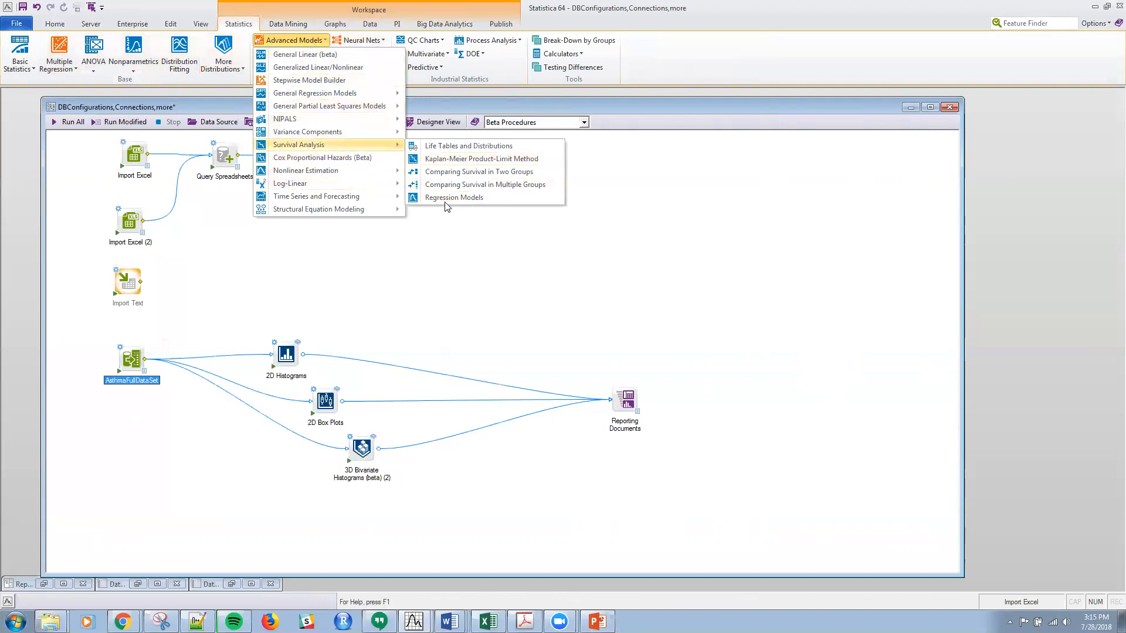
pyautogui.click(288, 23)
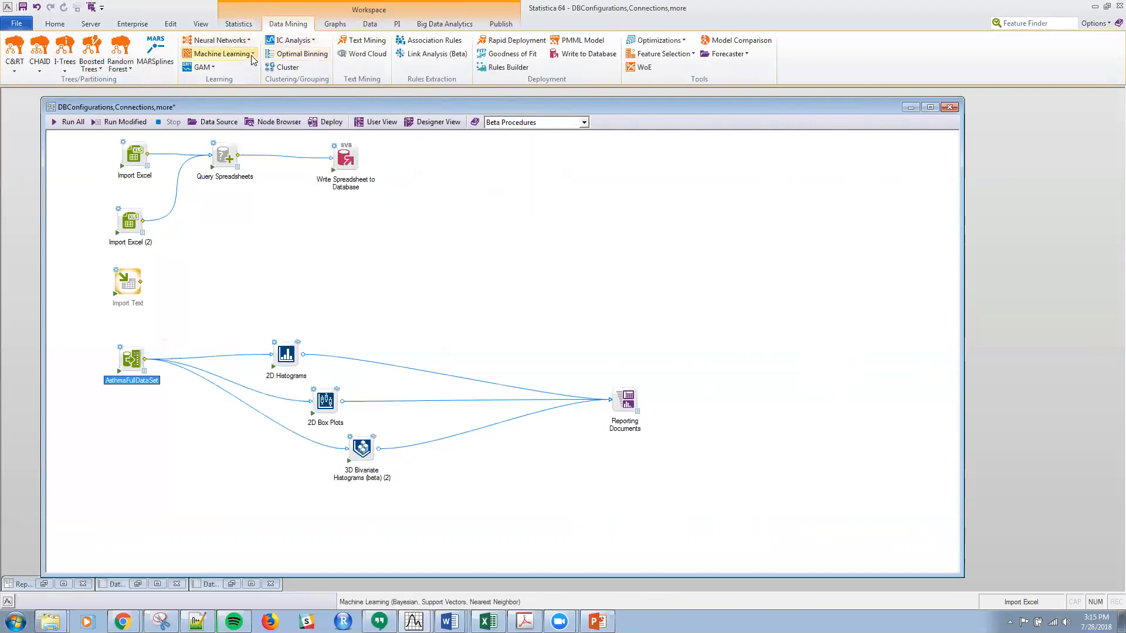
pyautogui.click(220, 53)
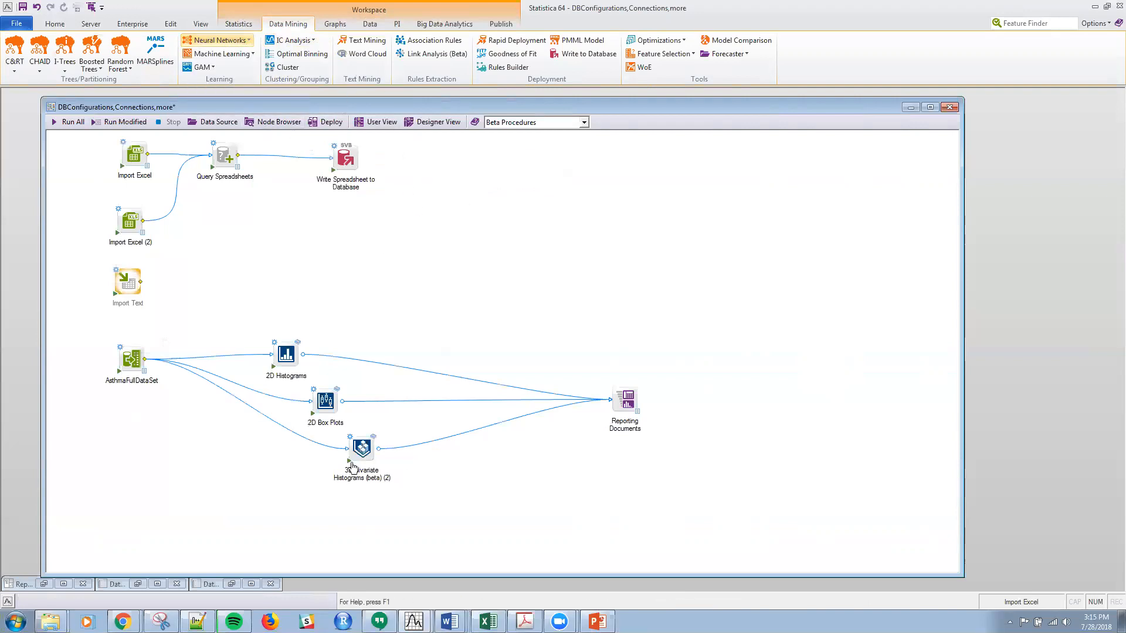
pyautogui.moveTo(354, 463)
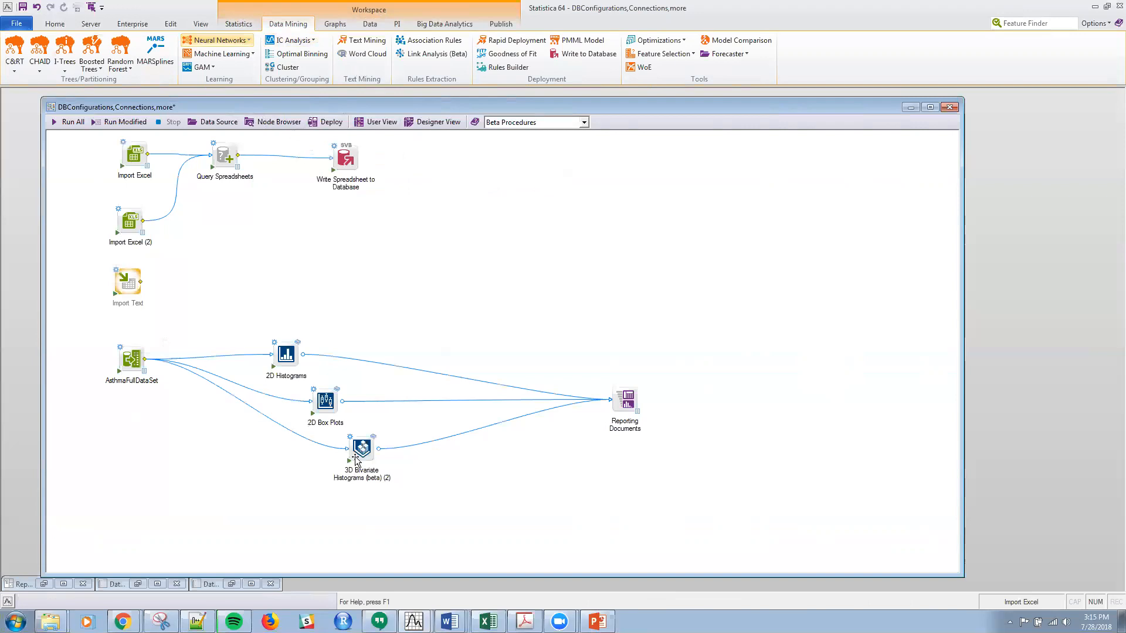
# Show the 3D bivariate histogram of Other Med Compliance vs Inhaler Adherence in Reporting Documents
pyautogui.doubleClick(362, 449)
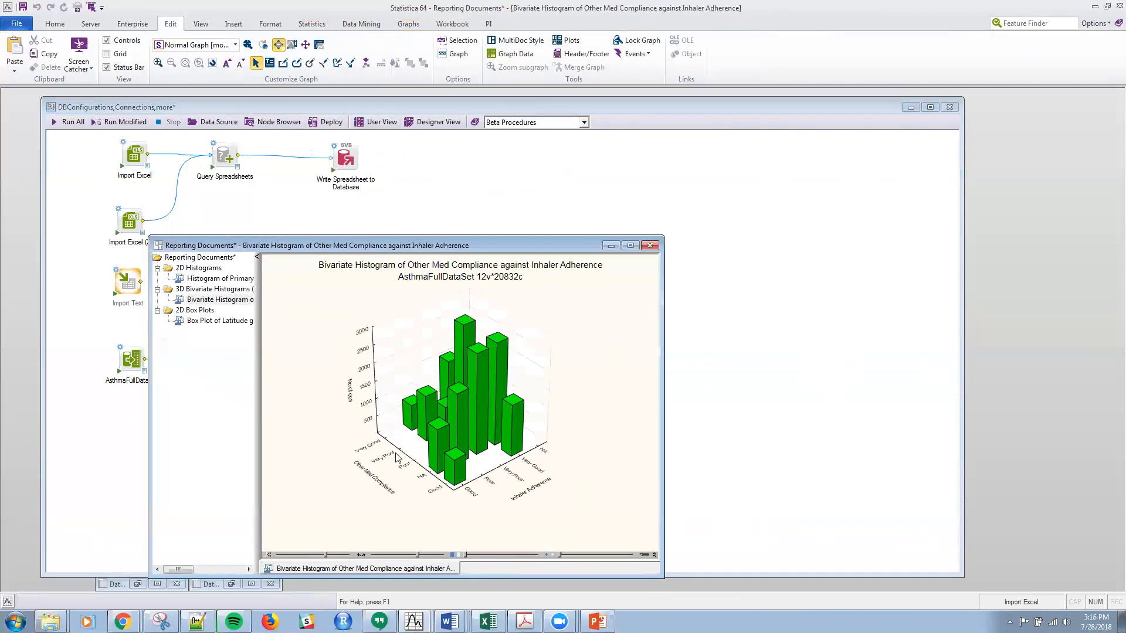
pyautogui.moveTo(345, 430)
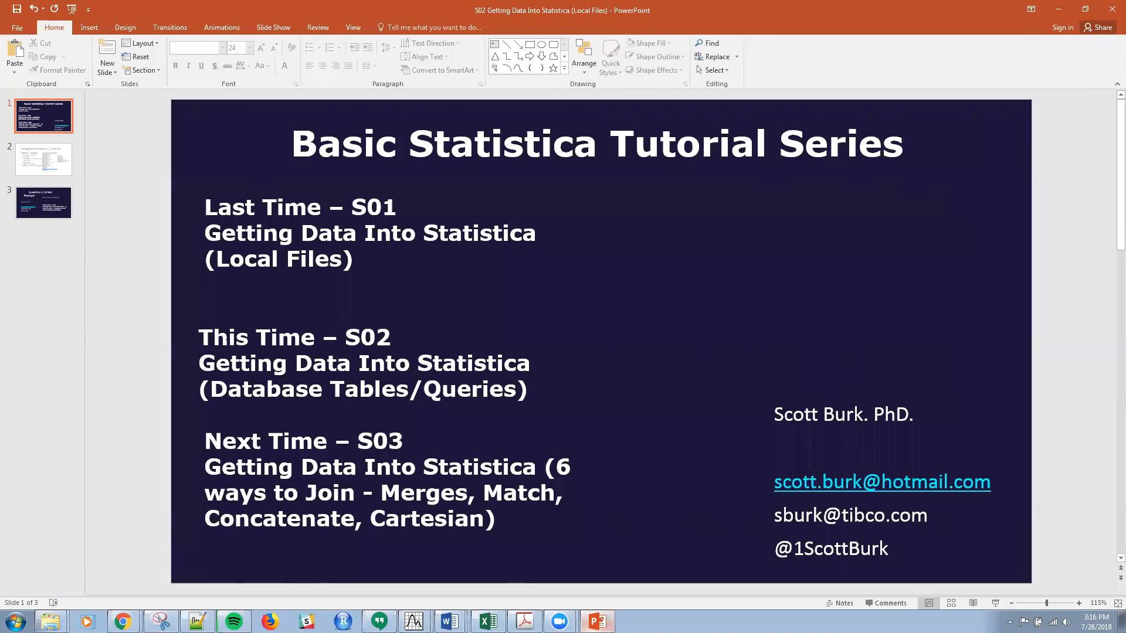
# Jump to slide 3, the closing Questions & Contact thank-you slide
pyautogui.click(44, 203)
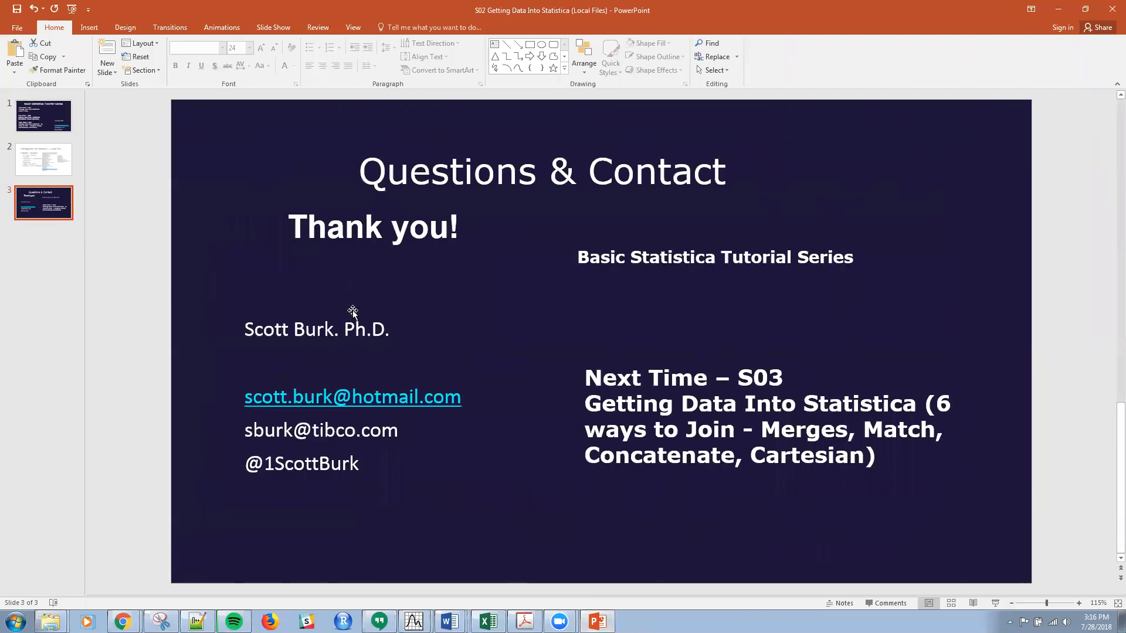
pyautogui.moveTo(486, 371)
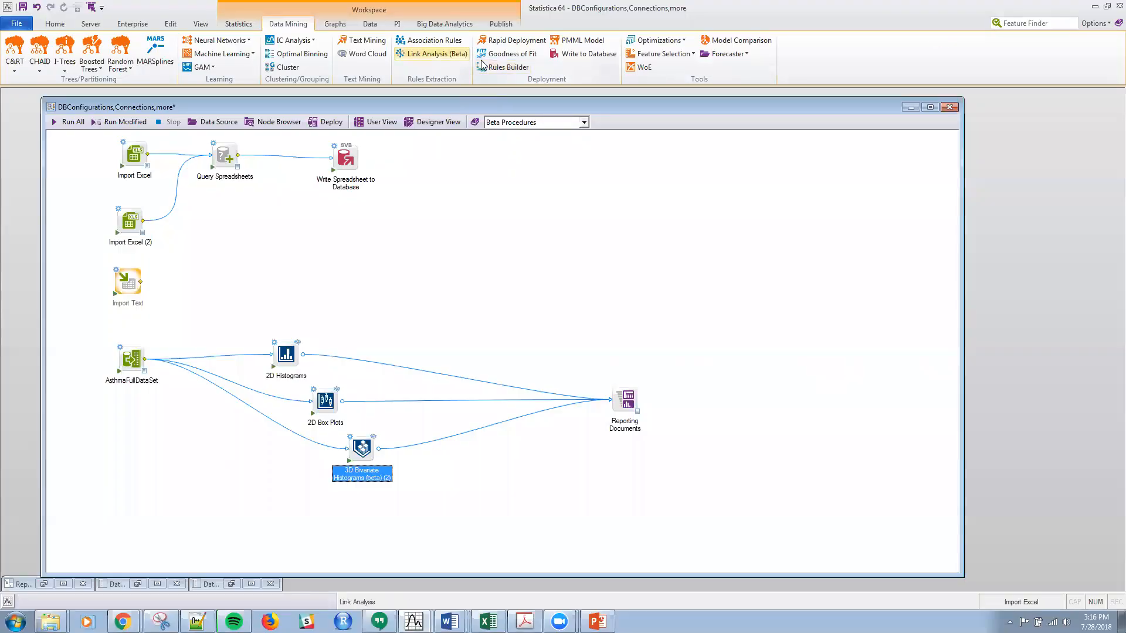
# List the Data tab's Merge options for combining datasets
pyautogui.click(370, 23)
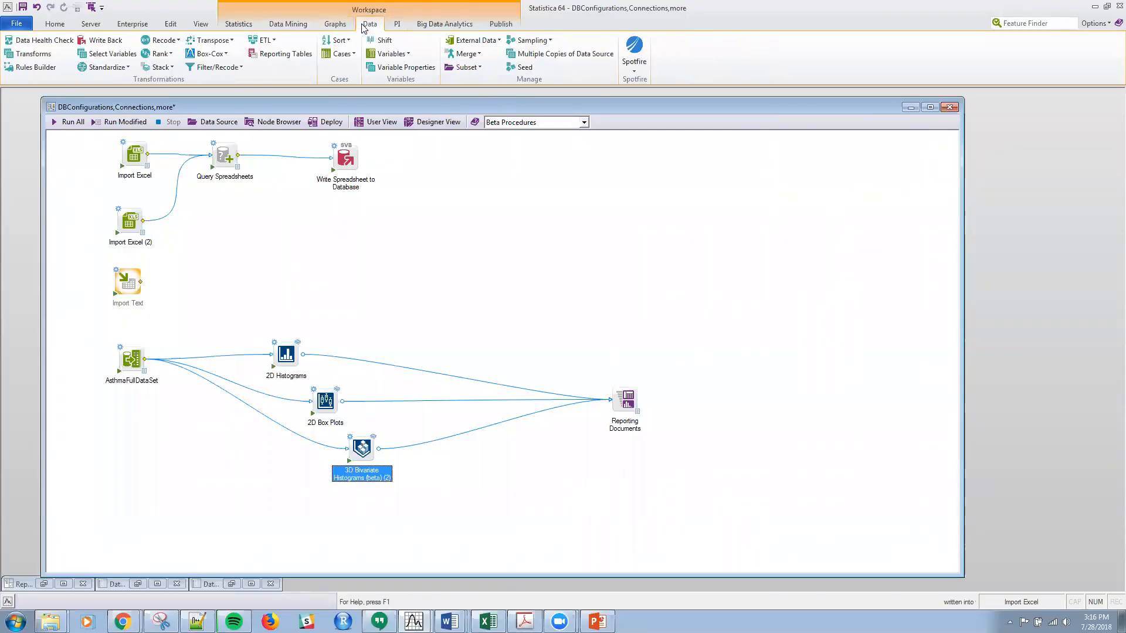
pyautogui.click(466, 53)
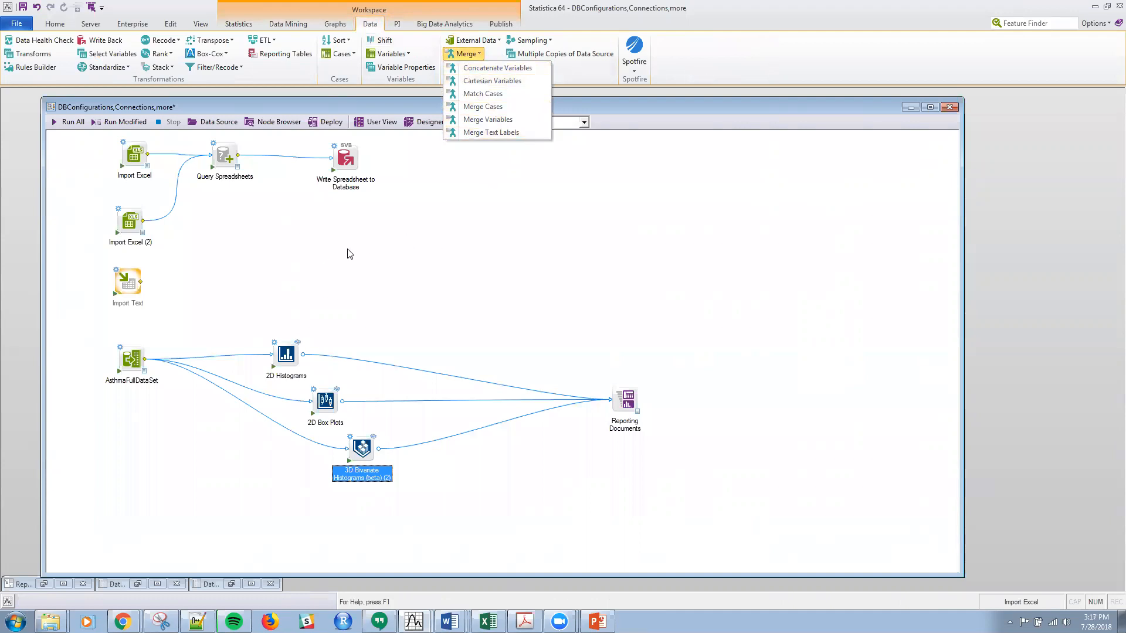
pyautogui.moveTo(441, 238)
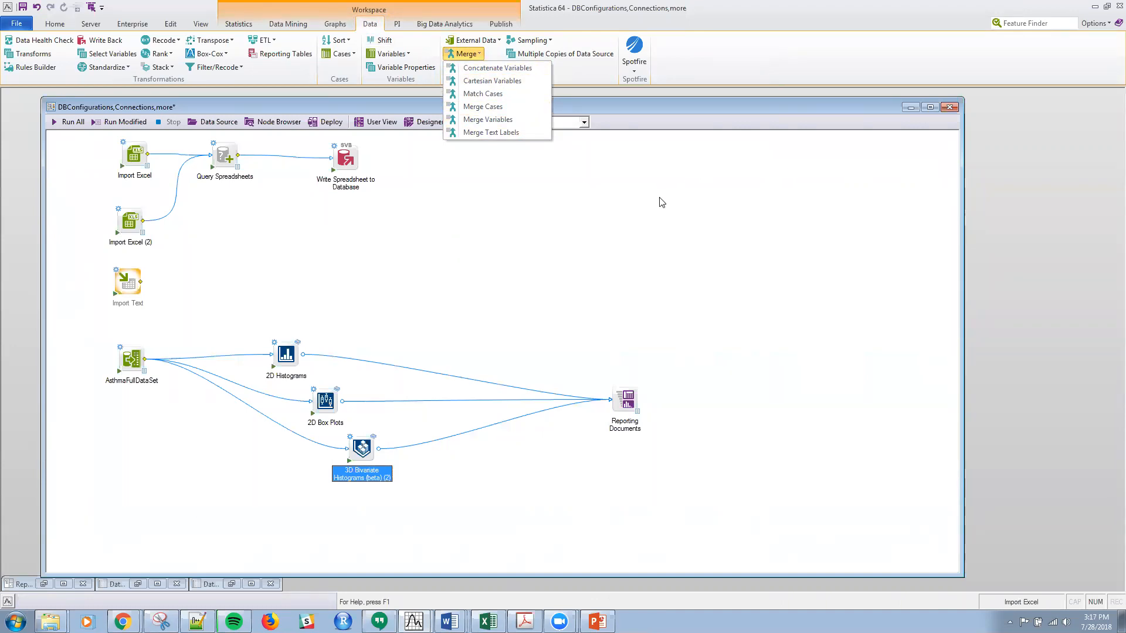
pyautogui.moveTo(846, 9)
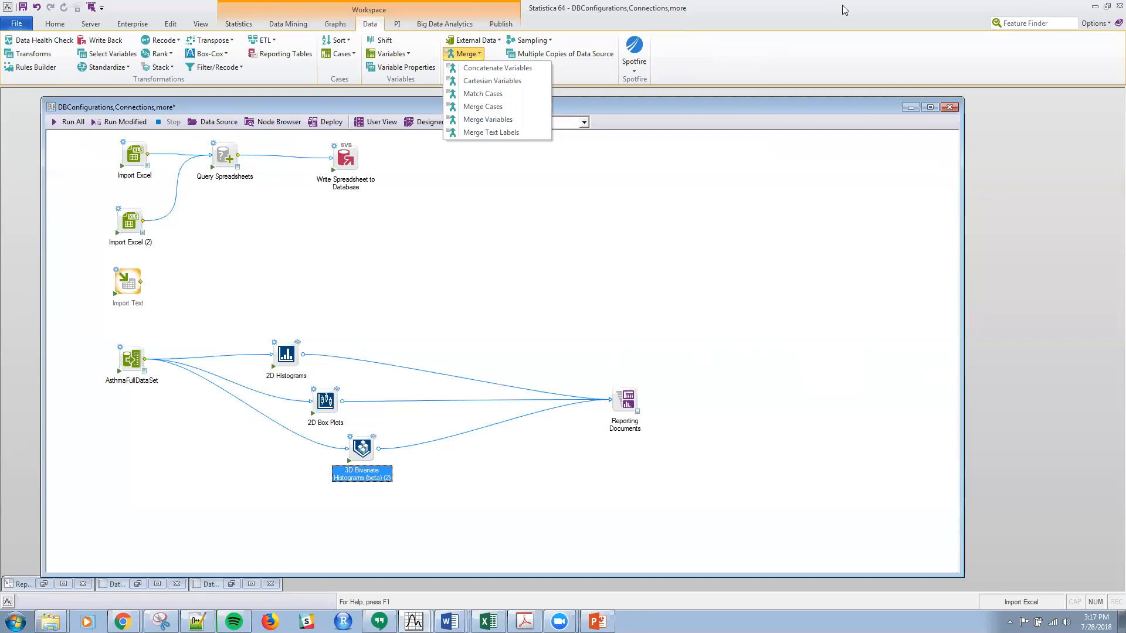